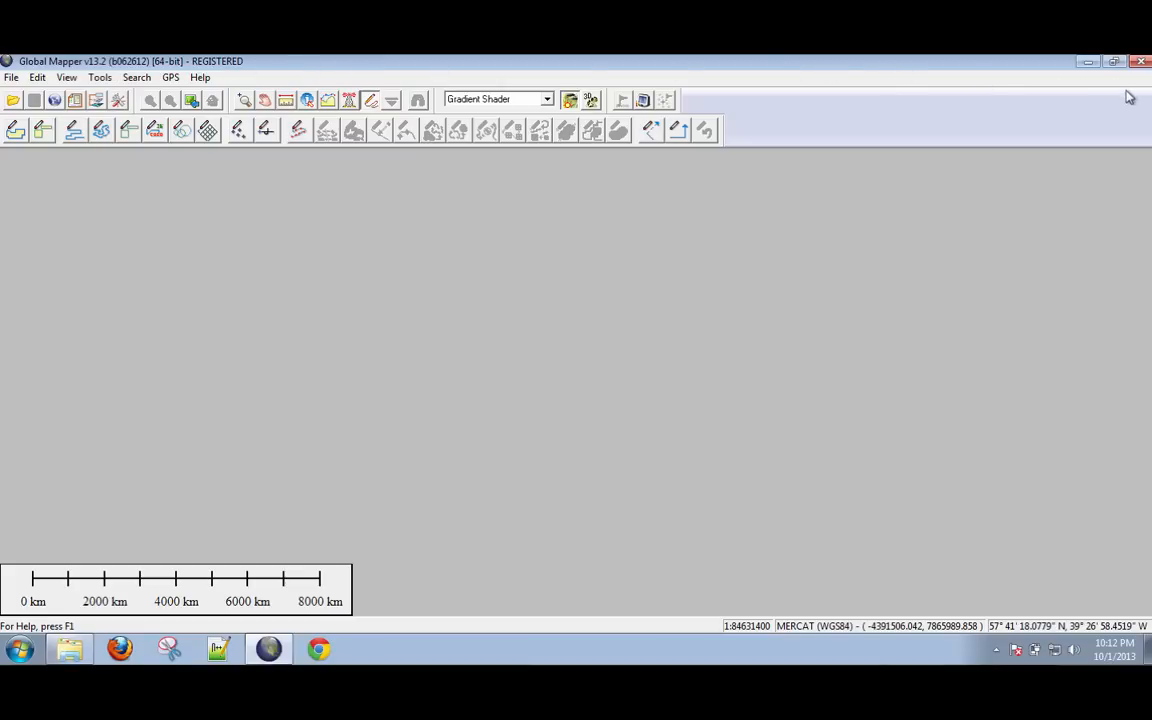
pyautogui.moveTo(897, 111)
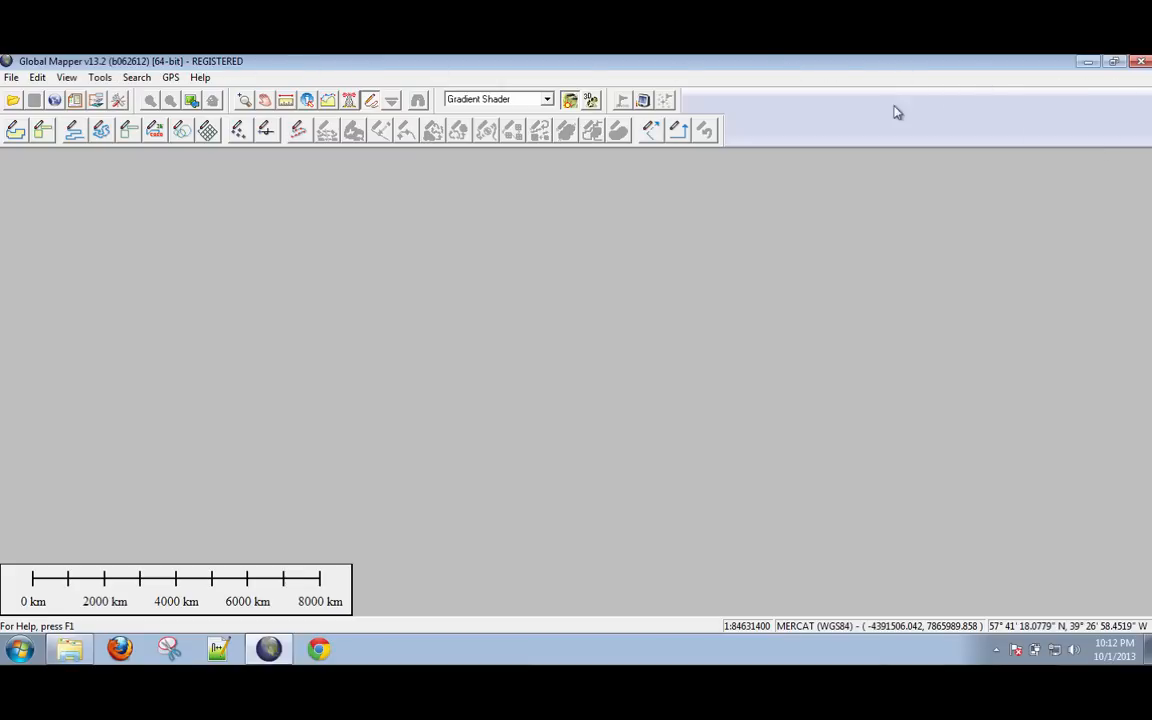
pyautogui.moveTo(756, 126)
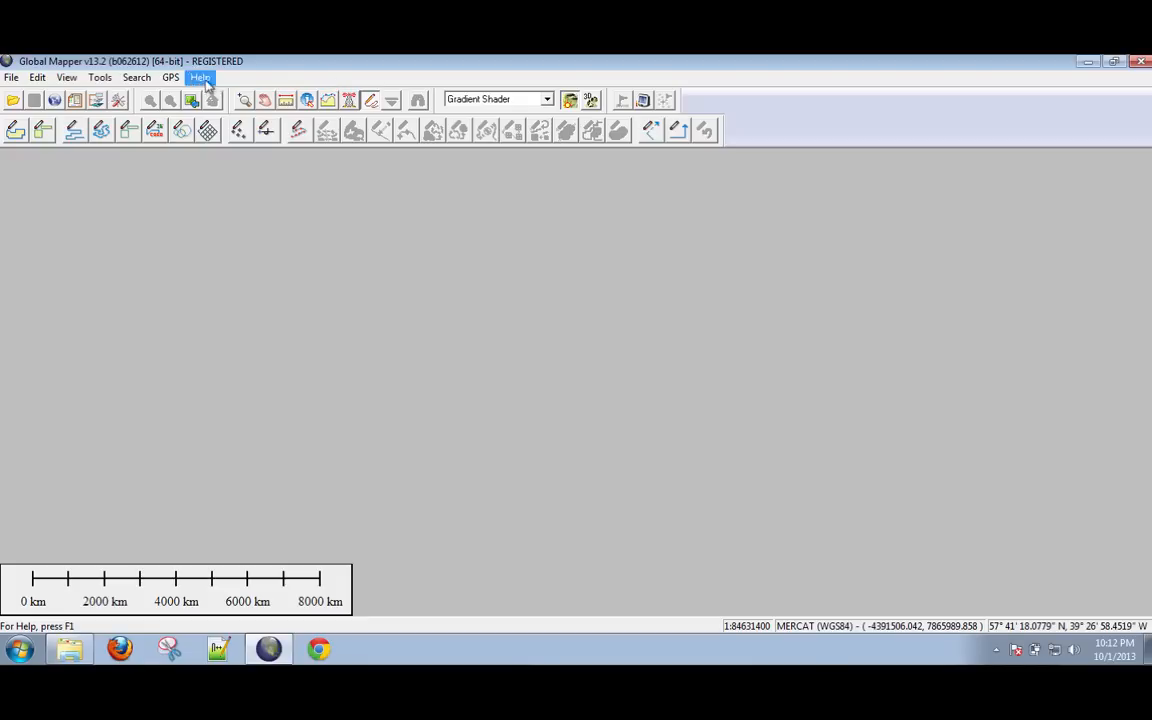
pyautogui.moveTo(15, 99)
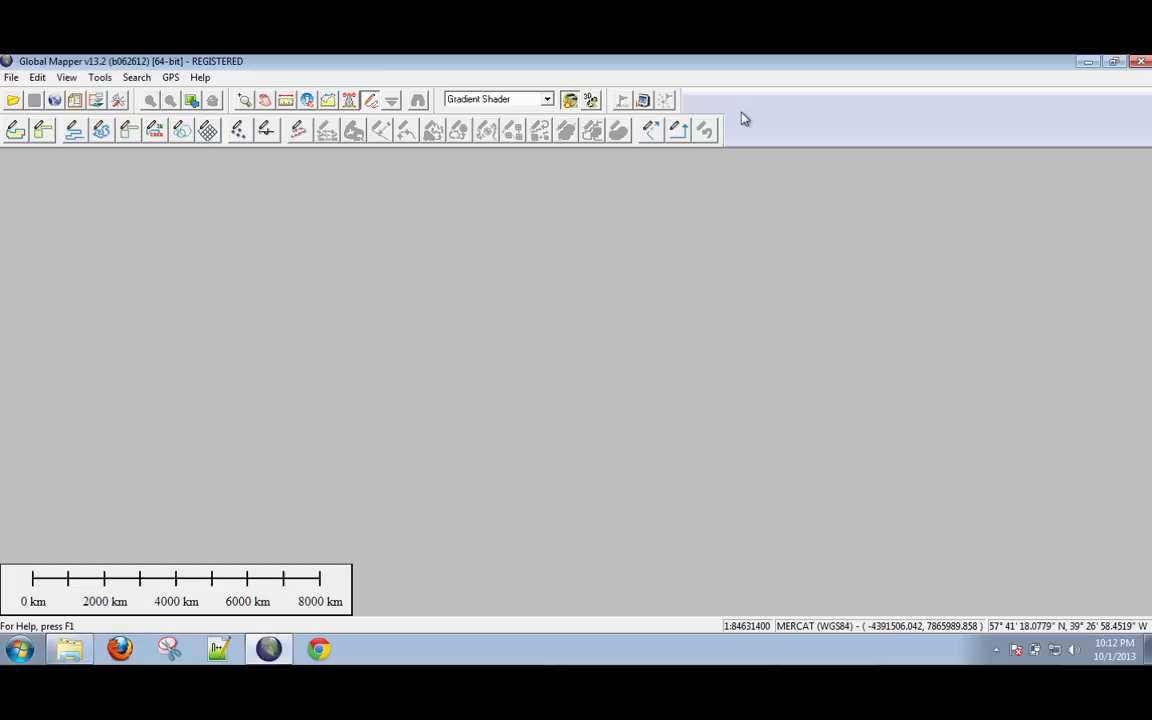
pyautogui.moveTo(722, 119)
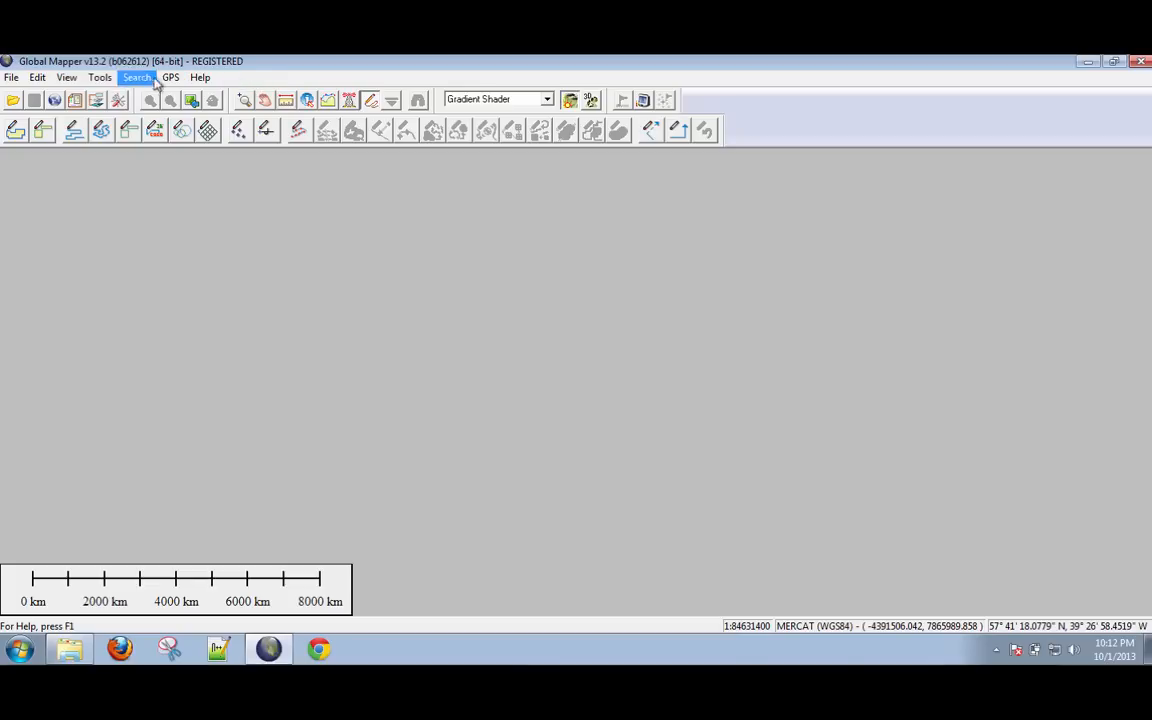
pyautogui.moveTo(55, 99)
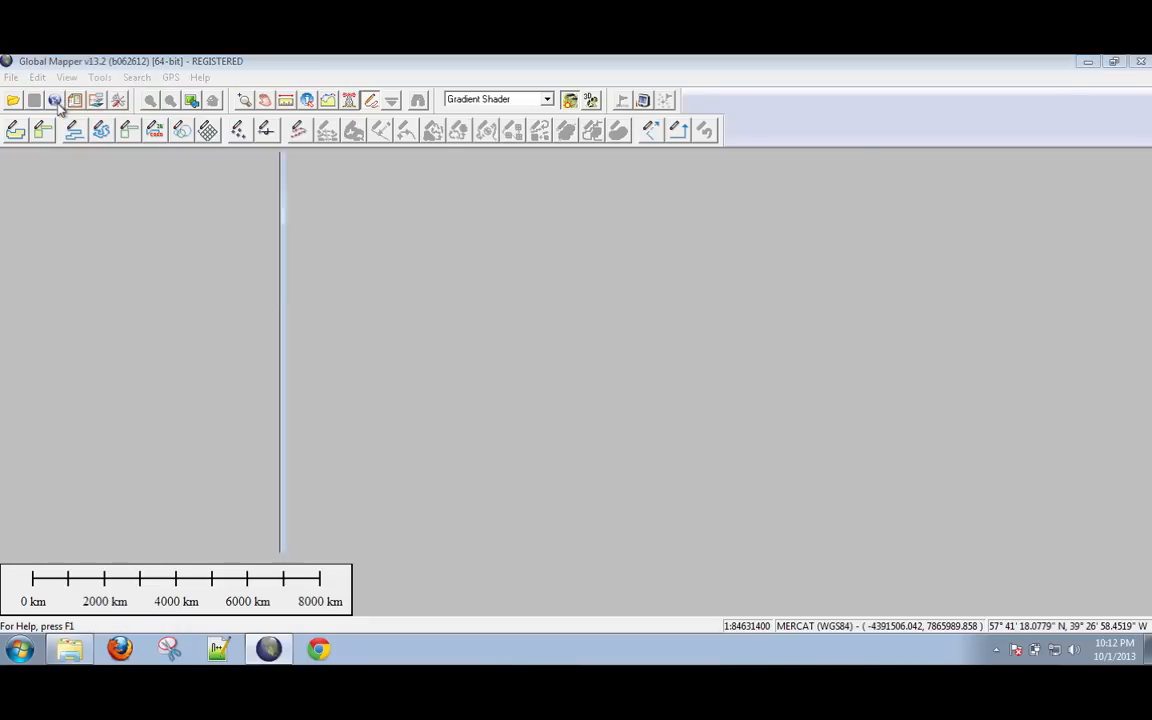
# - Open the online data catalogue, collapse Worldwide Data and expand Topo Maps and Popular Sources
pyautogui.click(54, 99)
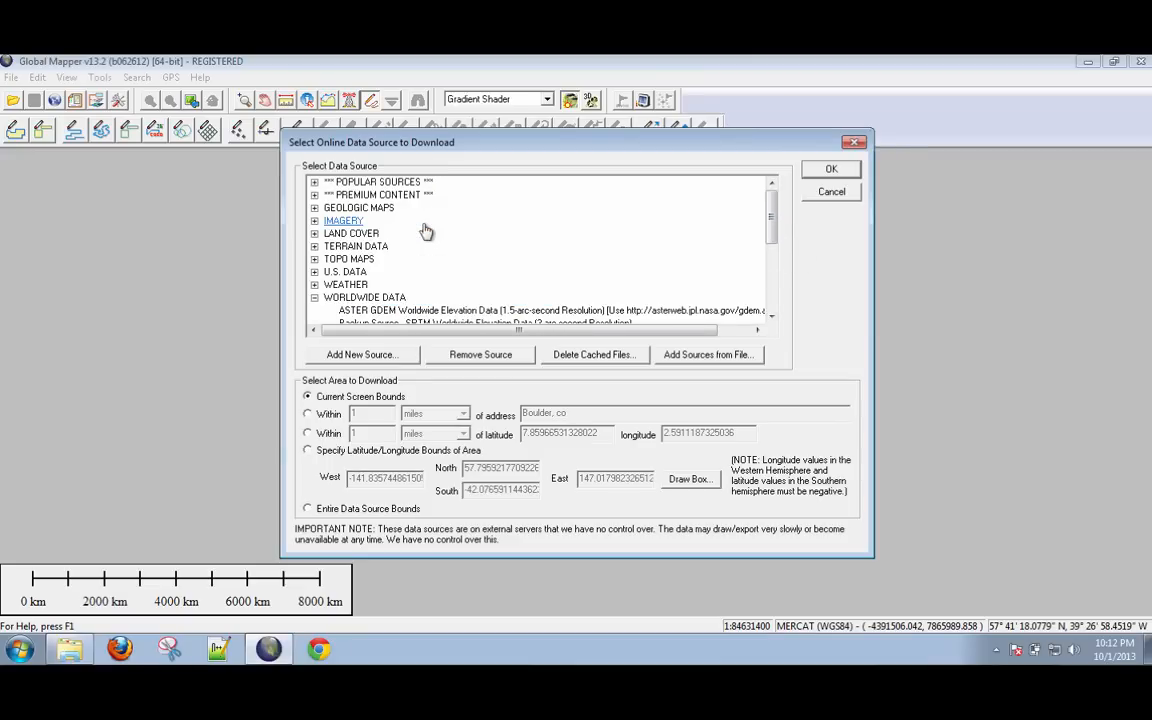
pyautogui.click(314, 297)
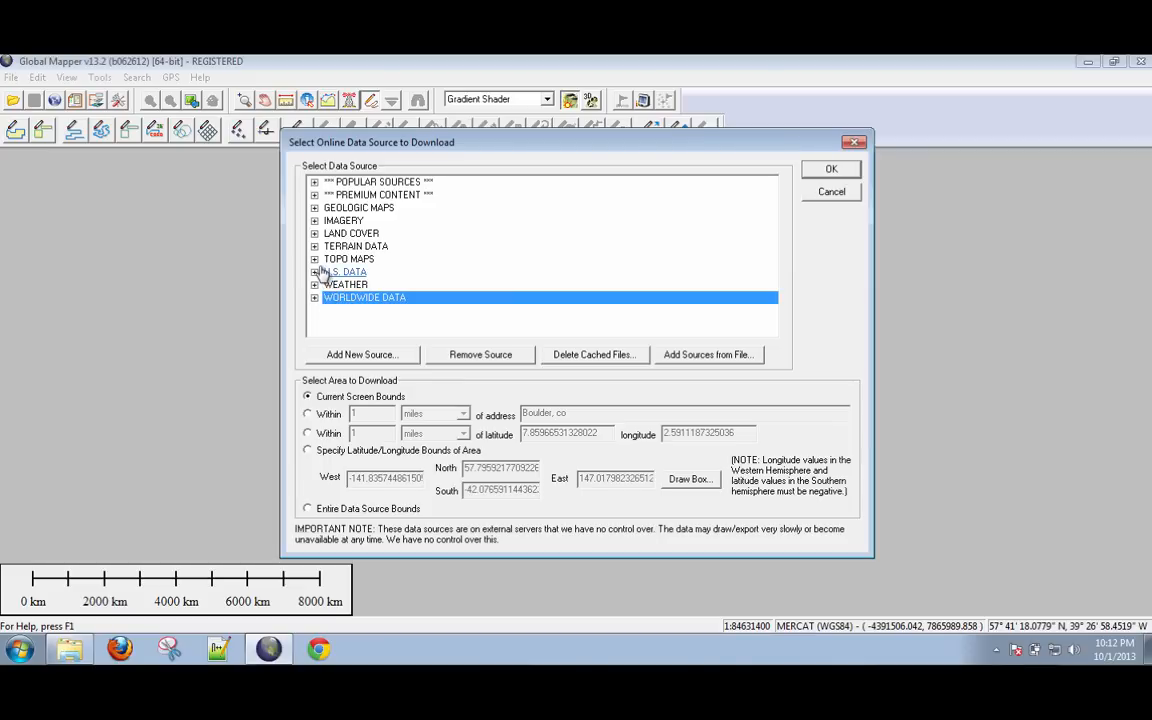
pyautogui.click(314, 259)
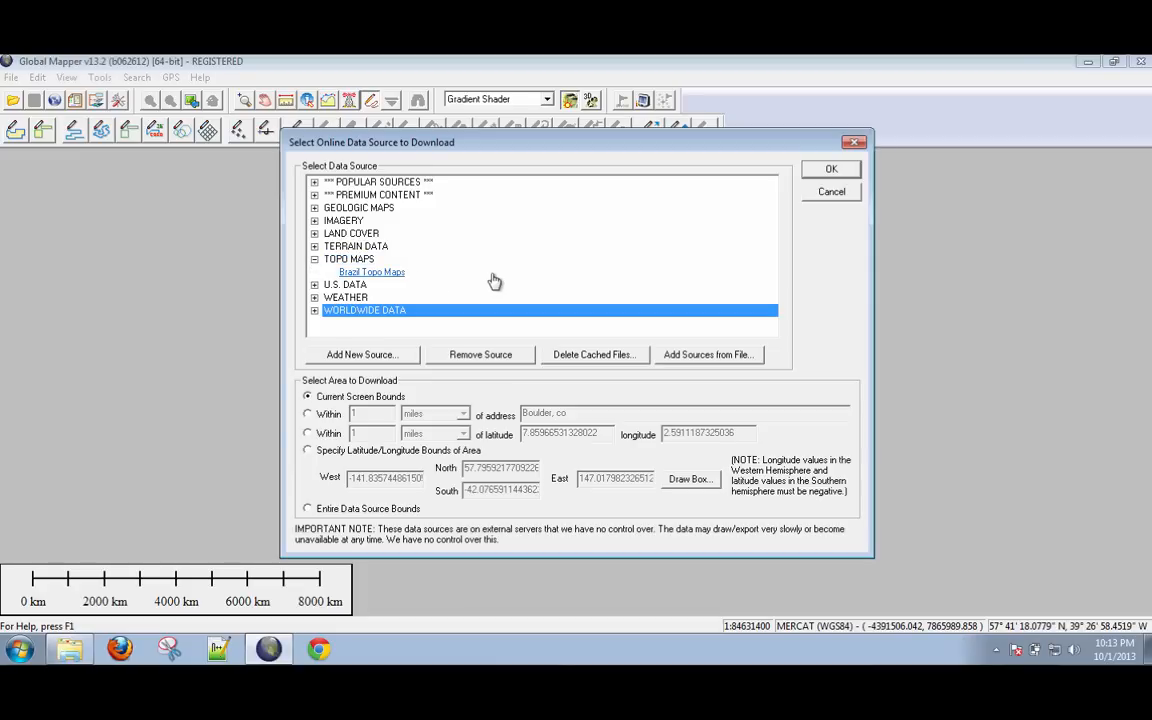
pyautogui.moveTo(498, 281)
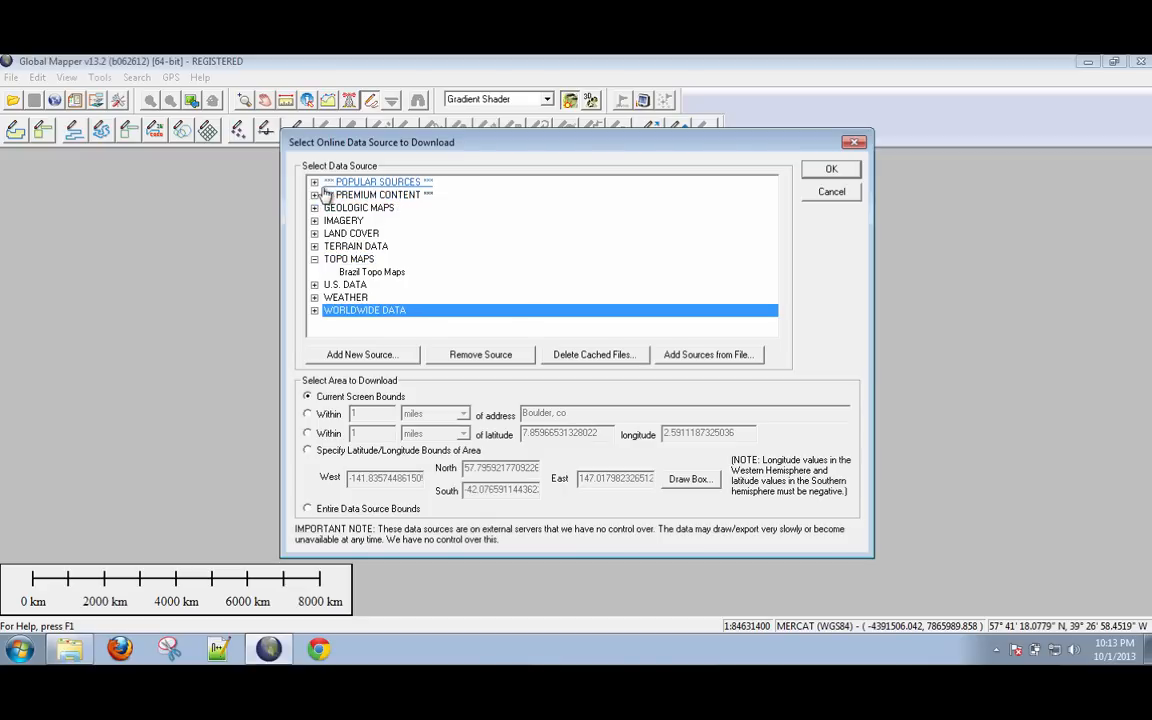
pyautogui.click(315, 182)
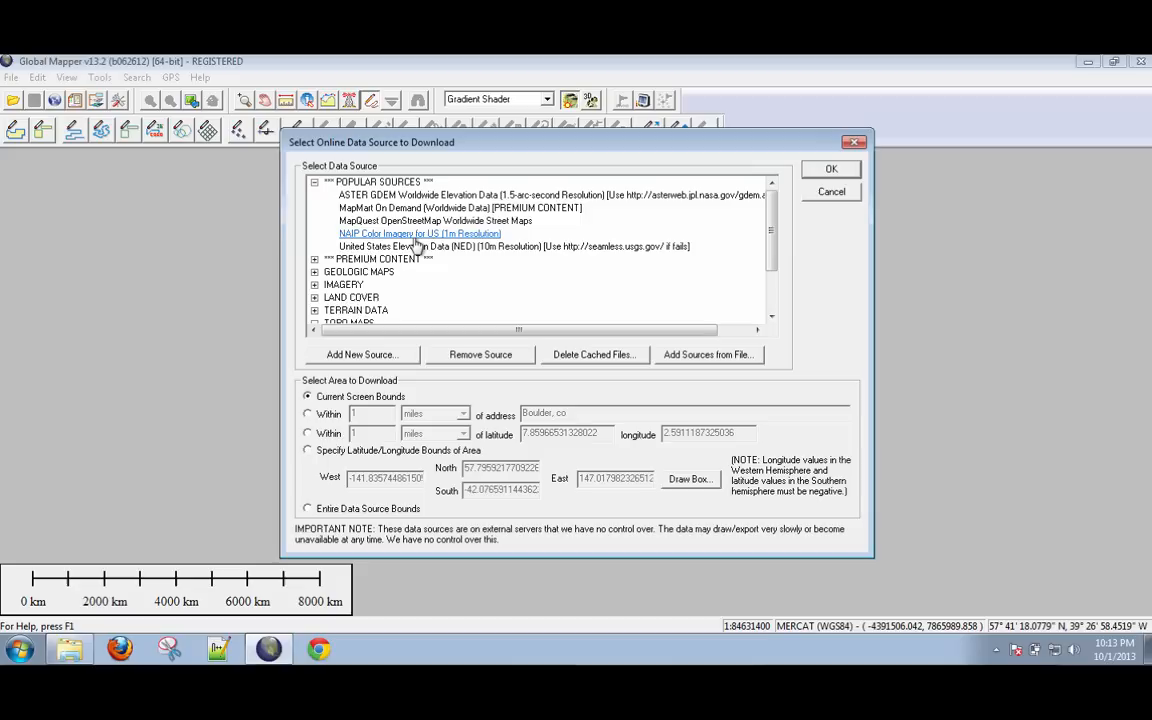
pyautogui.moveTo(459, 247)
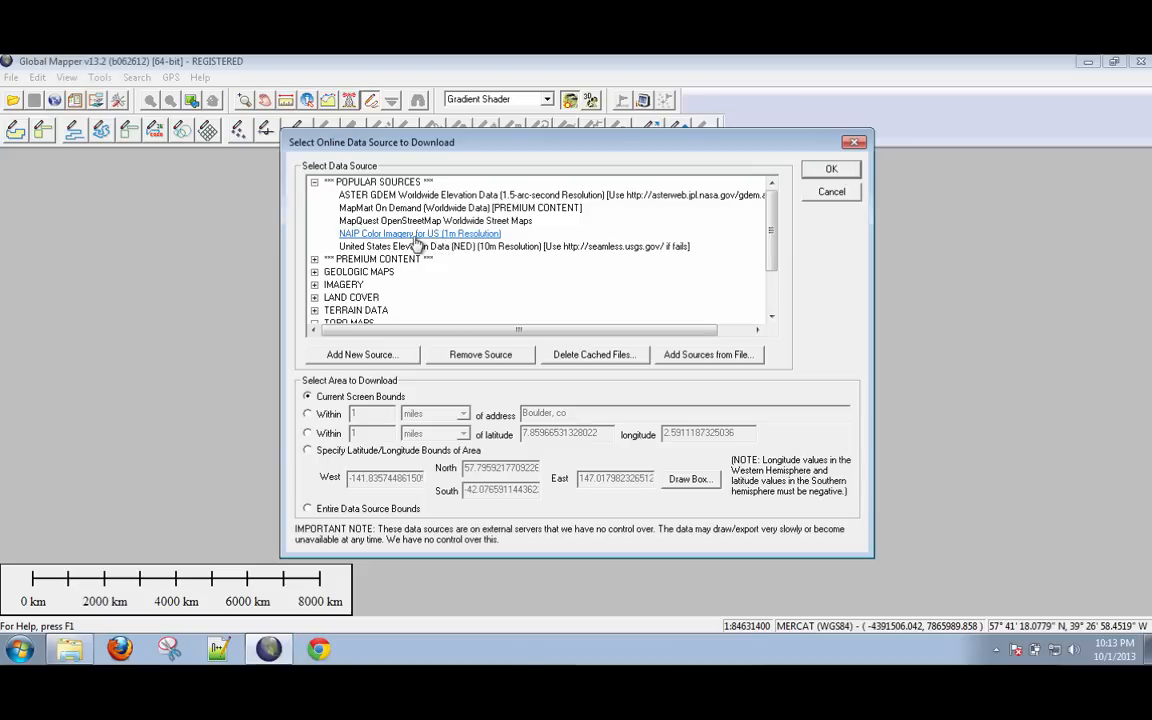
pyautogui.moveTo(405, 235)
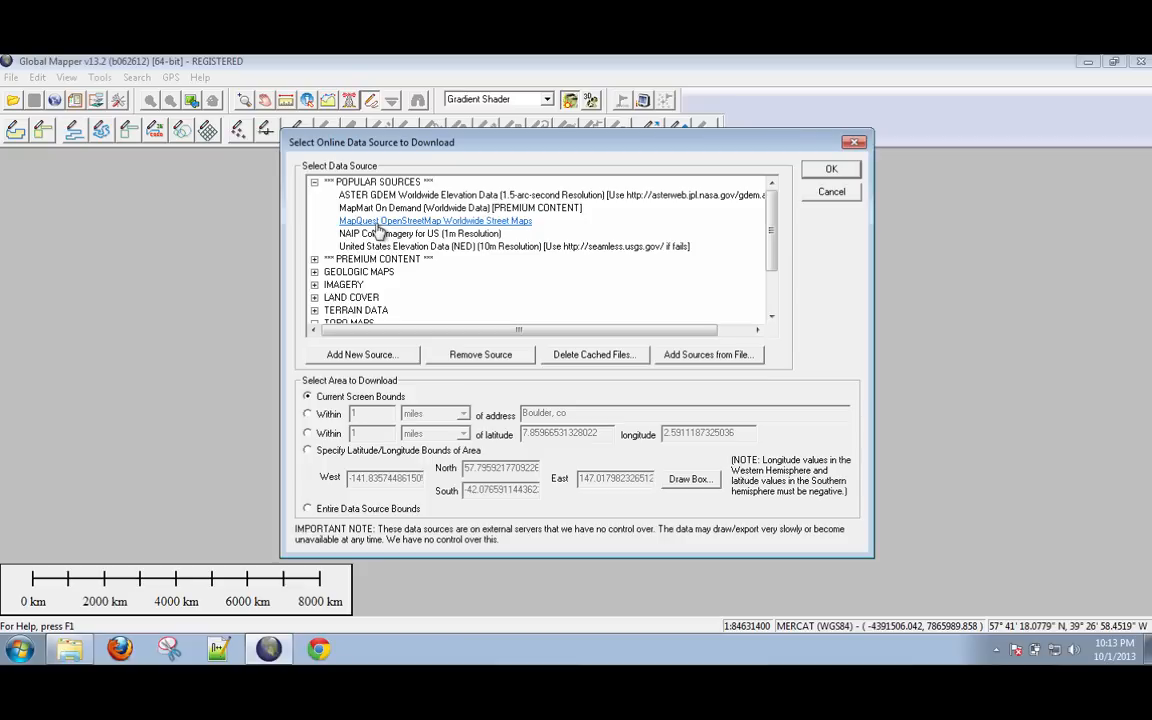
pyautogui.moveTo(377, 230)
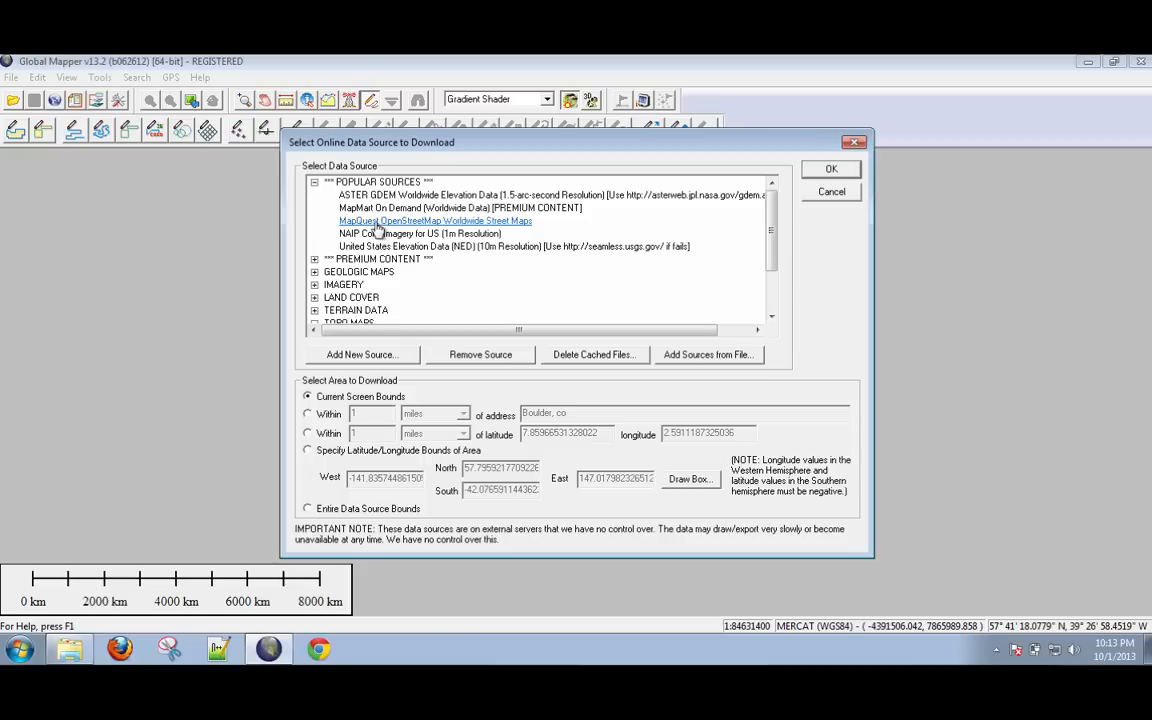
# - Choose MapQuest OpenStreetMap Worldwide Street Maps with latitude/longitude bounds, then start Draw Box
pyautogui.click(435, 220)
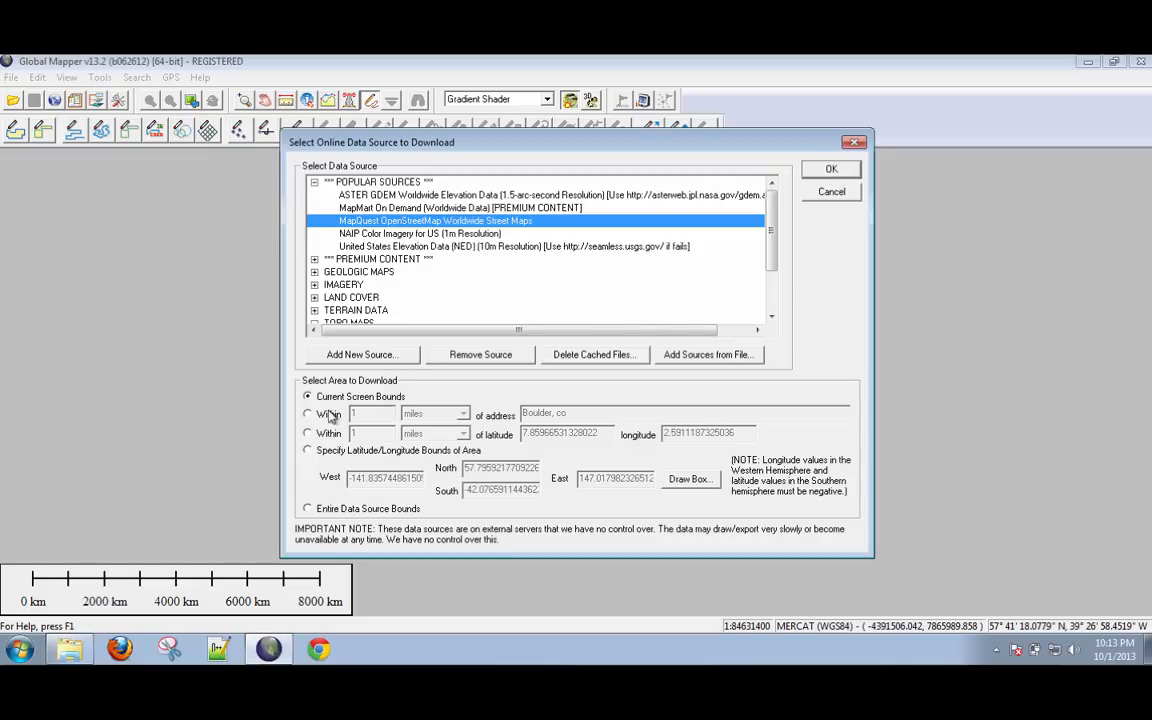
pyautogui.click(308, 413)
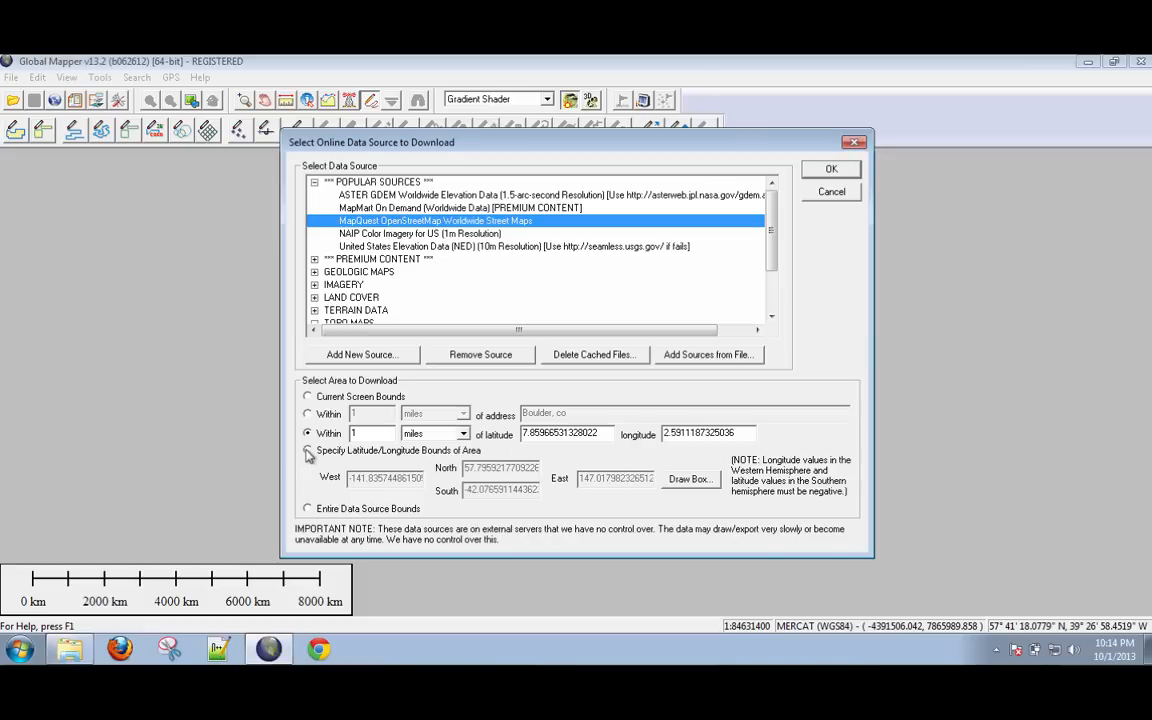
pyautogui.click(309, 450)
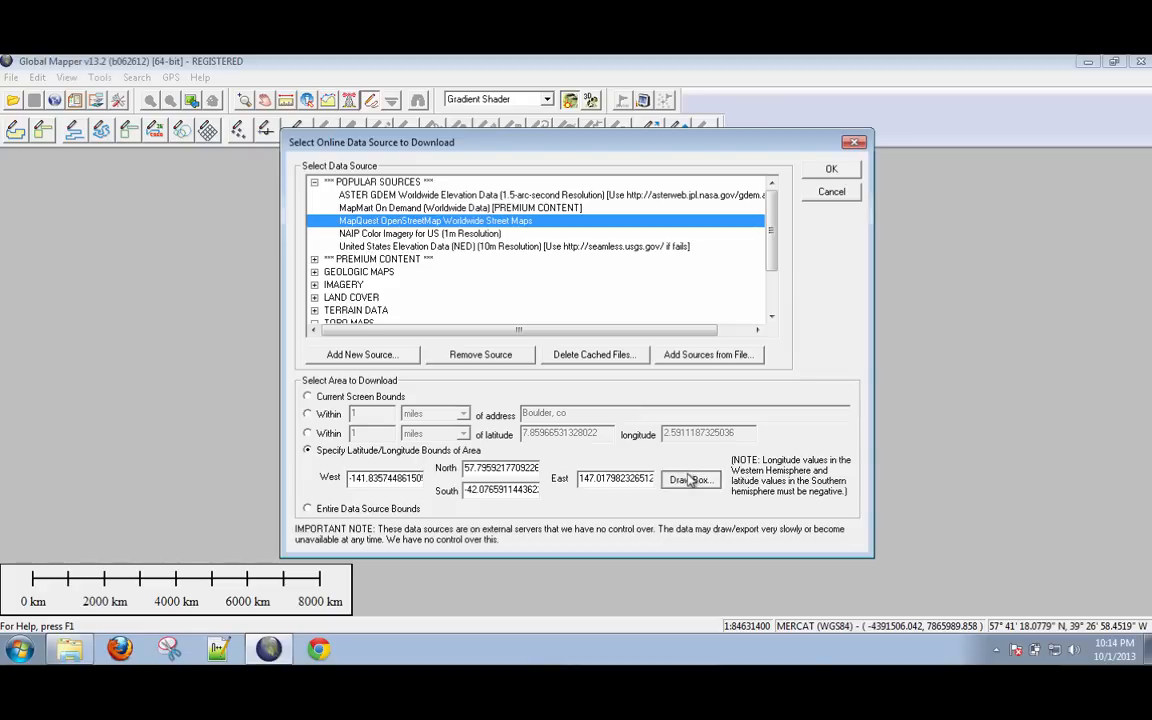
pyautogui.click(690, 479)
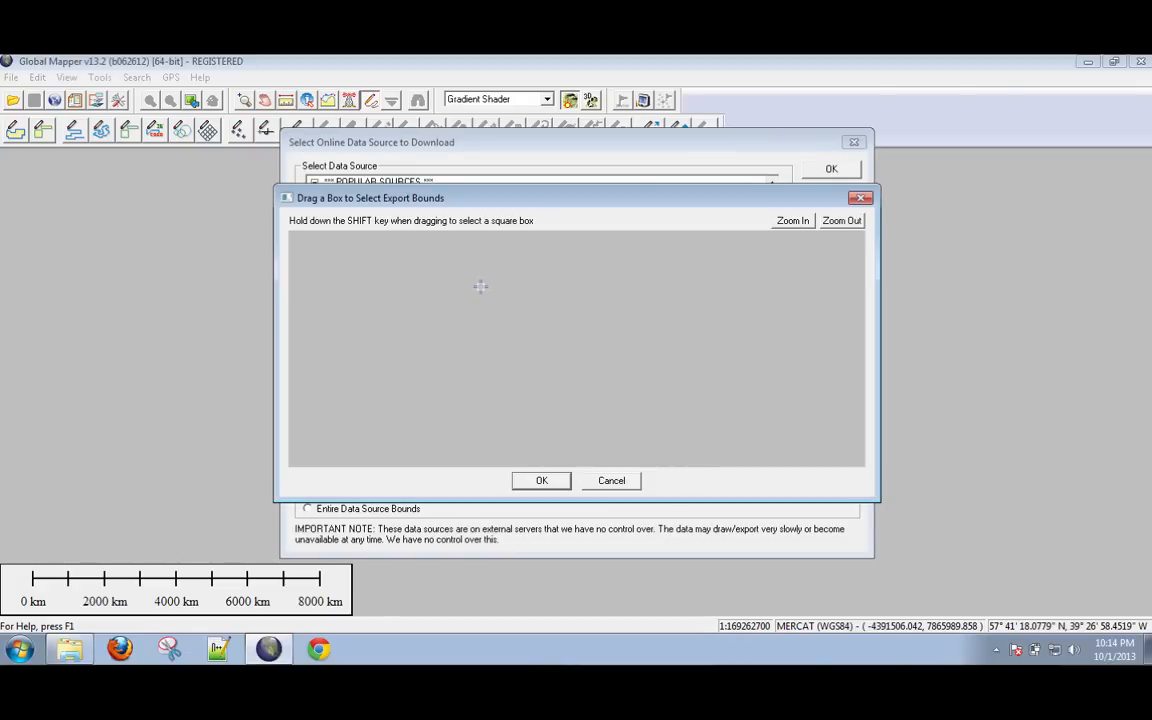
pyautogui.moveTo(510, 283)
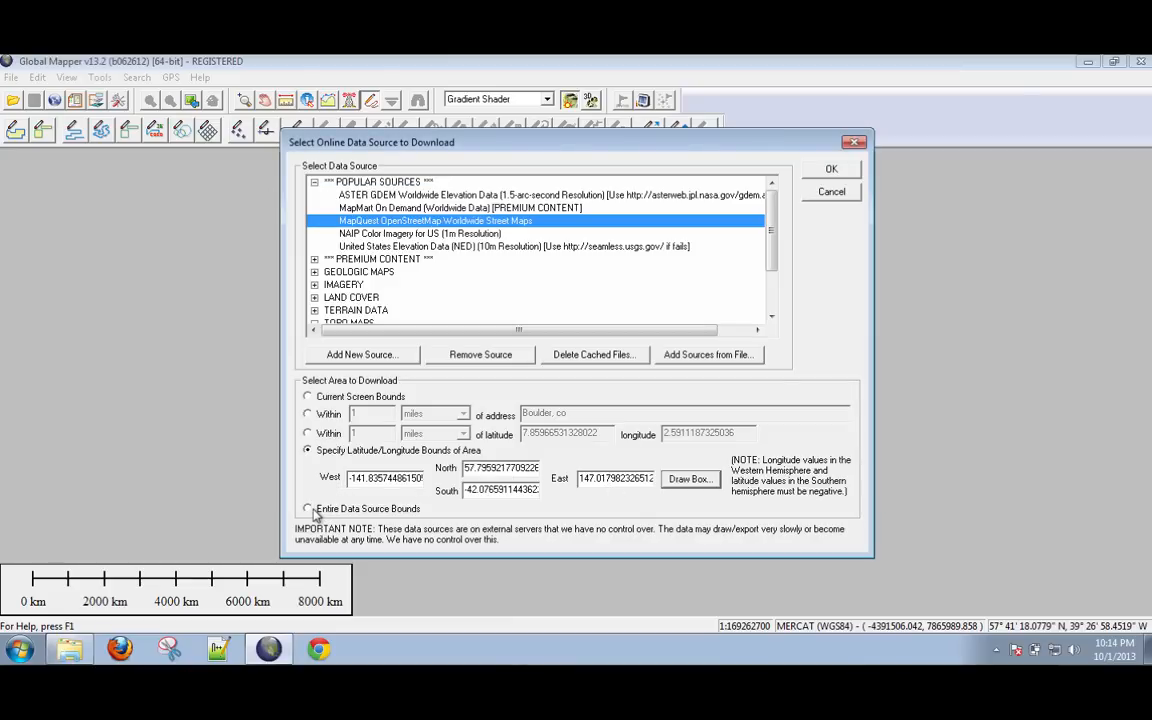
pyautogui.moveTo(743, 307)
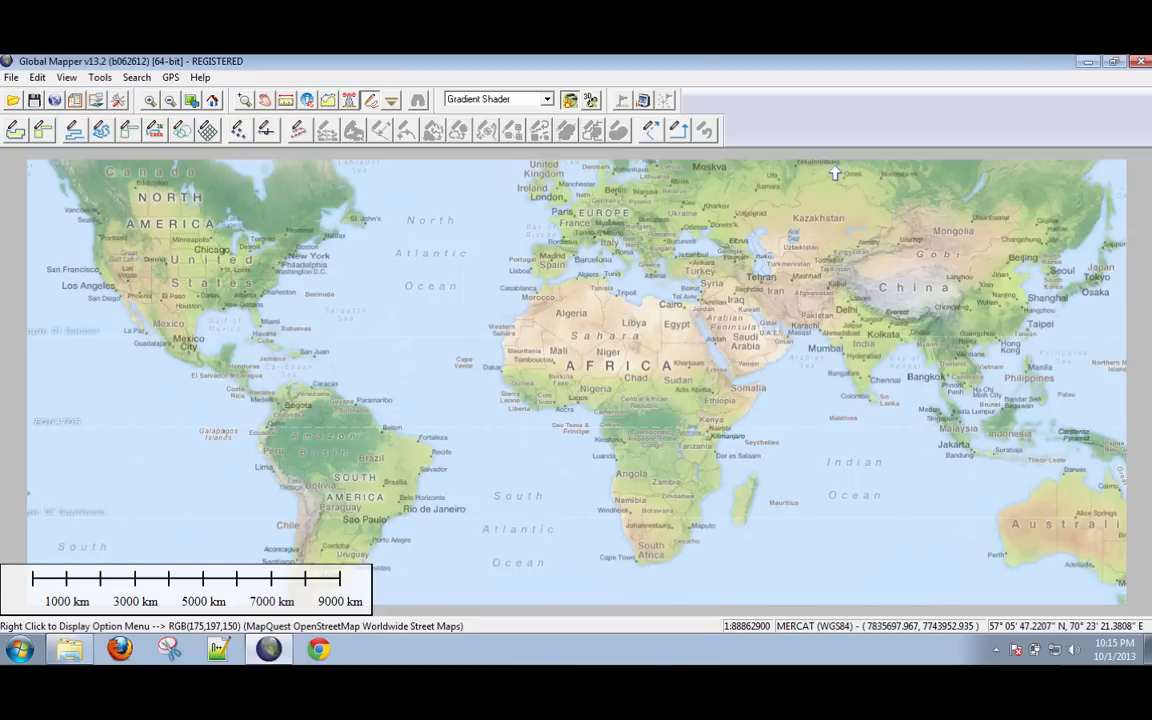
pyautogui.moveTo(473, 270)
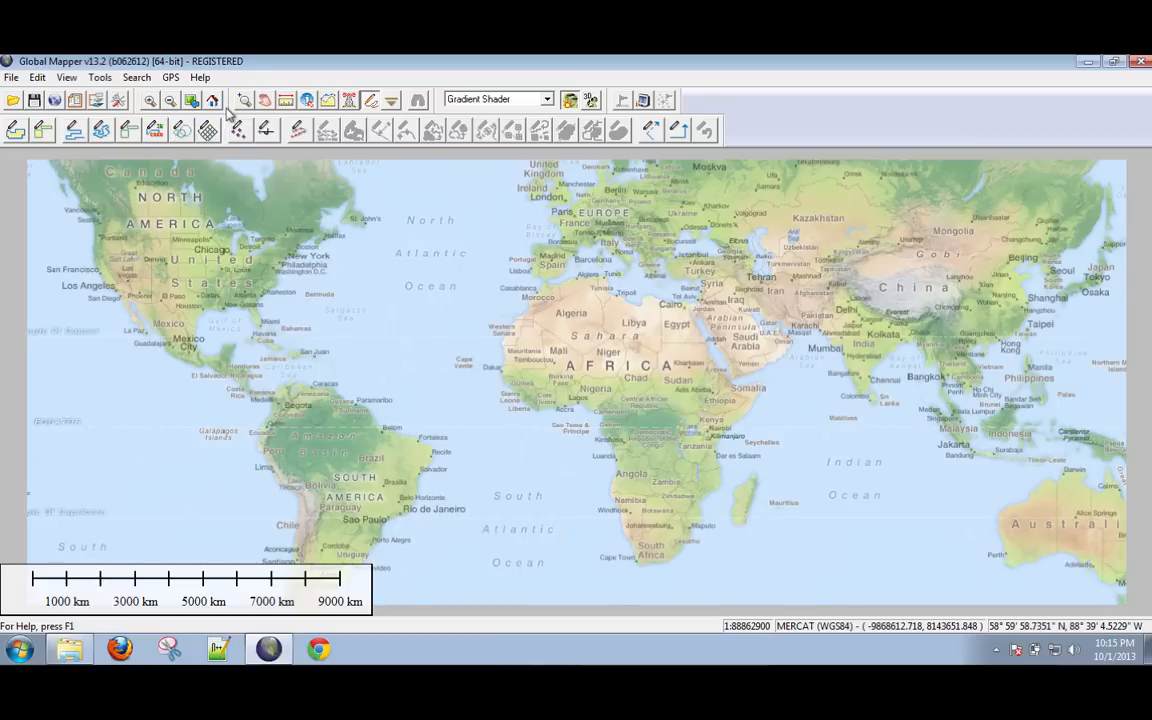
pyautogui.moveTo(150, 100)
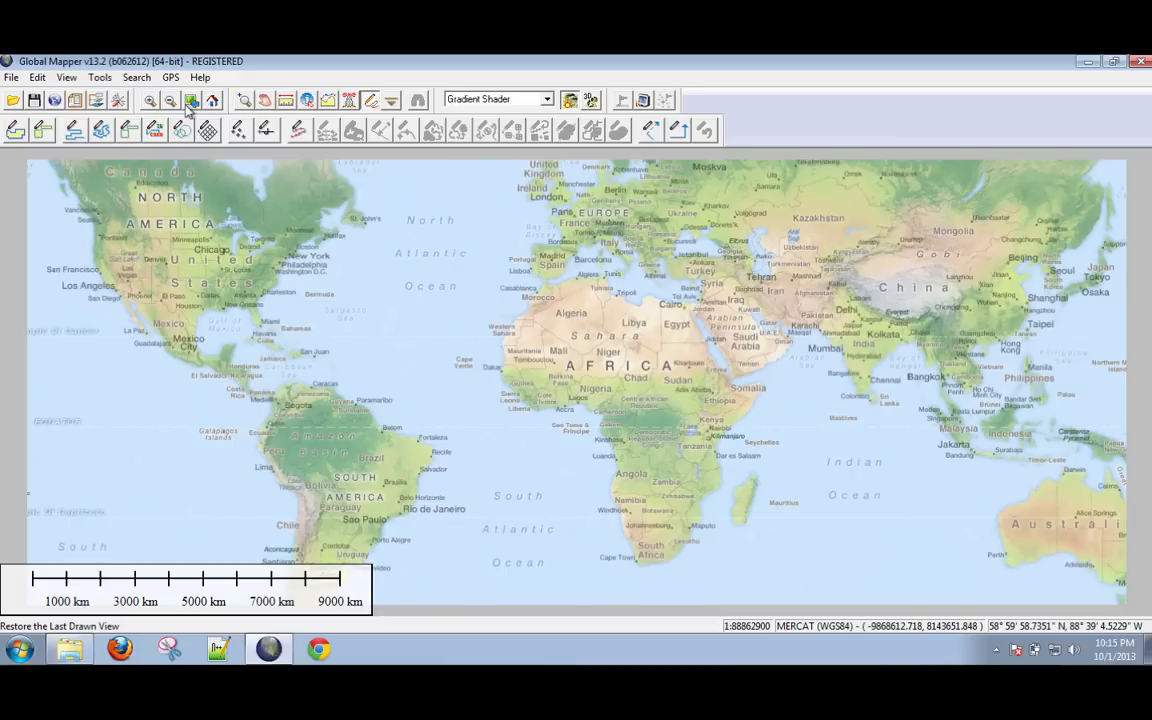
pyautogui.moveTo(213, 101)
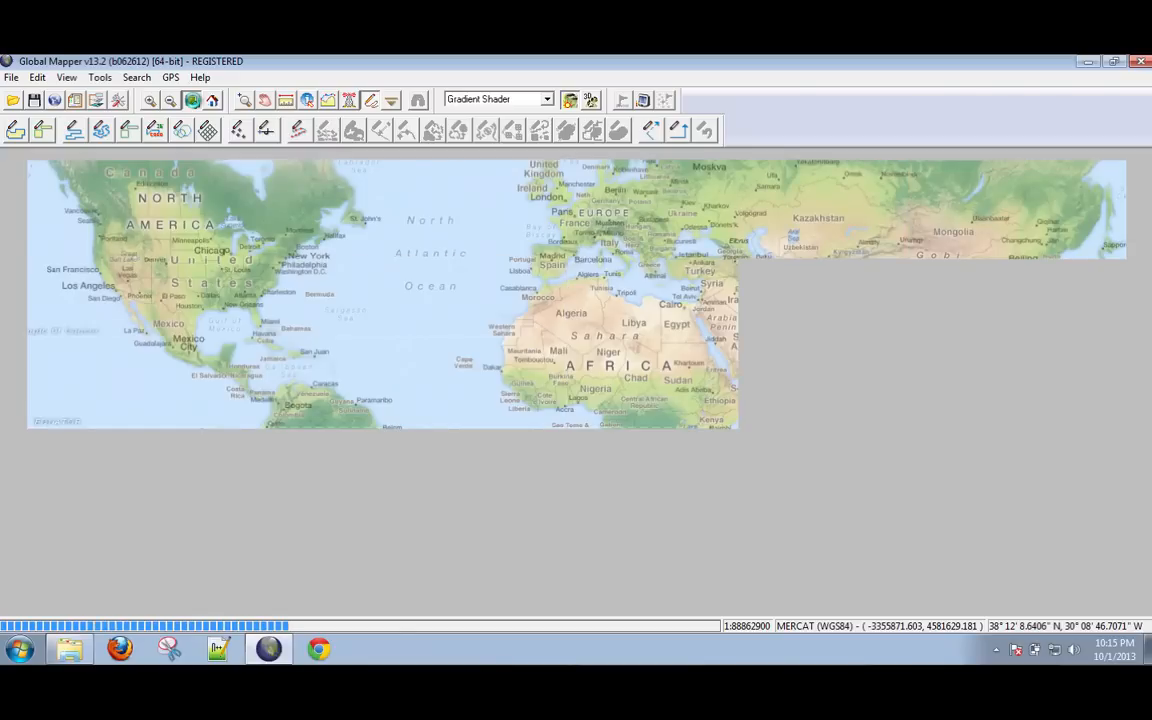
# - Reset to full view and zoom into a box around Africa
pyautogui.click(213, 99)
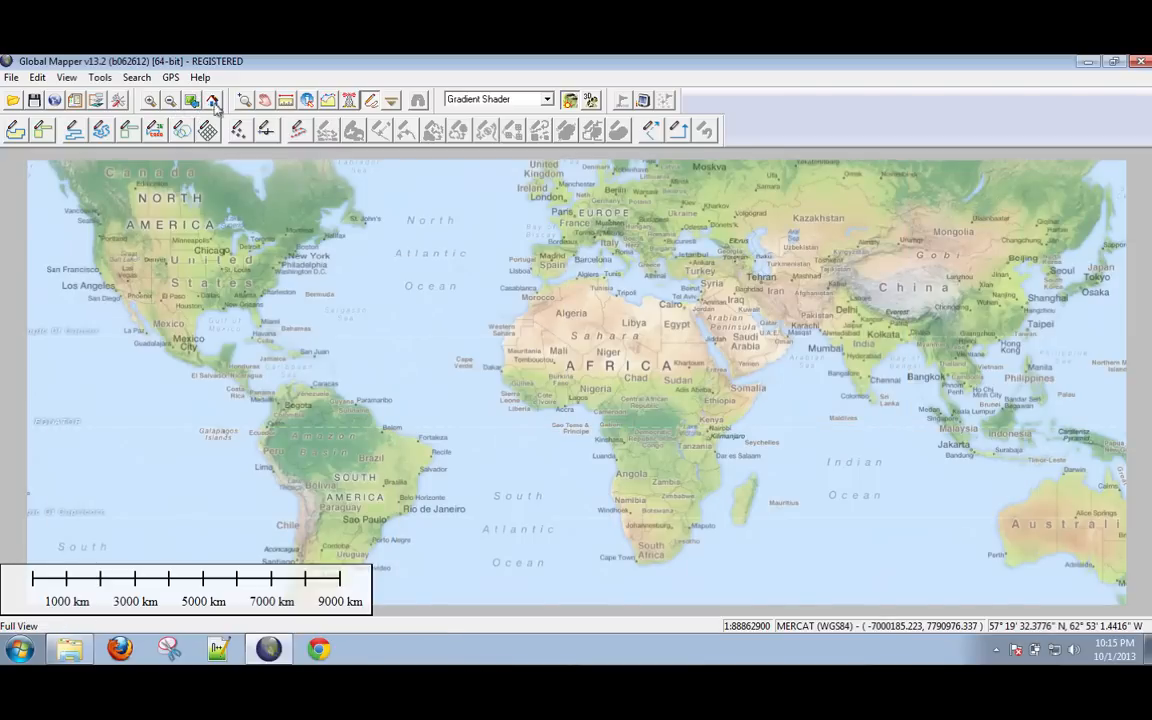
pyautogui.moveTo(245, 100)
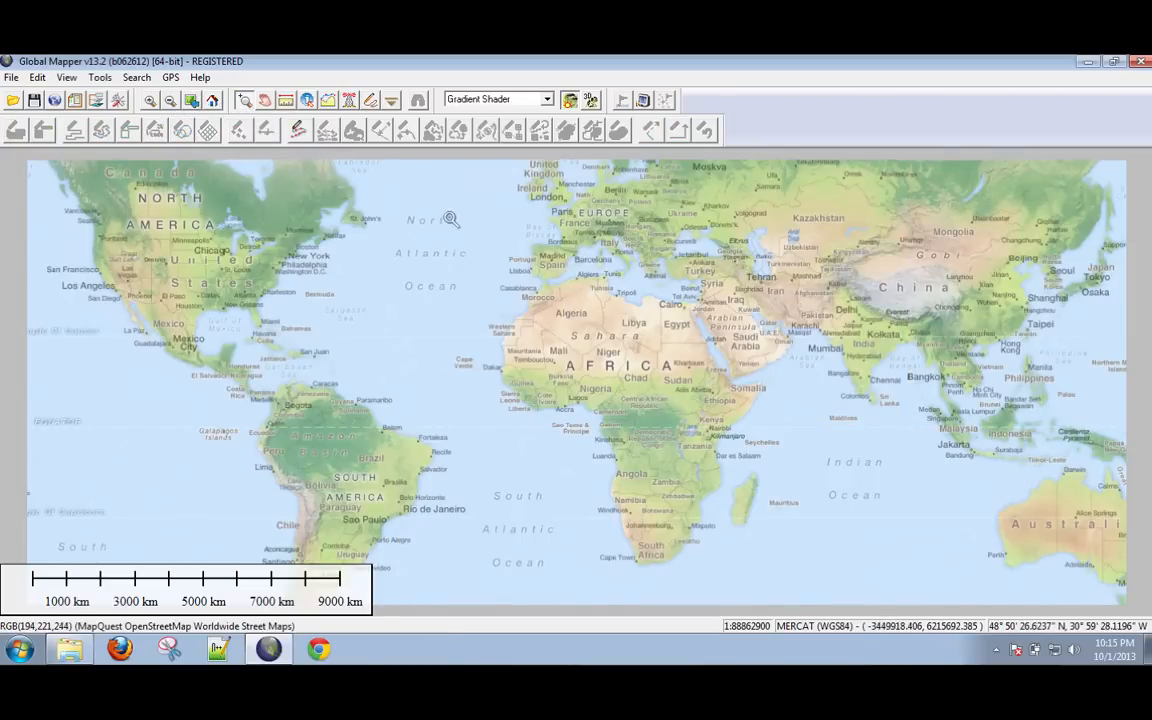
pyautogui.moveTo(477, 265)
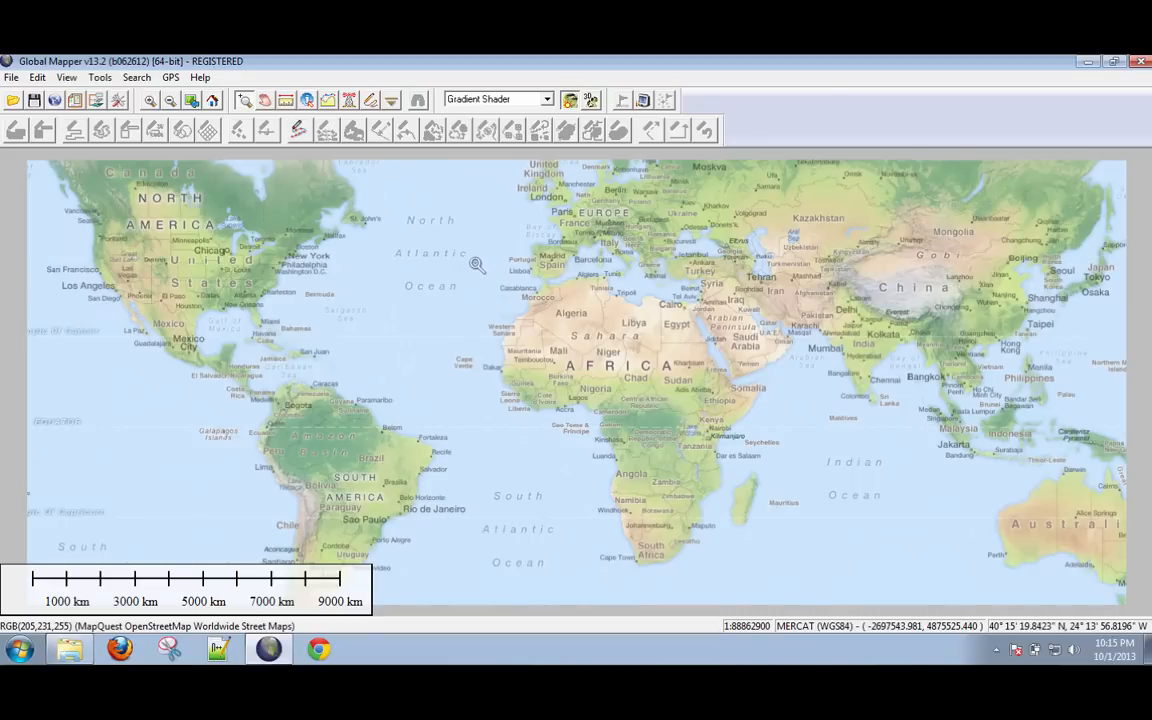
pyautogui.moveTo(477, 264); pyautogui.dragTo(753, 547)
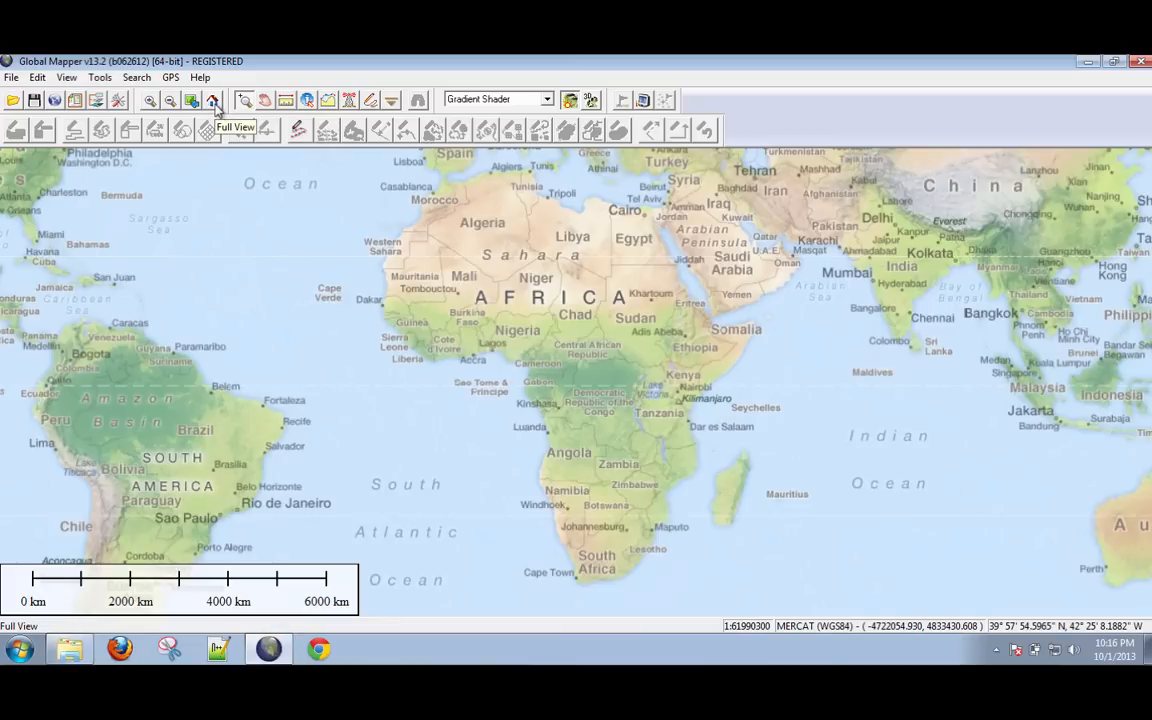
pyautogui.click(211, 100)
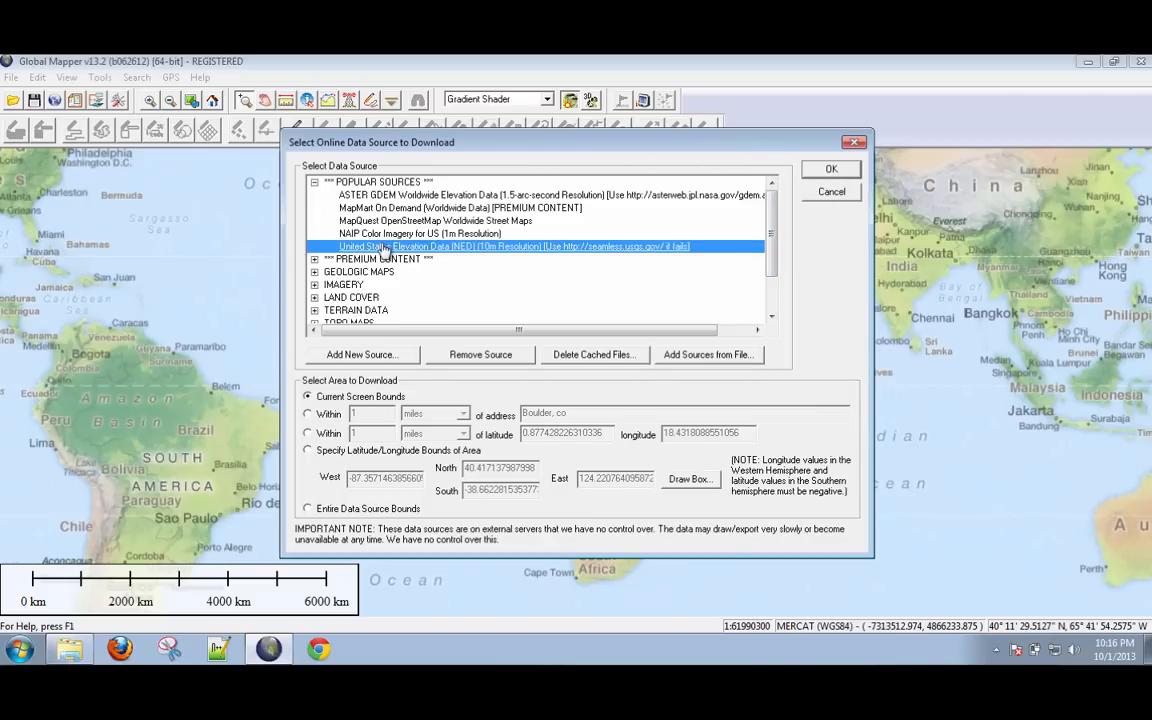
pyautogui.moveTo(435, 251)
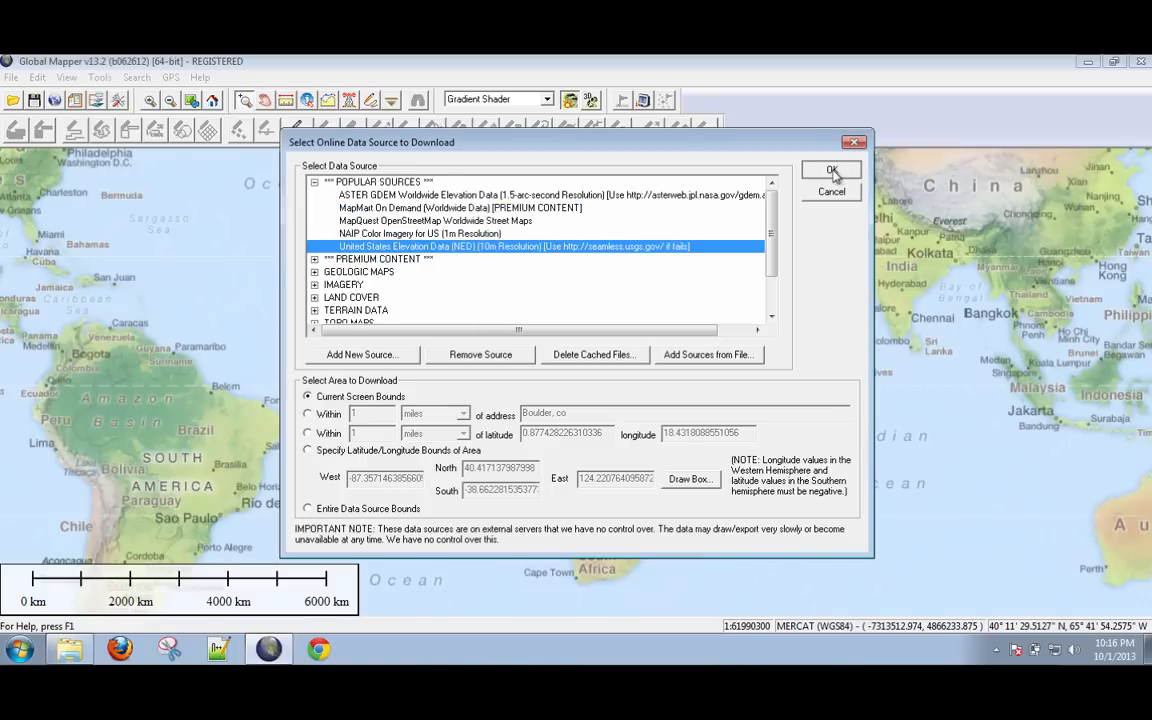
pyautogui.moveTo(833, 267)
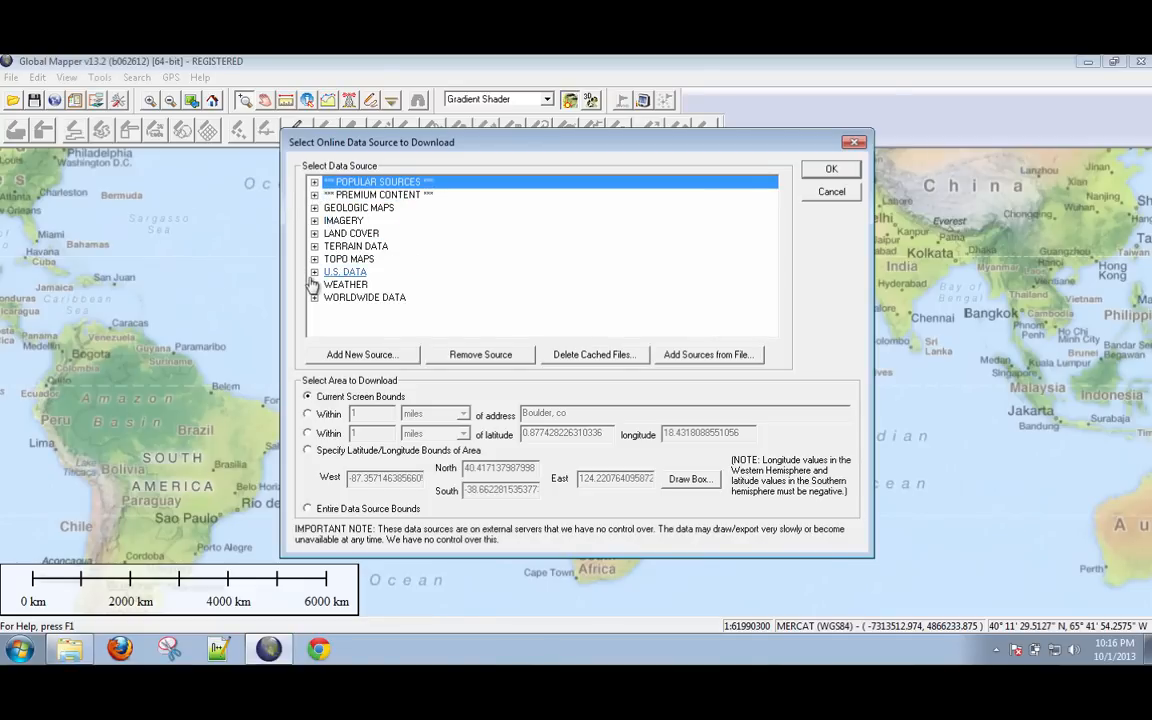
# - Select SRTM Worldwide Elevation Data with the area set by latitude/longitude bounds
pyautogui.click(314, 297)
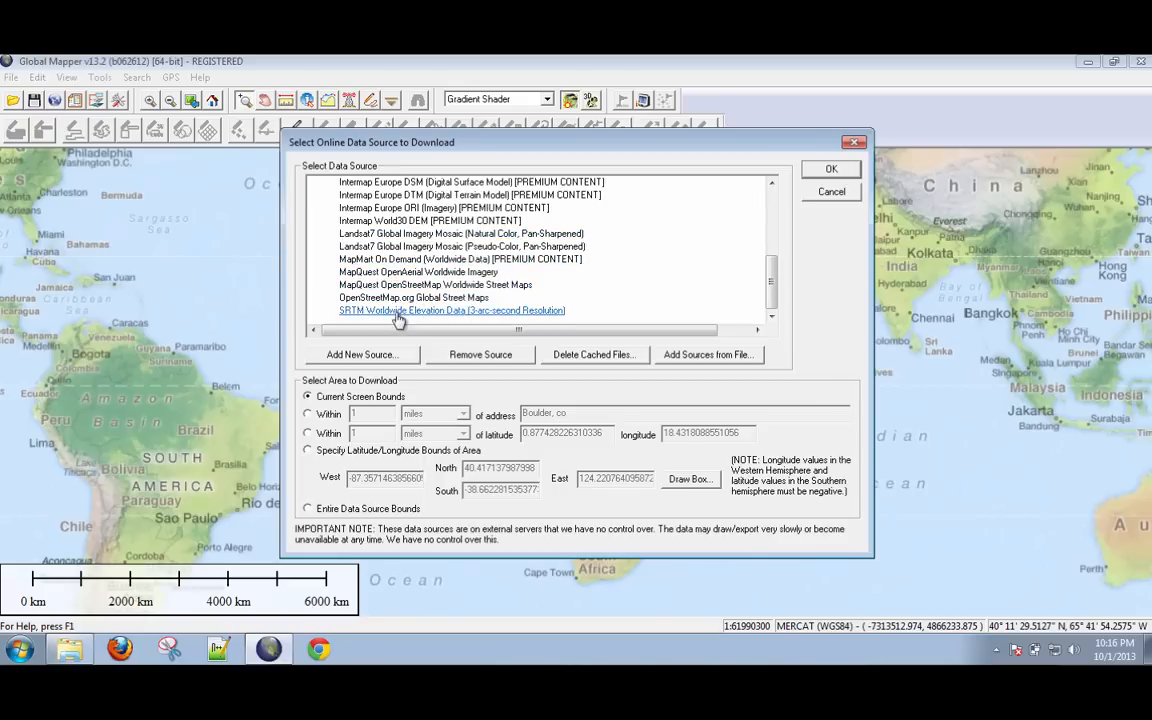
pyautogui.click(451, 310)
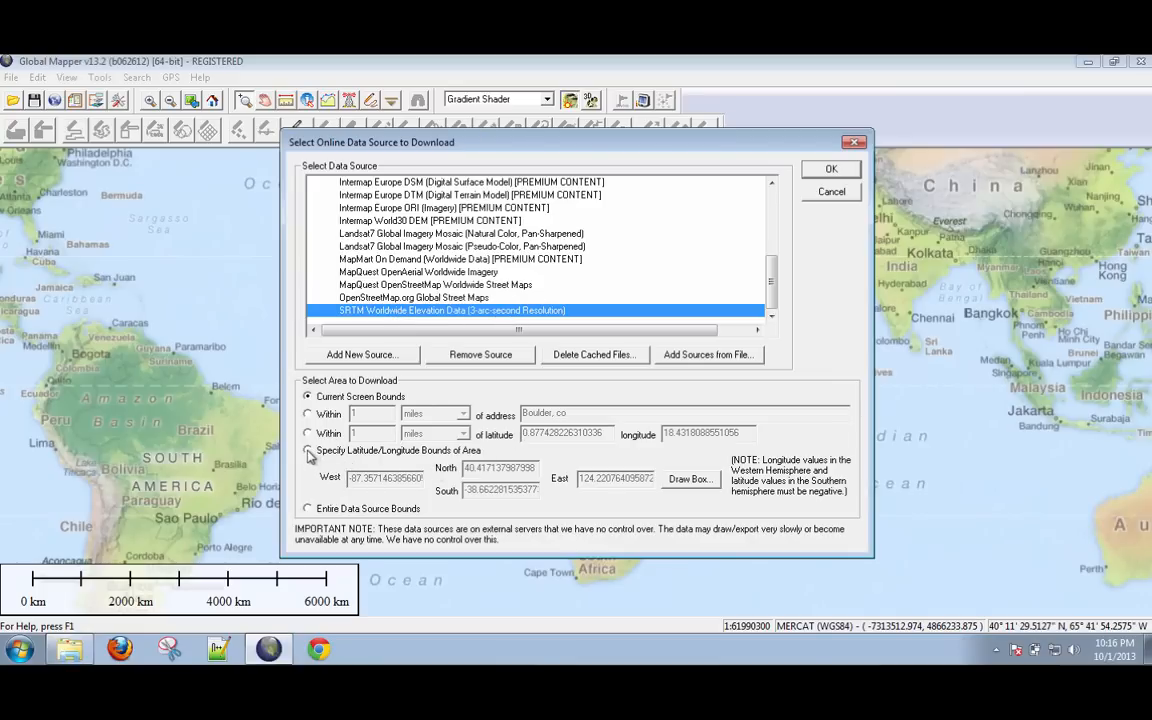
pyautogui.click(308, 450)
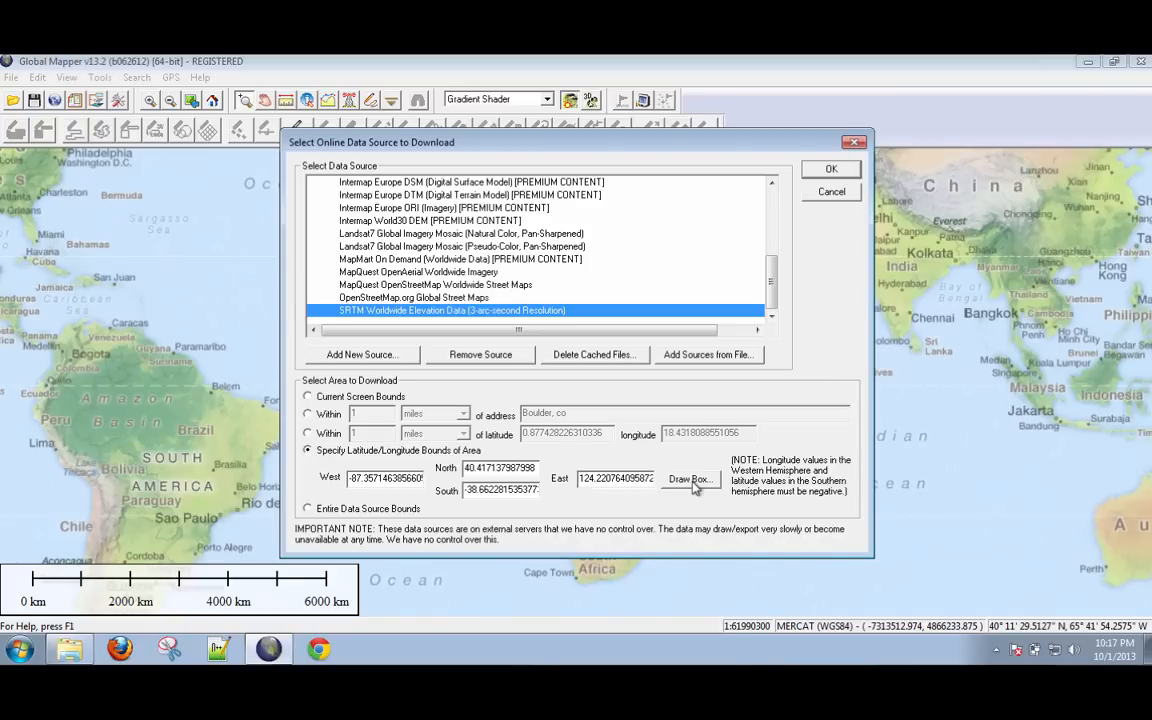
# - Draw a bounding box covering all of Africa and confirm the SRTM download
pyautogui.click(690, 479)
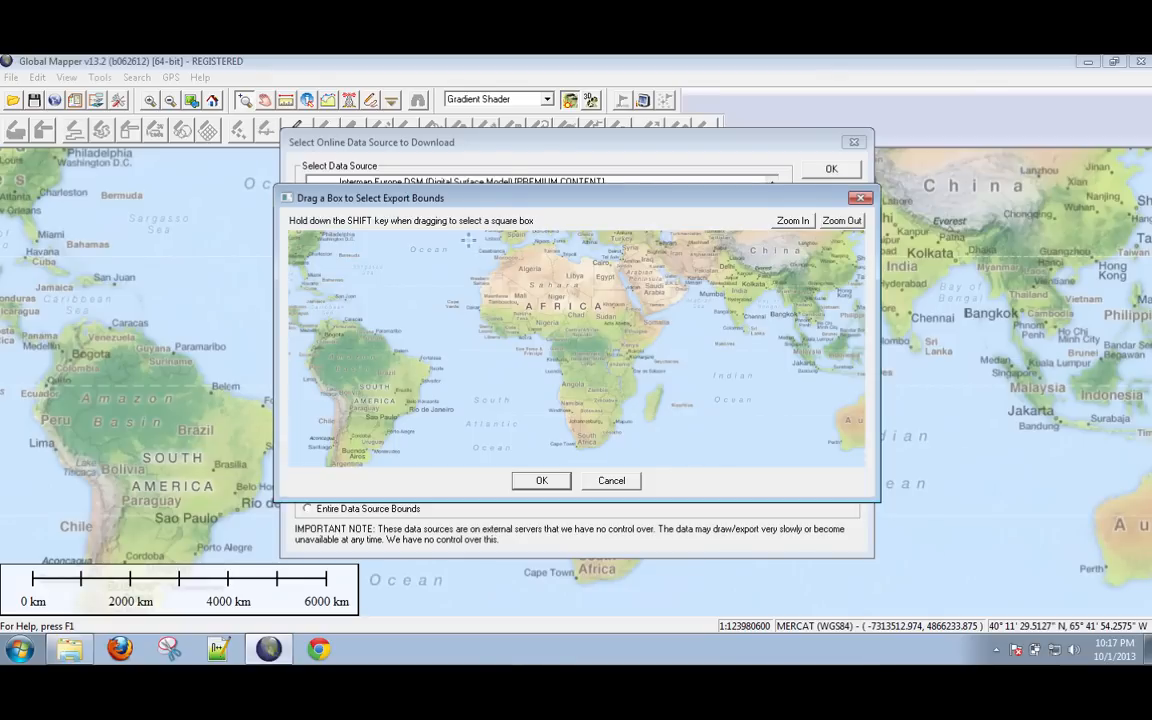
pyautogui.moveTo(468, 238); pyautogui.dragTo(650, 428)
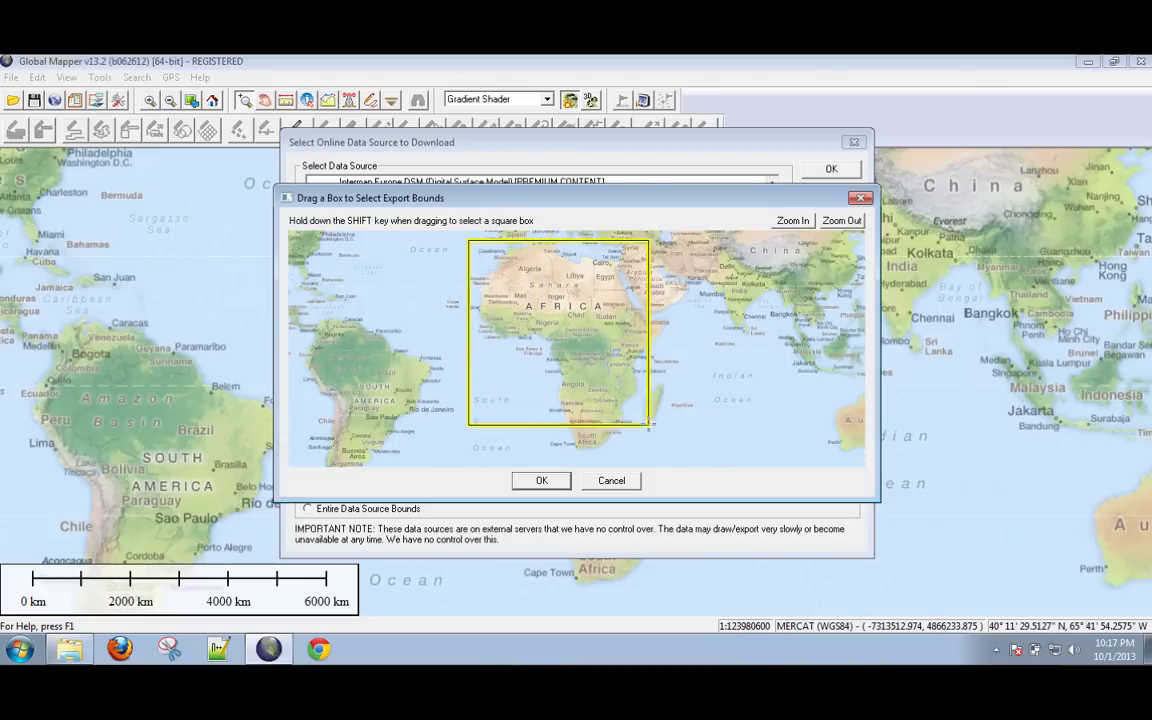
pyautogui.moveTo(650, 425); pyautogui.dragTo(677, 462)
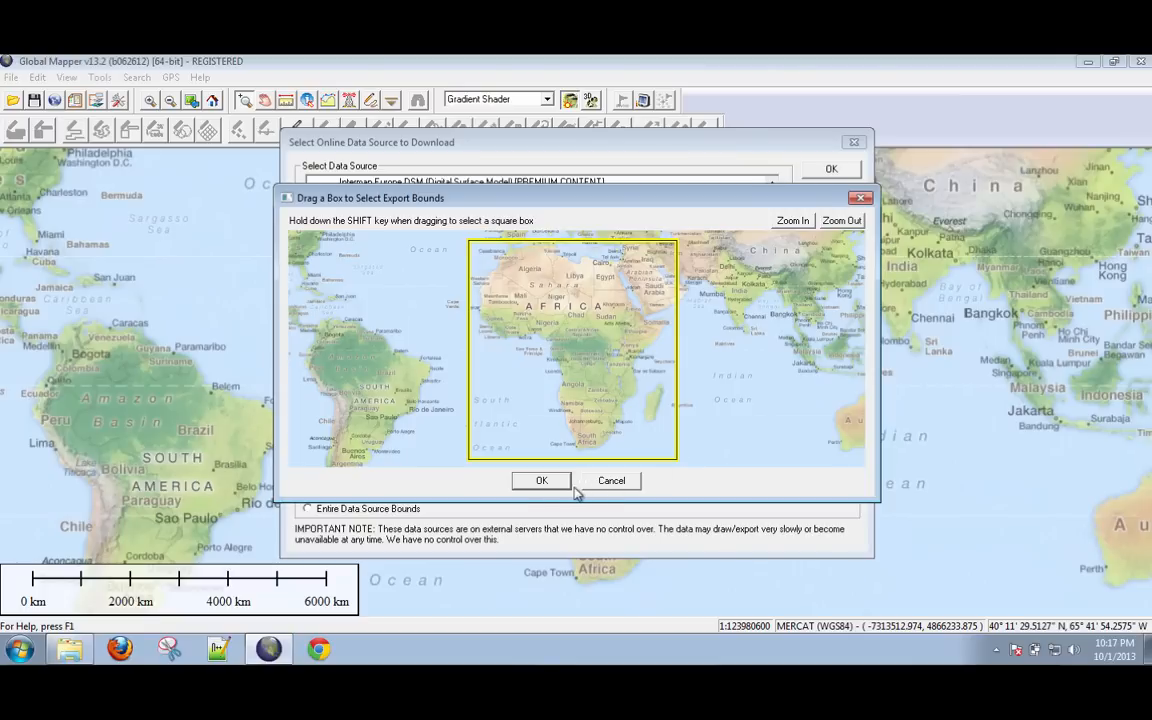
pyautogui.click(541, 481)
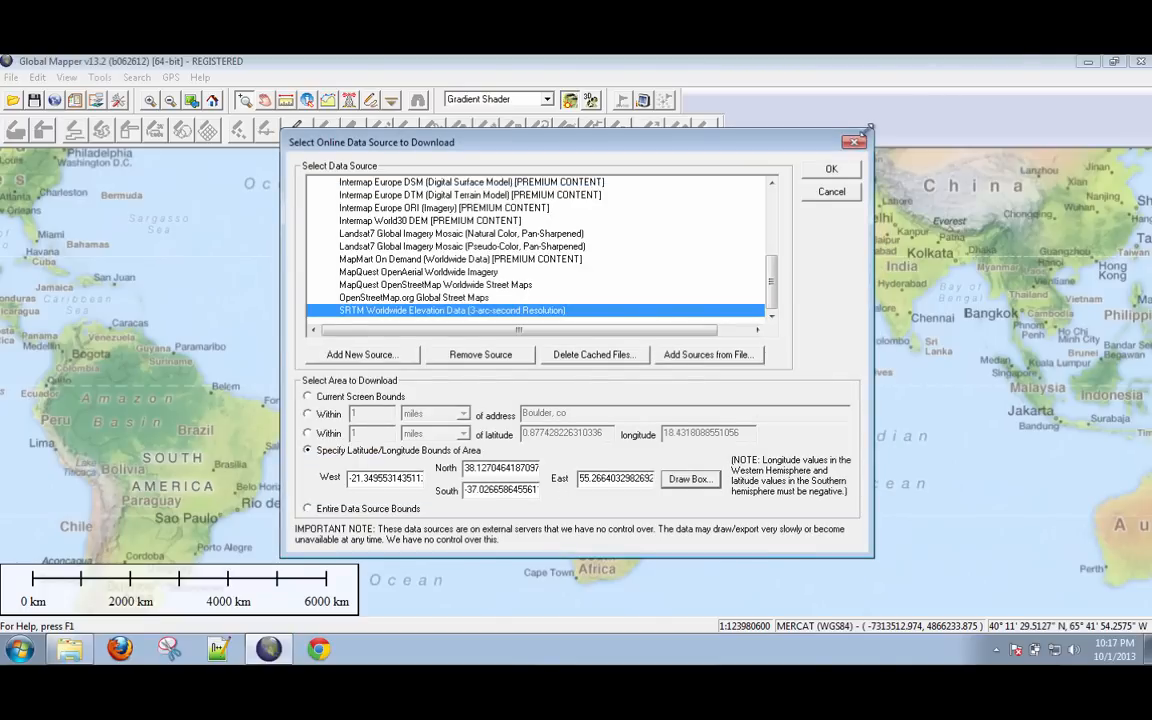
pyautogui.click(831, 168)
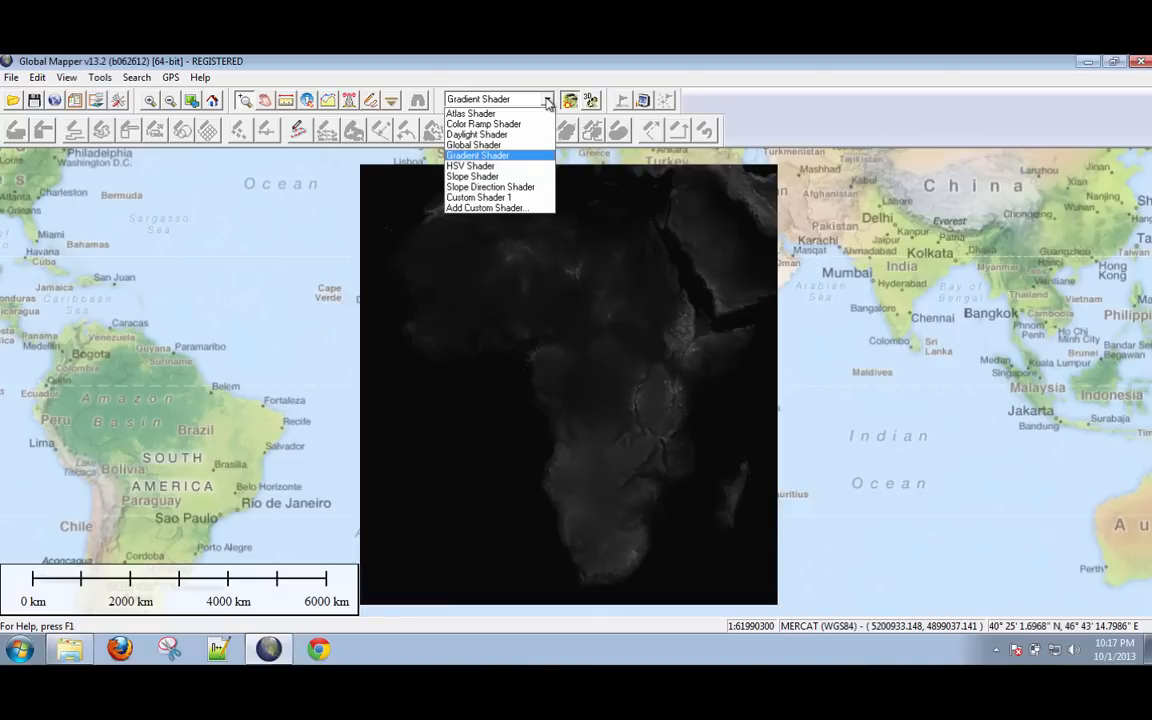
# - Try the Atlas and Color Ramp shaders, then settle on the Daylight shader
pyautogui.click(470, 113)
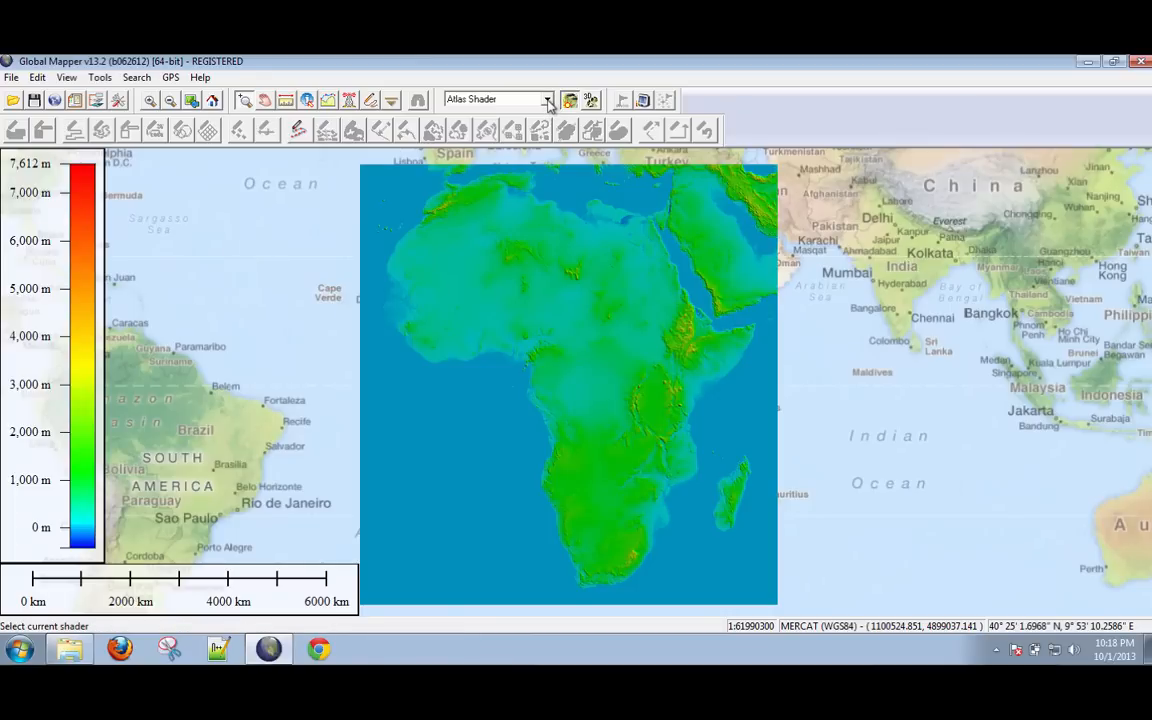
pyautogui.click(547, 99)
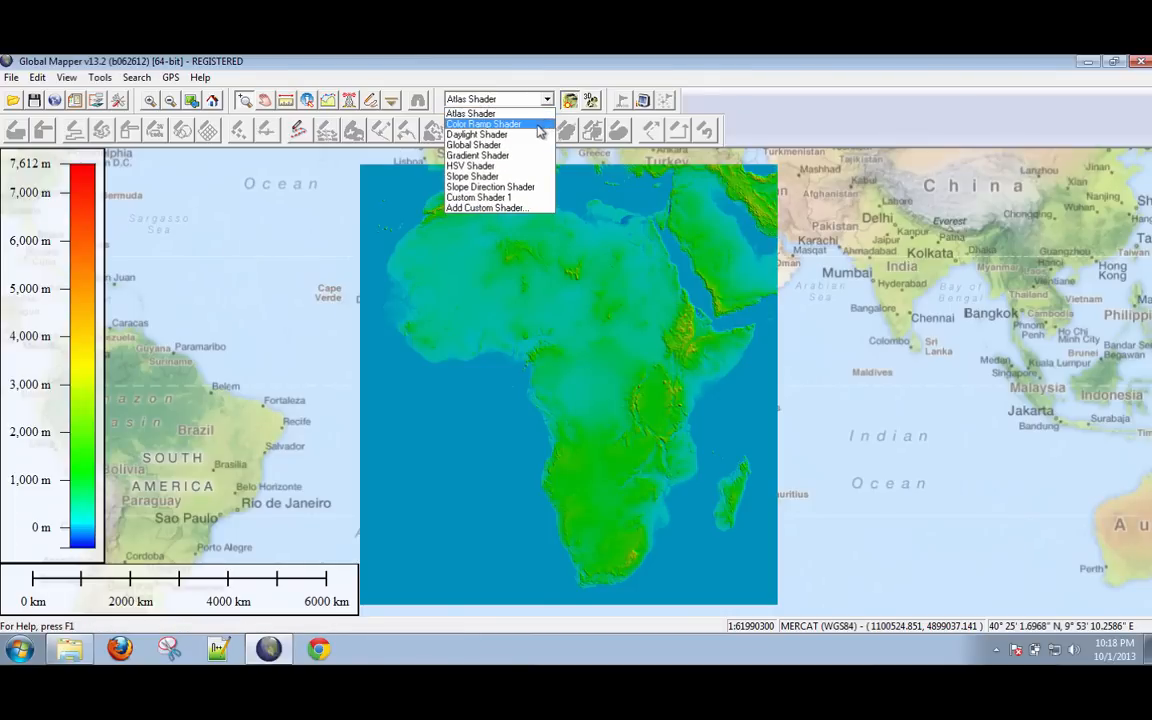
pyautogui.click(476, 134)
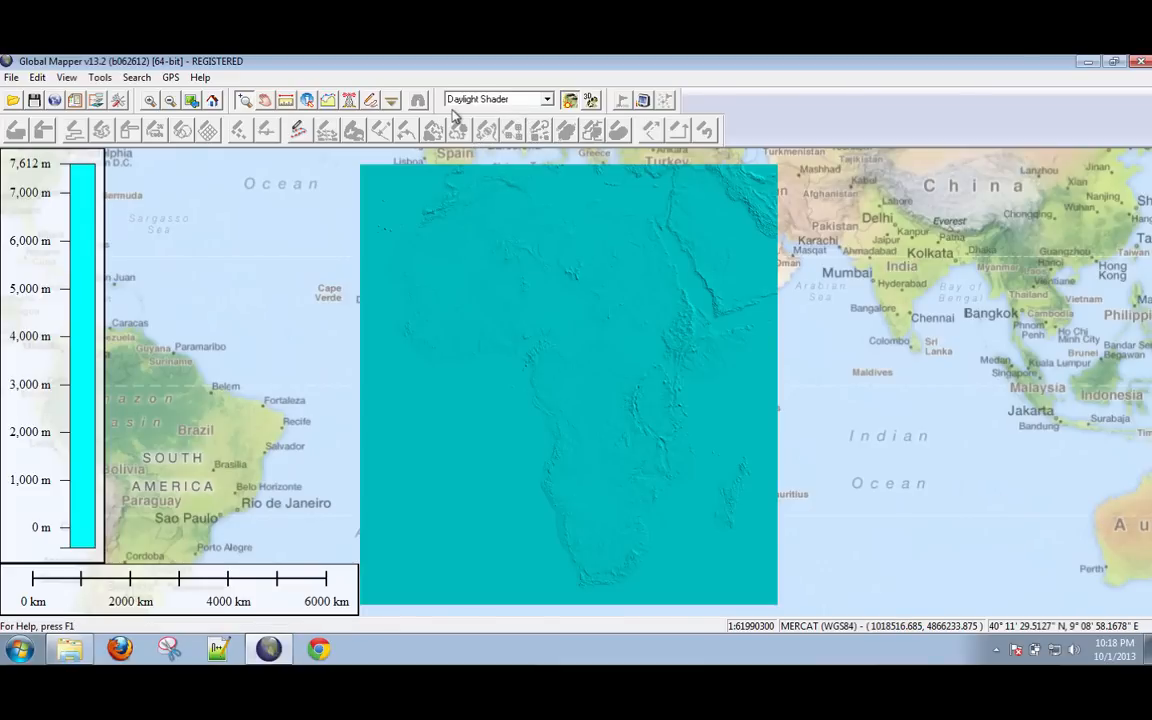
pyautogui.moveTo(115, 130)
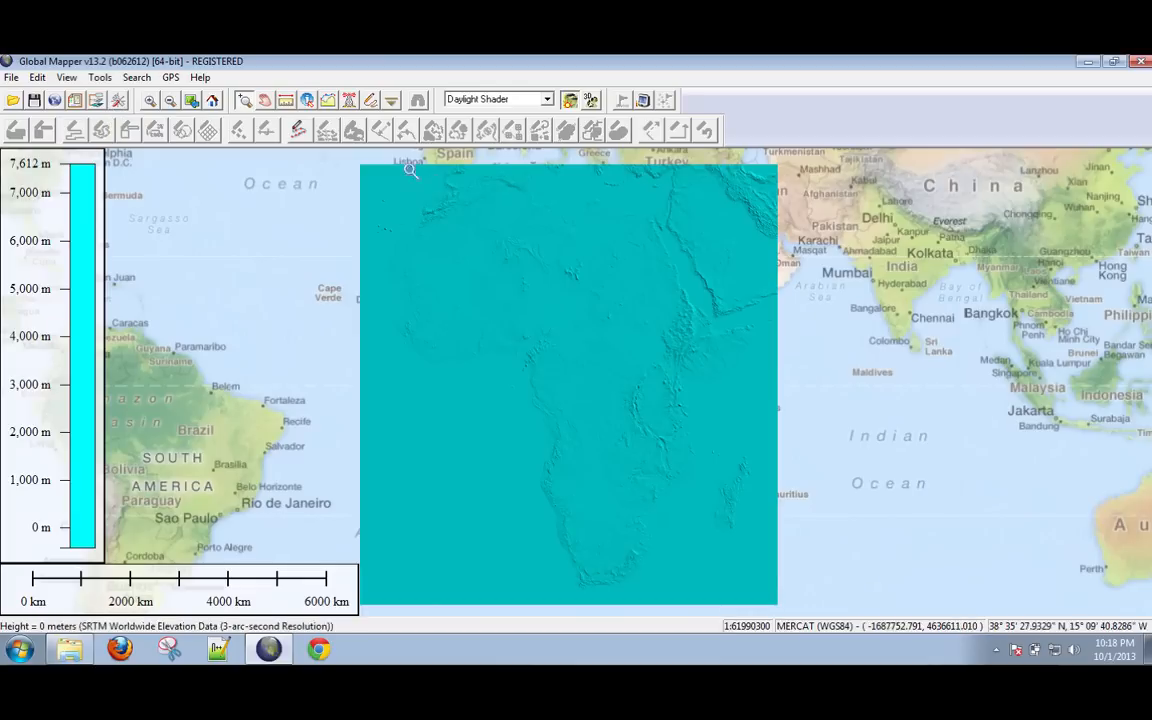
pyautogui.moveTo(488, 230)
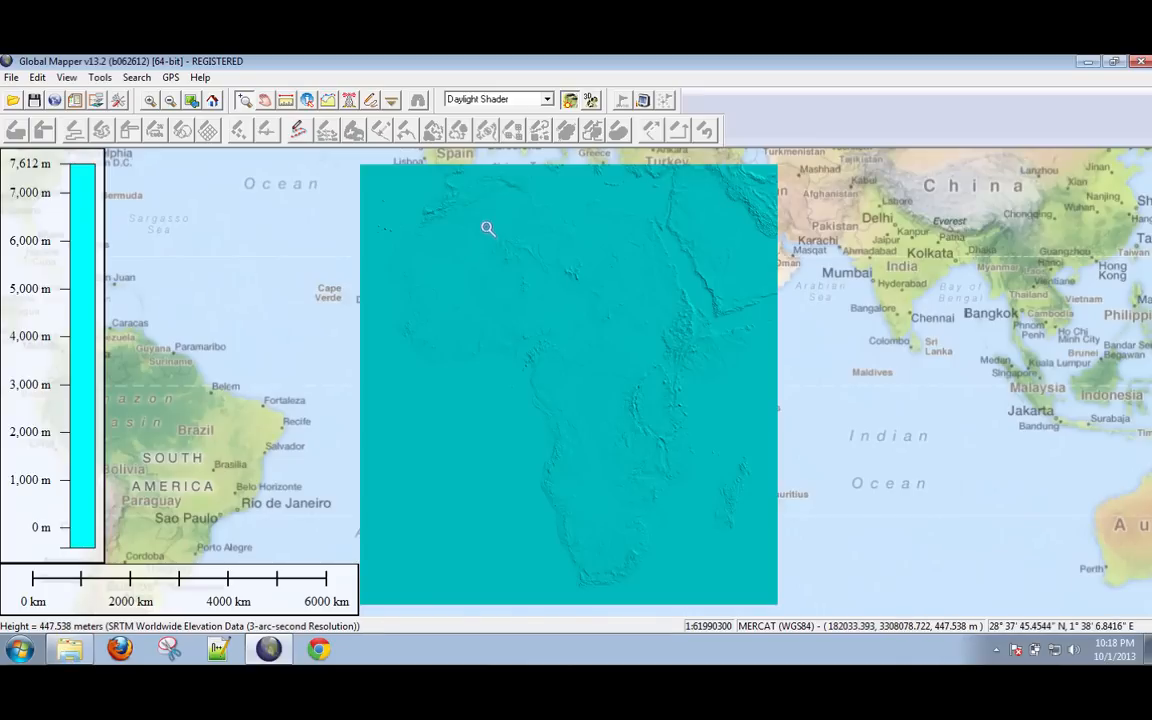
pyautogui.moveTo(558, 334)
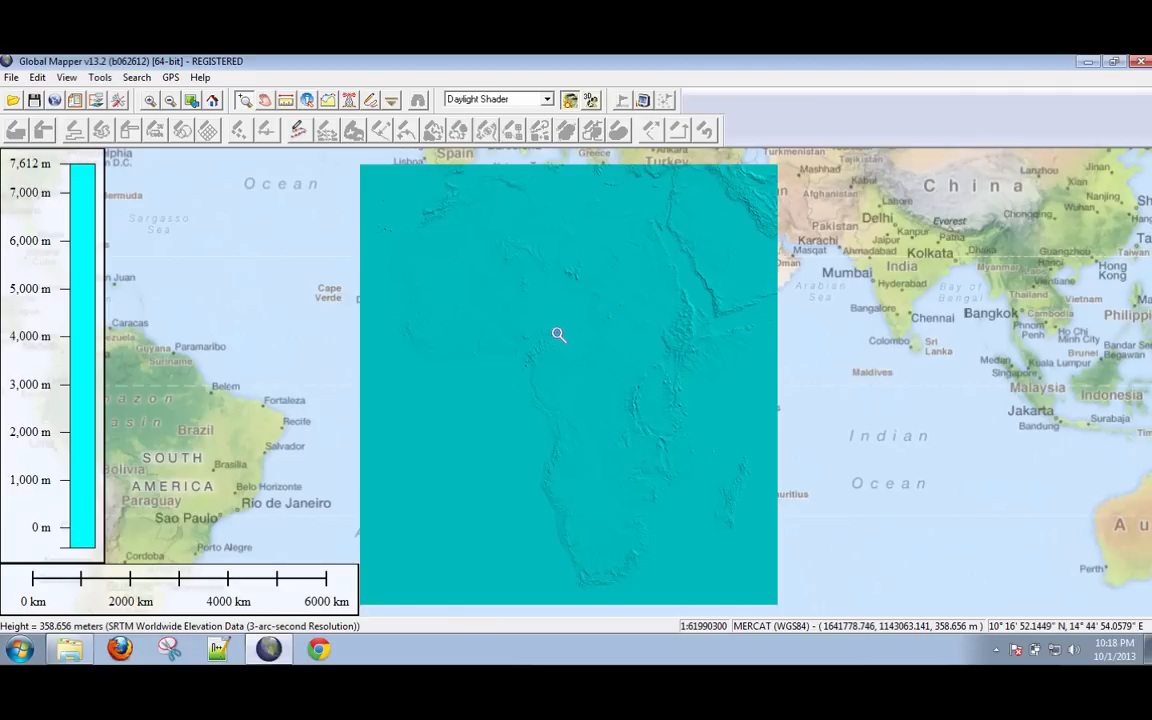
pyautogui.moveTo(561, 317)
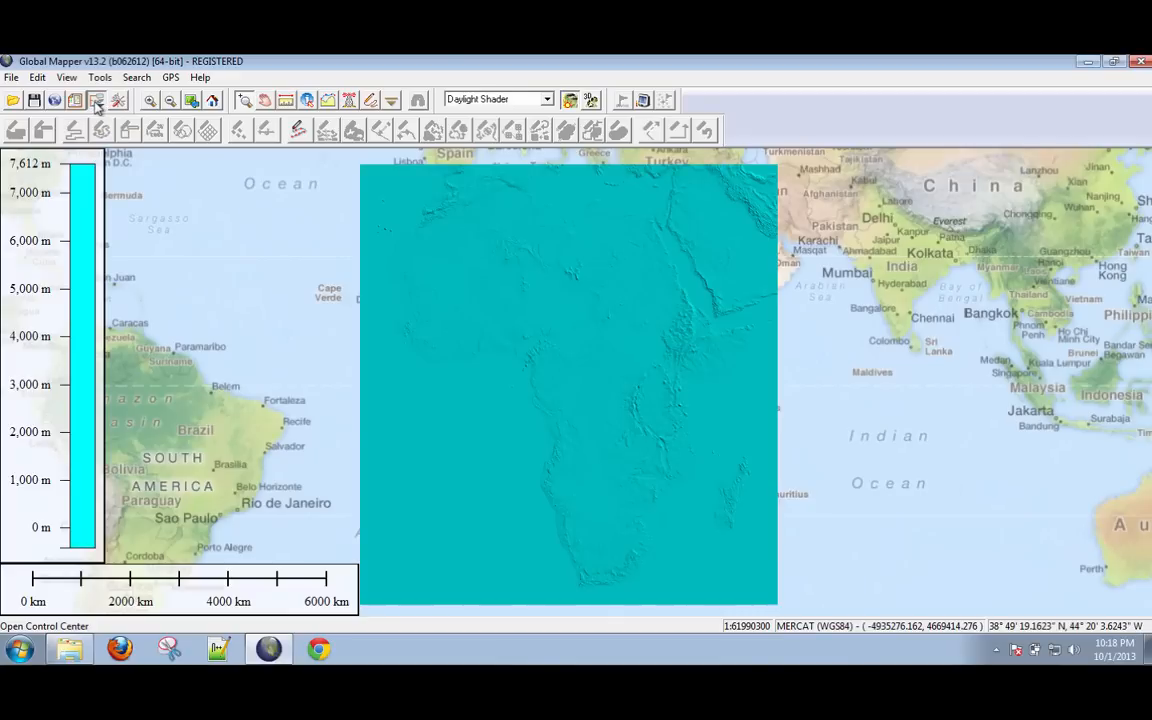
pyautogui.click(96, 99)
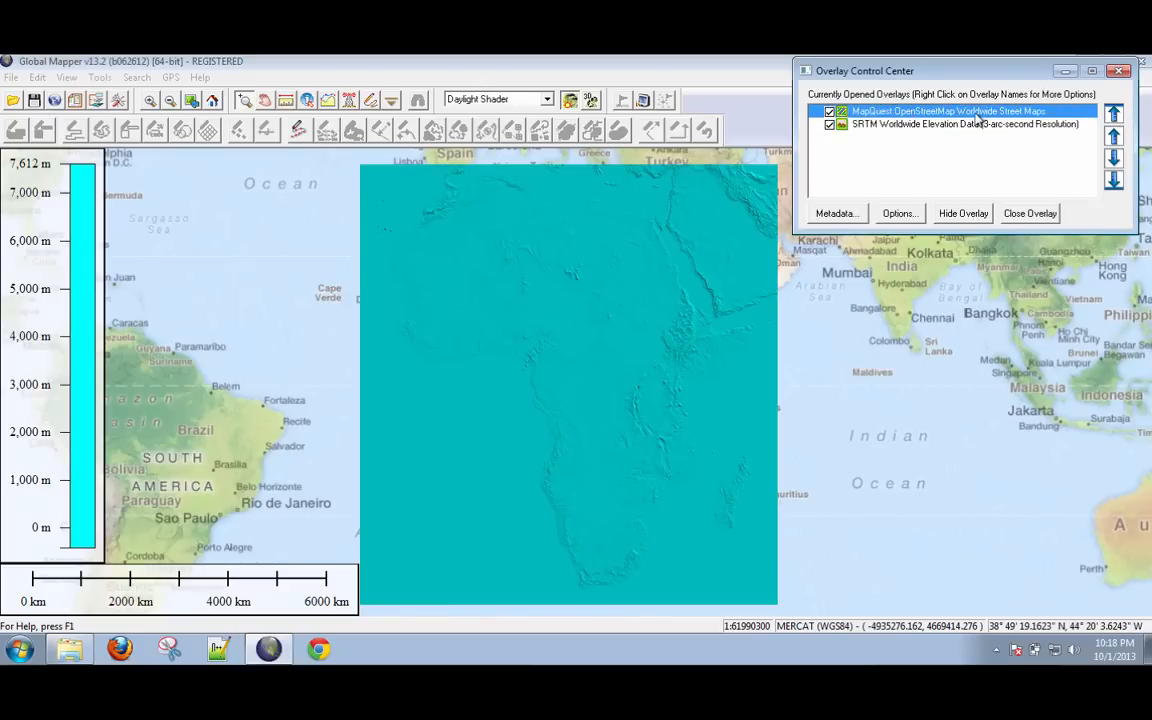
pyautogui.moveTo(1115, 160)
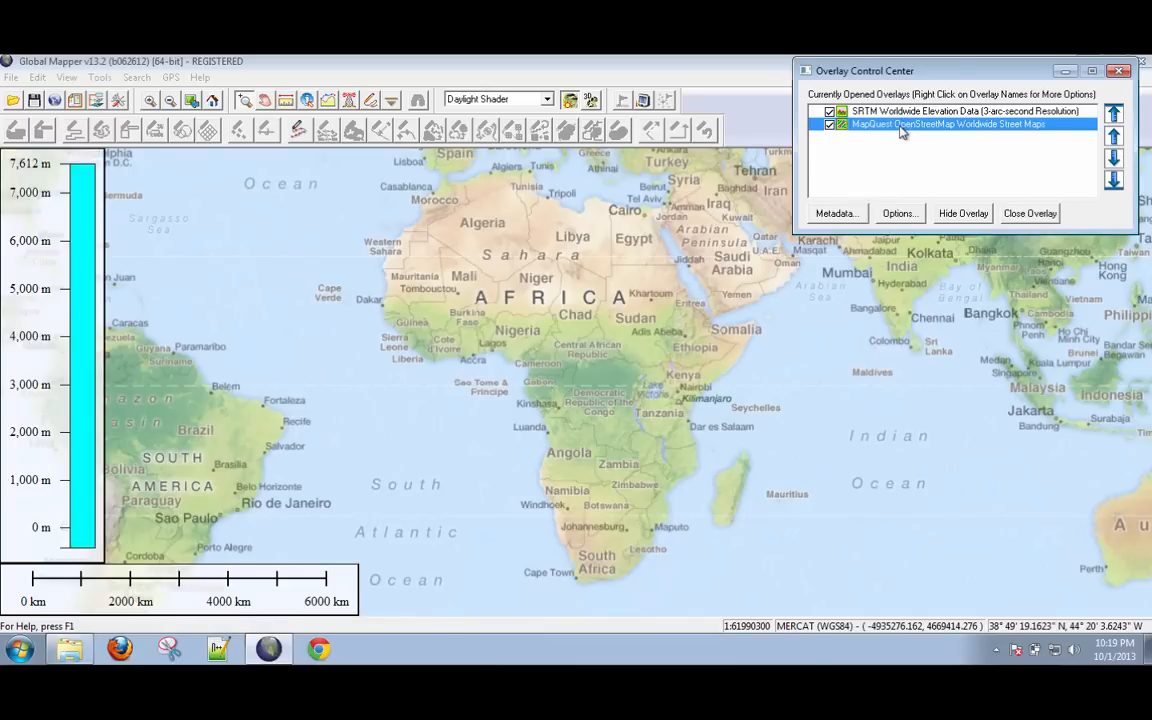
pyautogui.moveTo(900, 135)
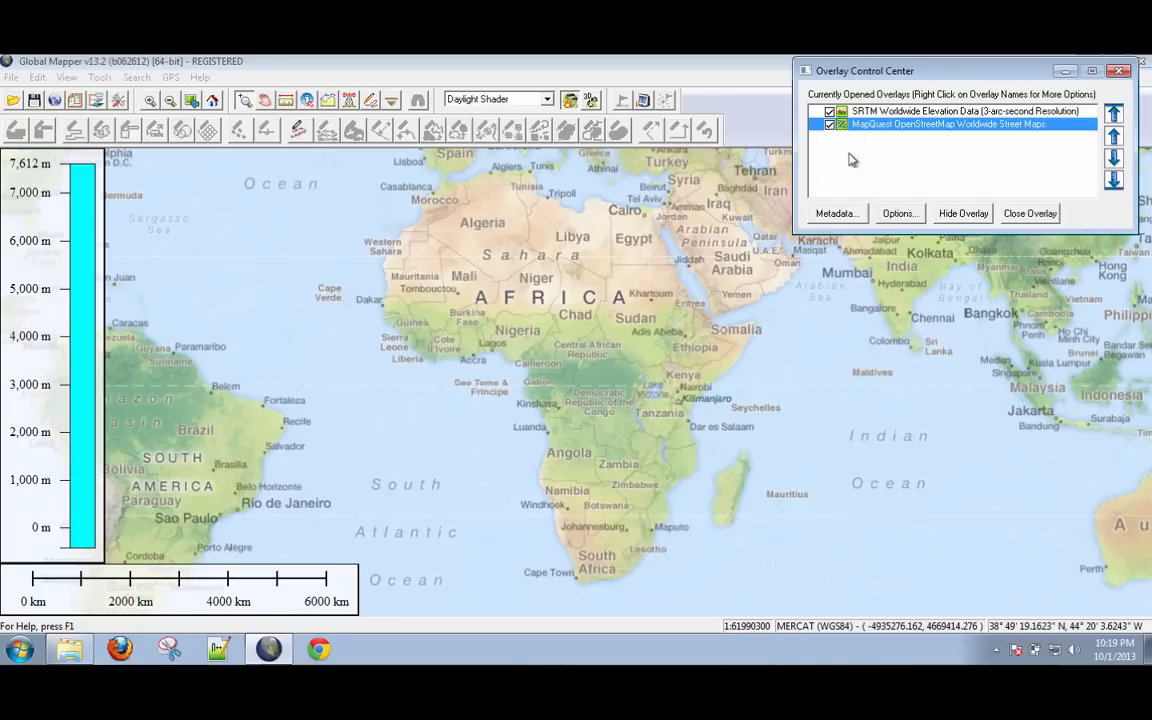
pyautogui.moveTo(897, 128)
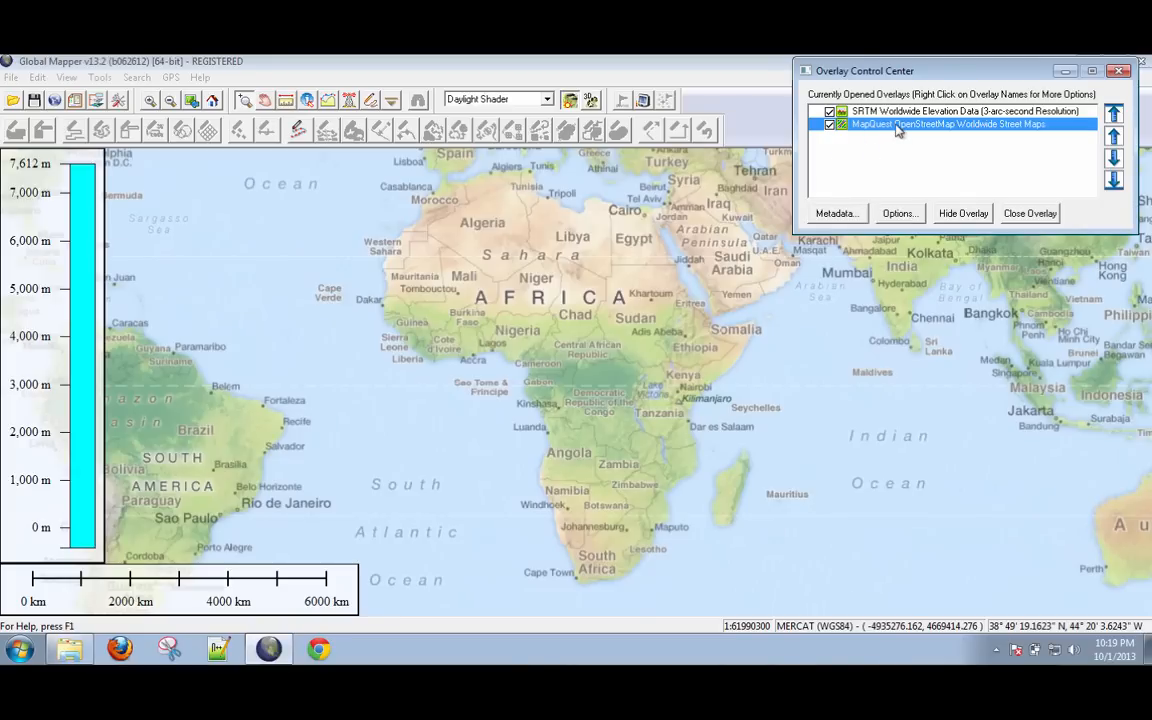
# - Set the MapQuest layer's color intensity lighter and translucency to 59.2%, and apply
pyautogui.click(897, 213)
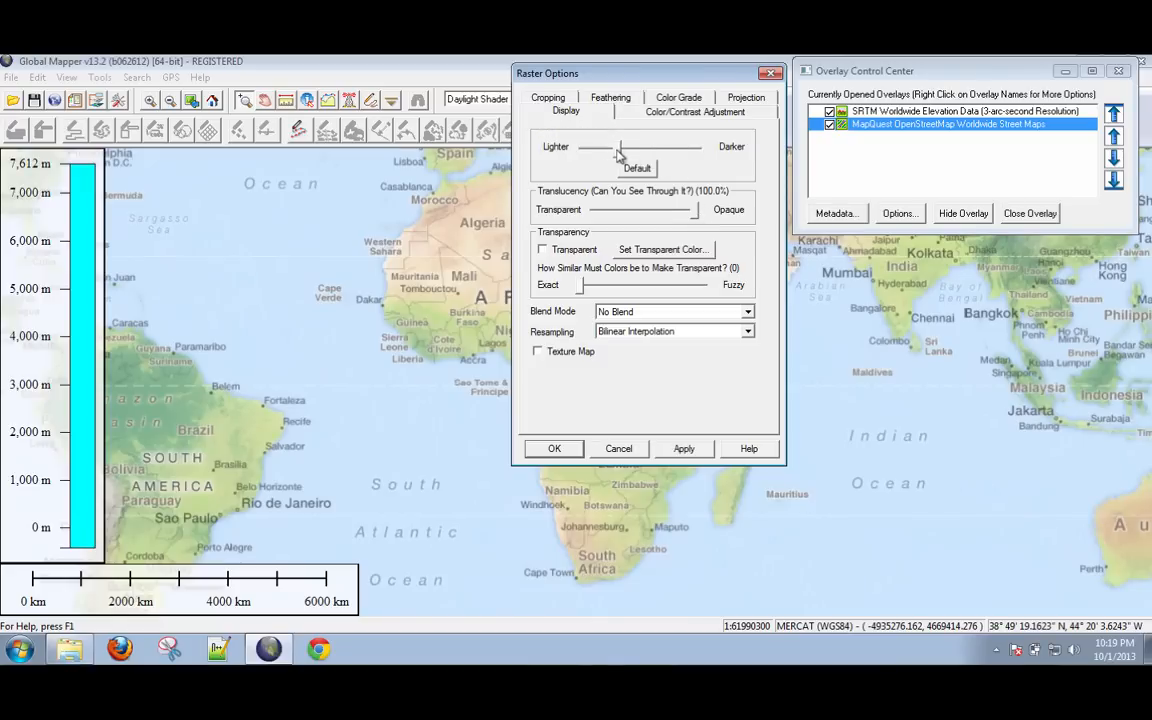
pyautogui.moveTo(625, 147); pyautogui.dragTo(625, 147)
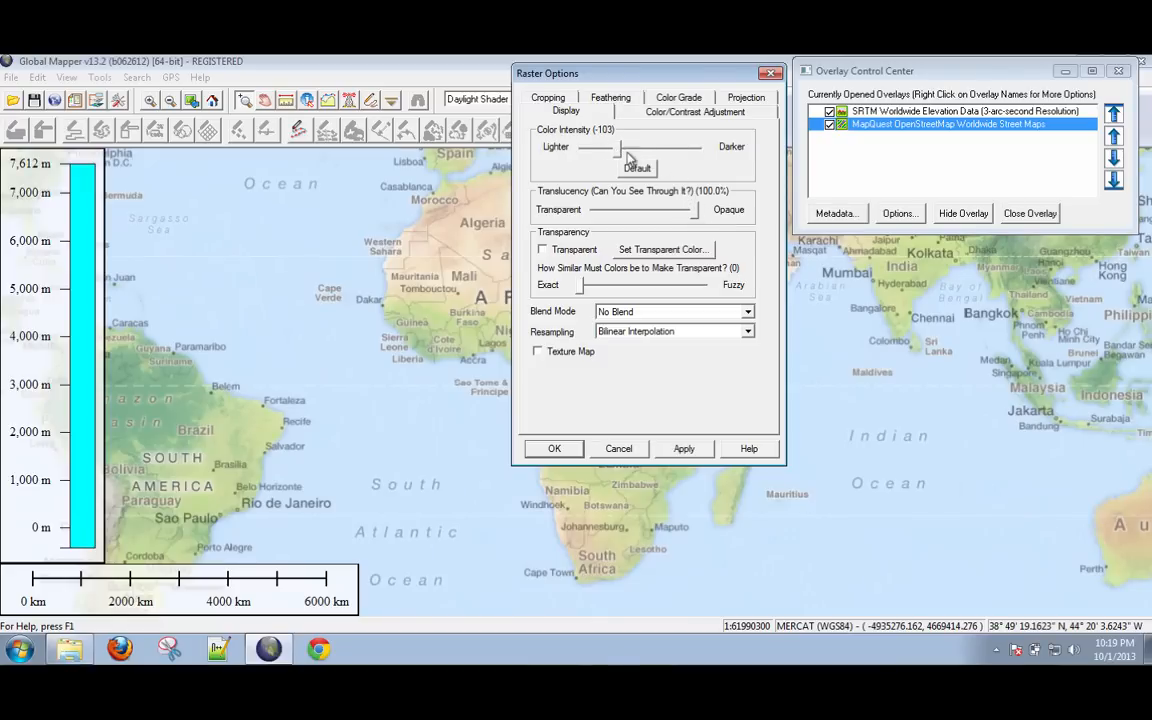
pyautogui.moveTo(693, 209); pyautogui.dragTo(660, 209)
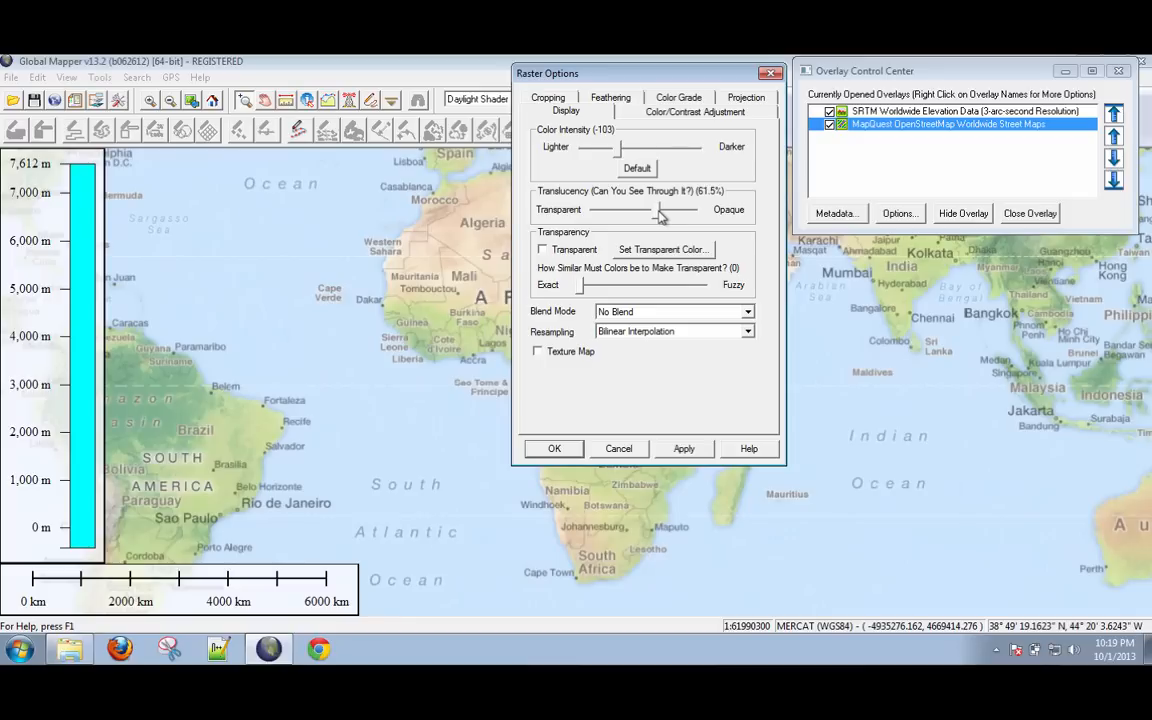
pyautogui.moveTo(659, 210); pyautogui.dragTo(655, 210)
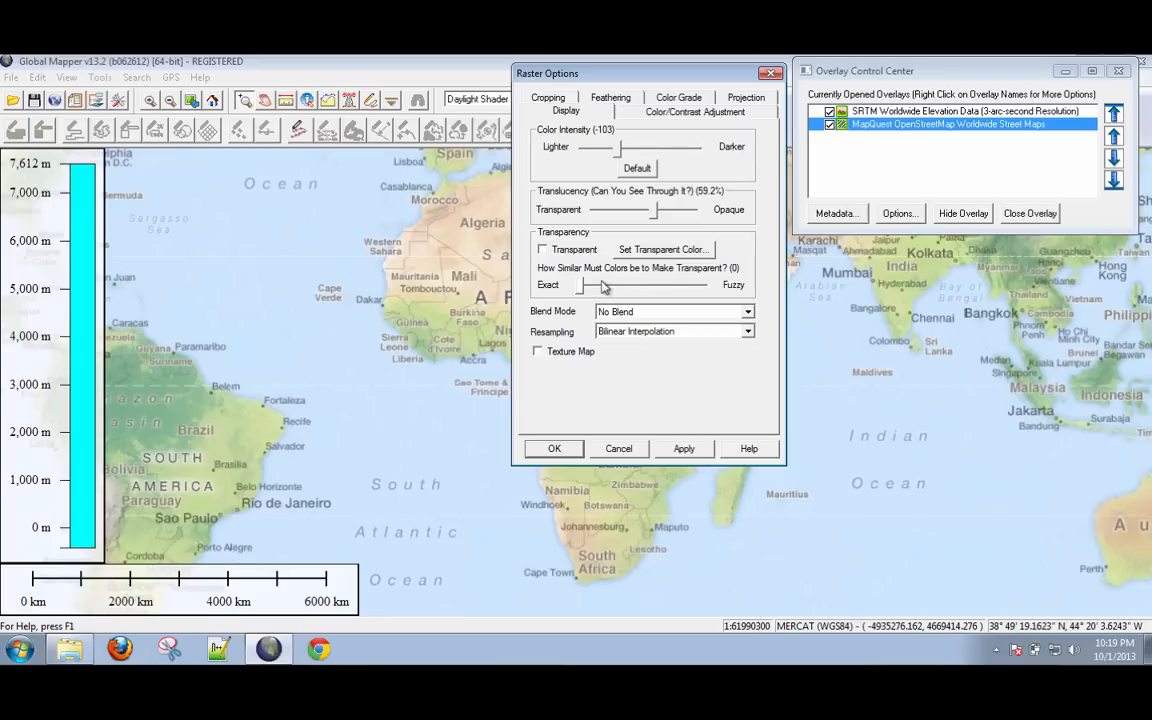
pyautogui.moveTo(710, 488)
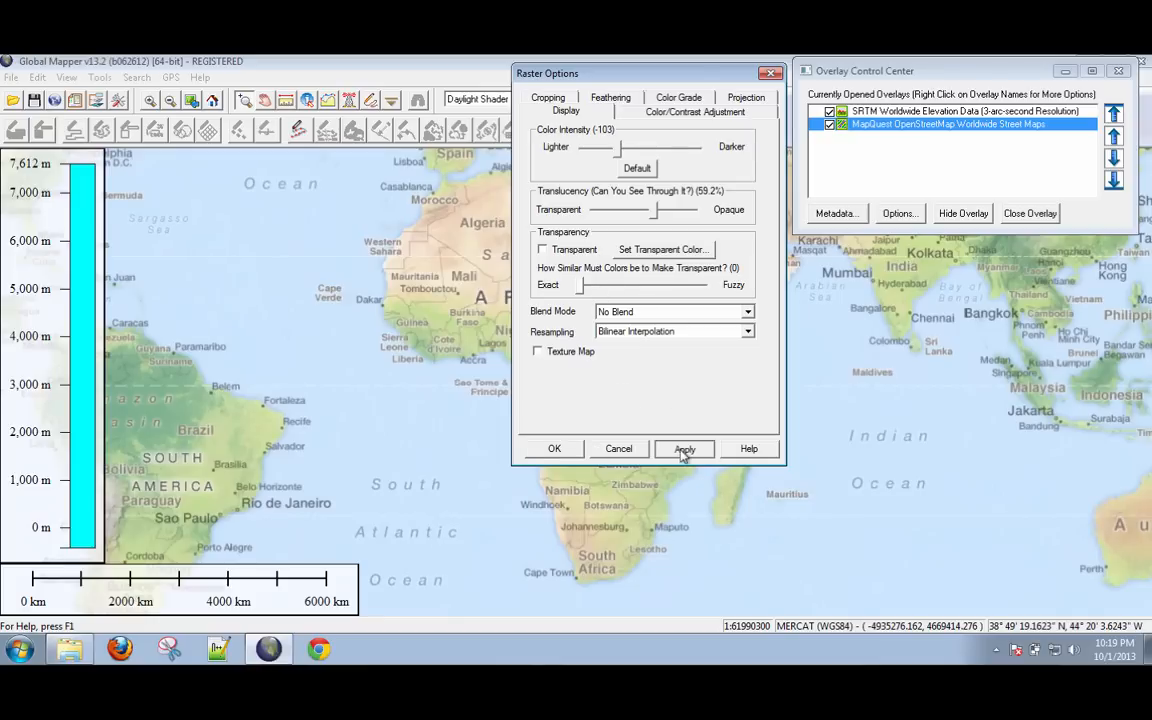
pyautogui.click(684, 448)
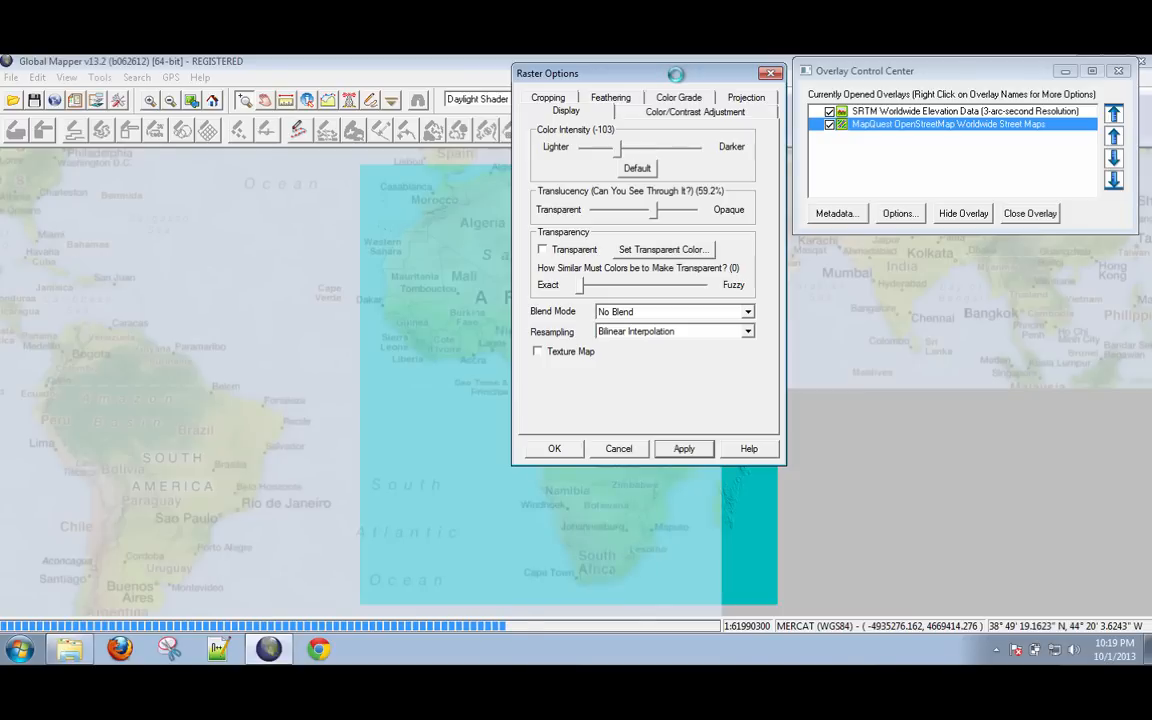
pyautogui.click(683, 448)
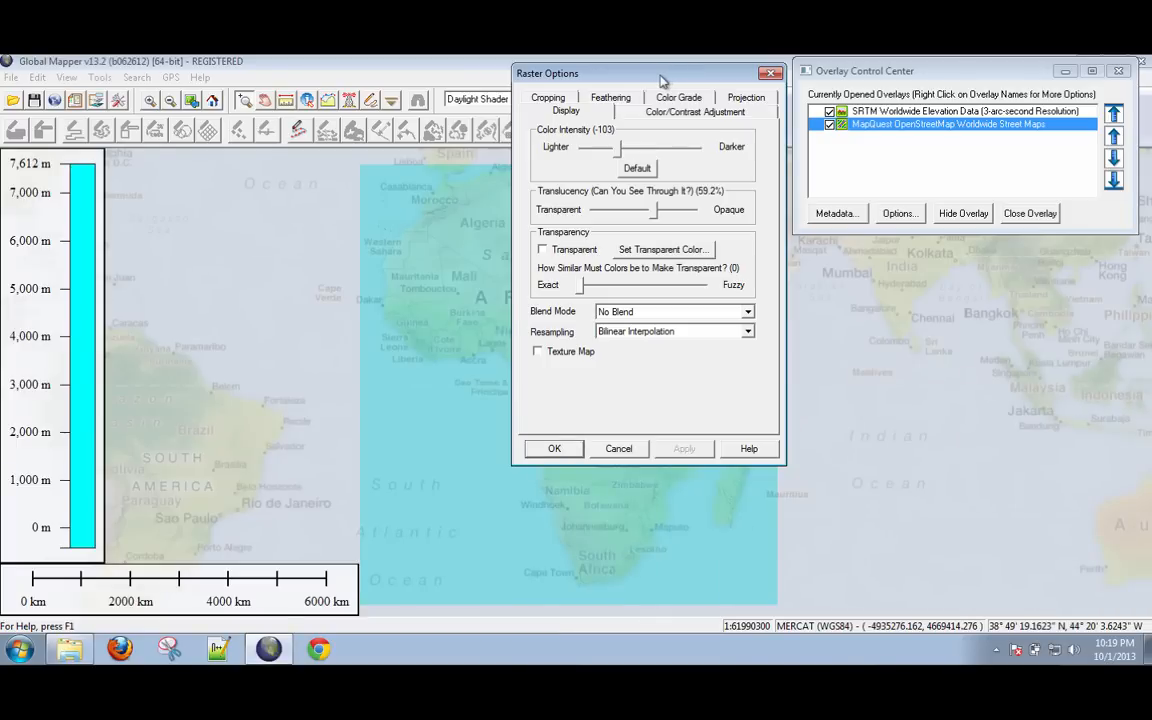
pyautogui.moveTo(660, 73); pyautogui.dragTo(938, 112)
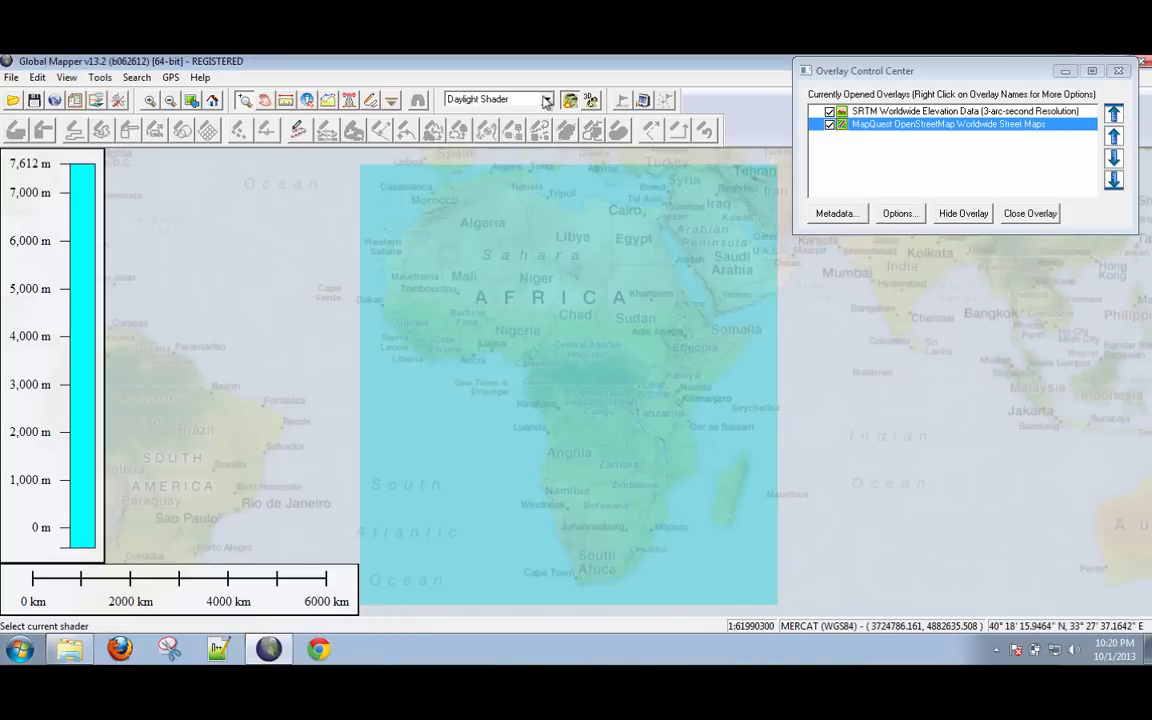
# - Switch the elevation shader to Global Shader
pyautogui.click(498, 98)
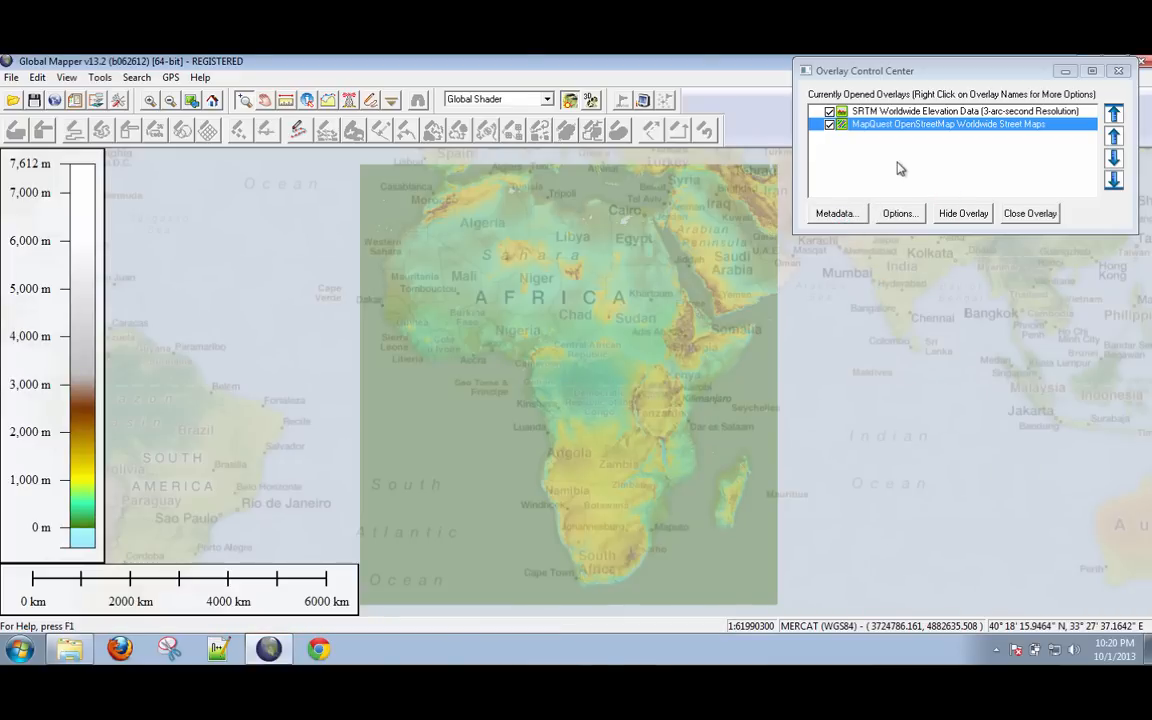
# - Set the MapQuest layer's color intensity to 0 and translucency to about 82%
pyautogui.click(899, 213)
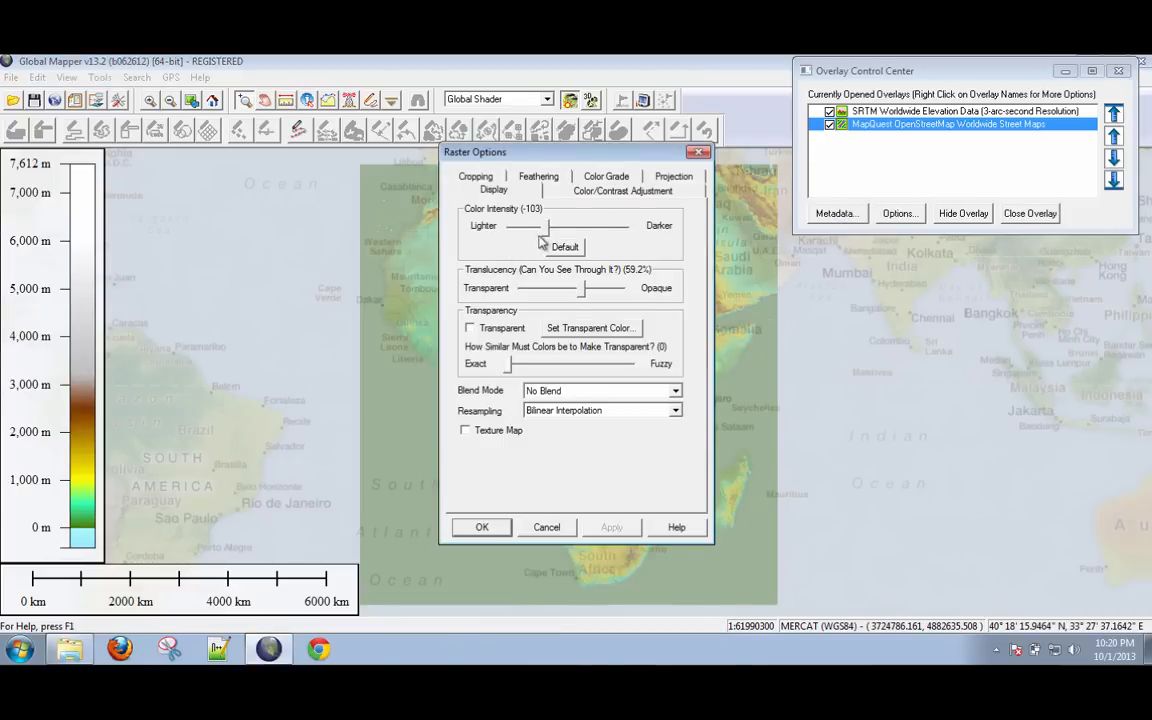
pyautogui.moveTo(543, 225); pyautogui.dragTo(568, 225)
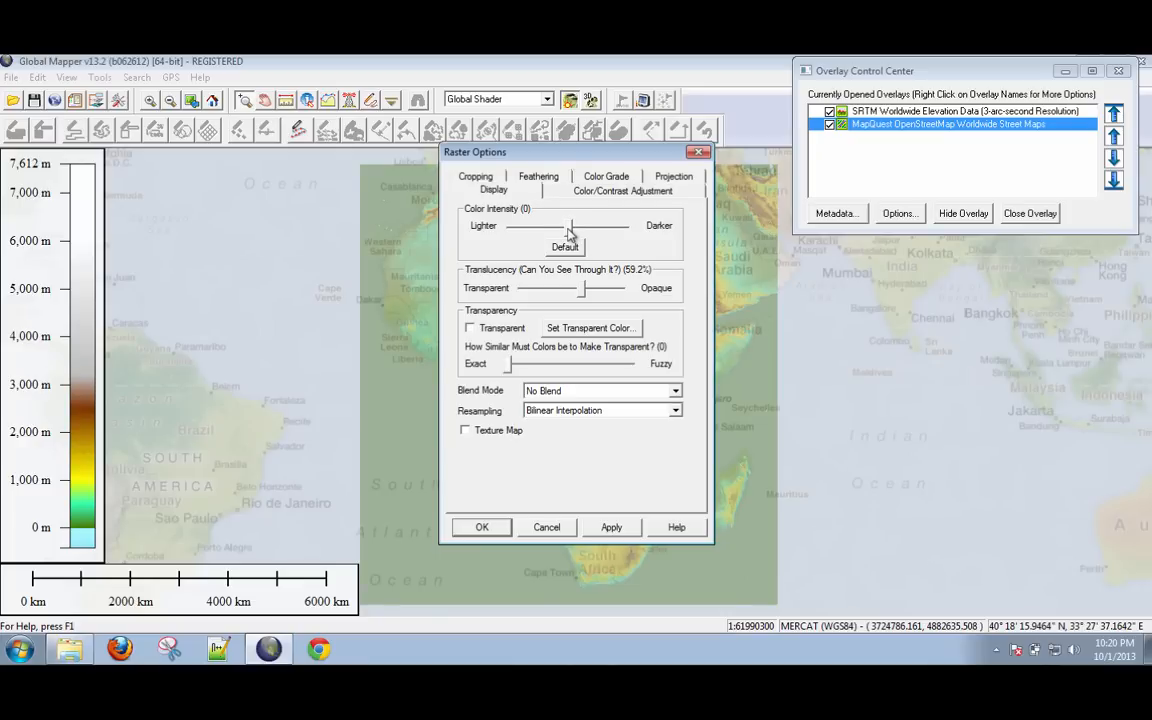
pyautogui.moveTo(580, 288); pyautogui.dragTo(605, 288)
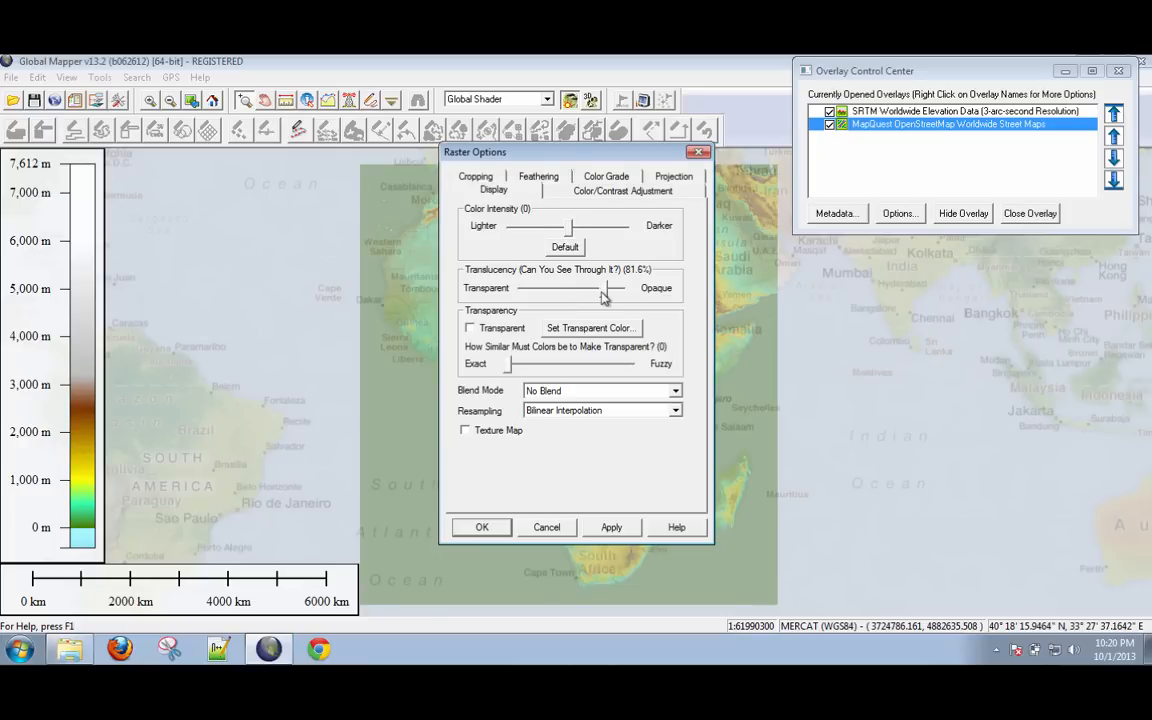
pyautogui.moveTo(615, 288); pyautogui.dragTo(608, 288)
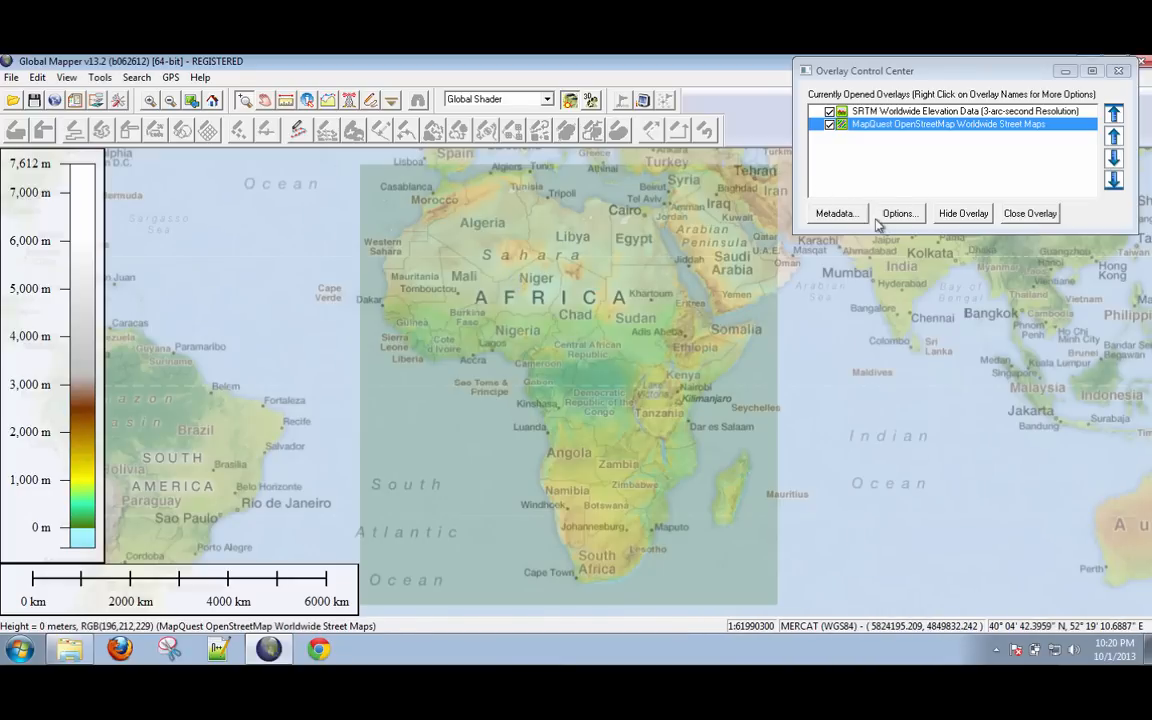
# - Open the File menu to browse its Export entries
pyautogui.click(11, 77)
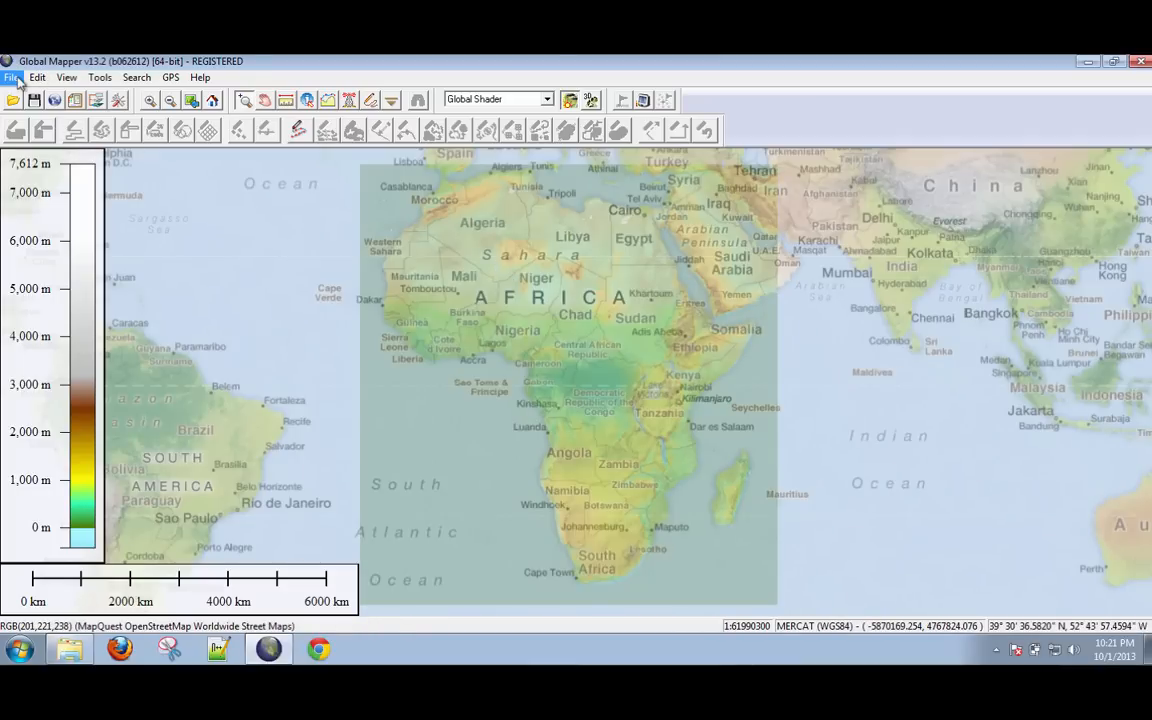
pyautogui.click(14, 77)
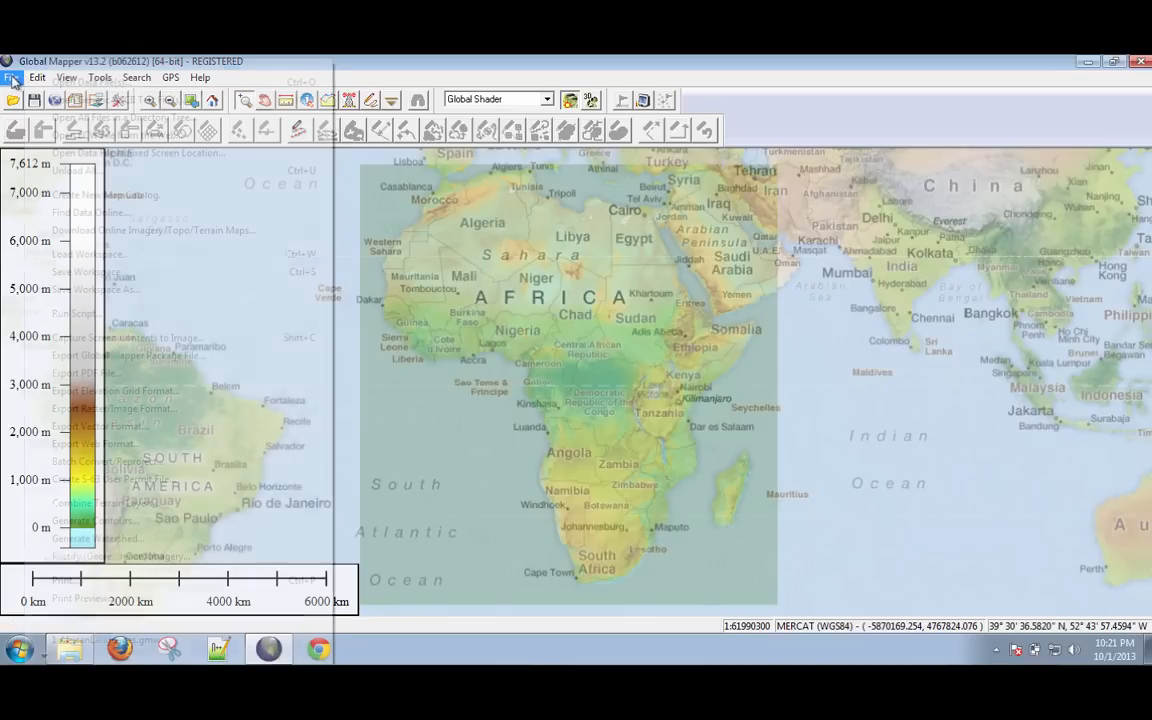
pyautogui.click(15, 78)
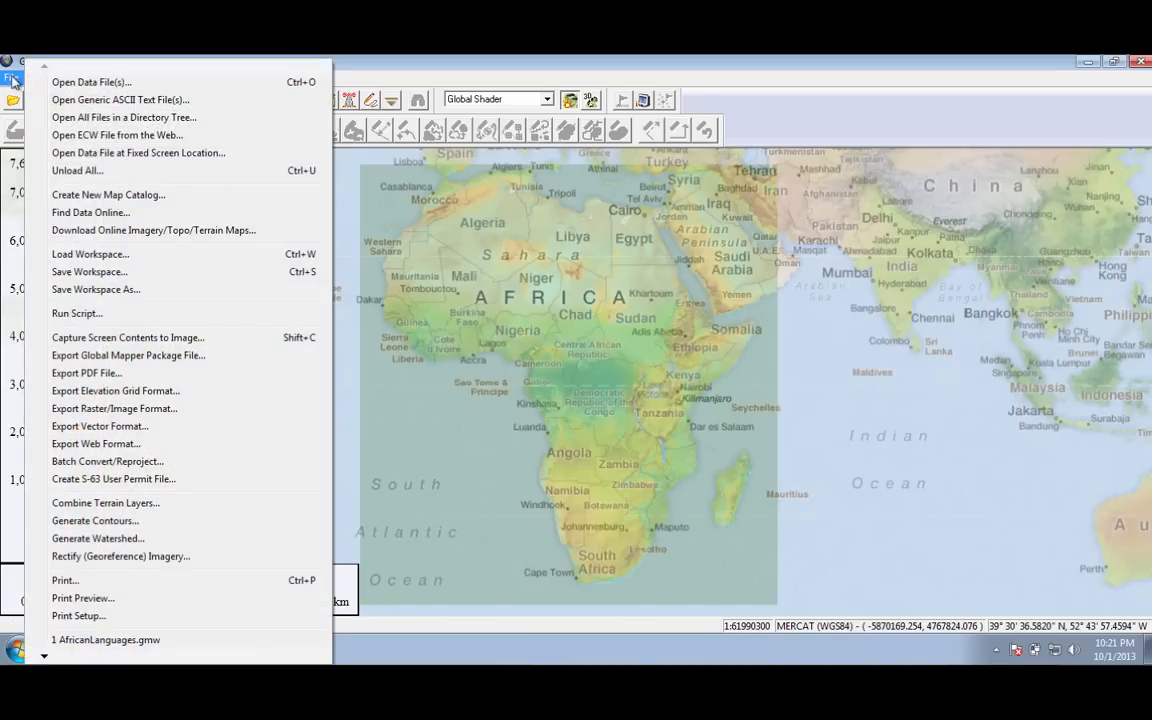
pyautogui.moveTo(91, 82)
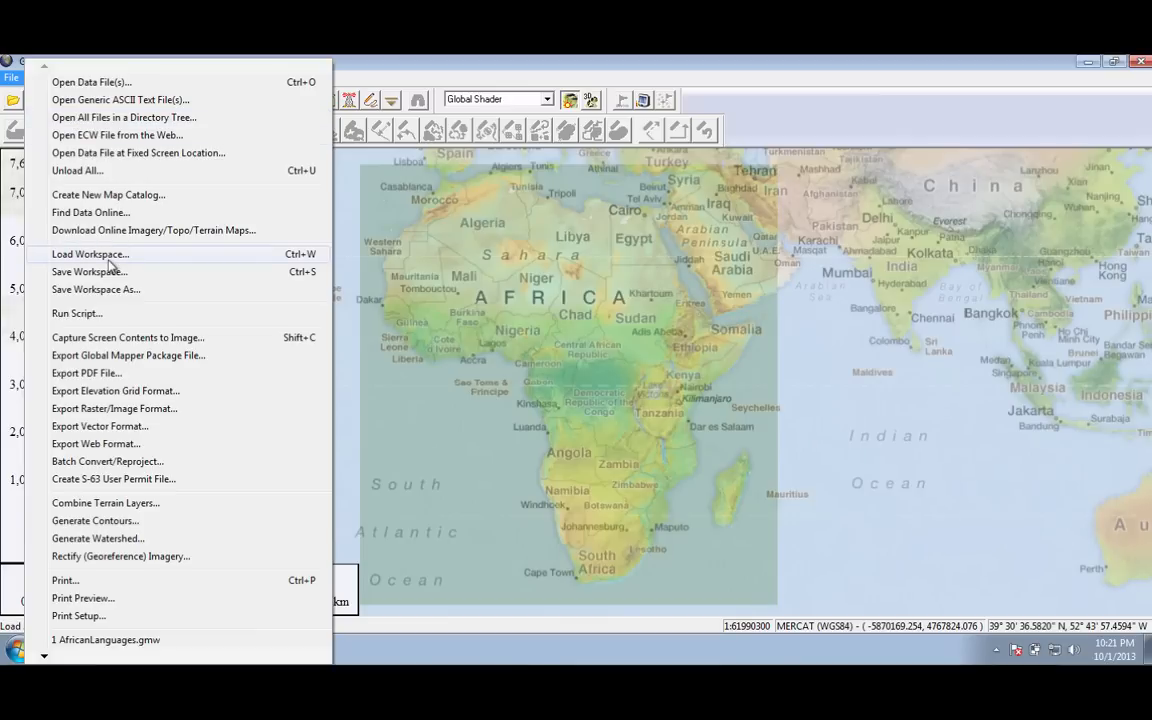
pyautogui.moveTo(139, 426)
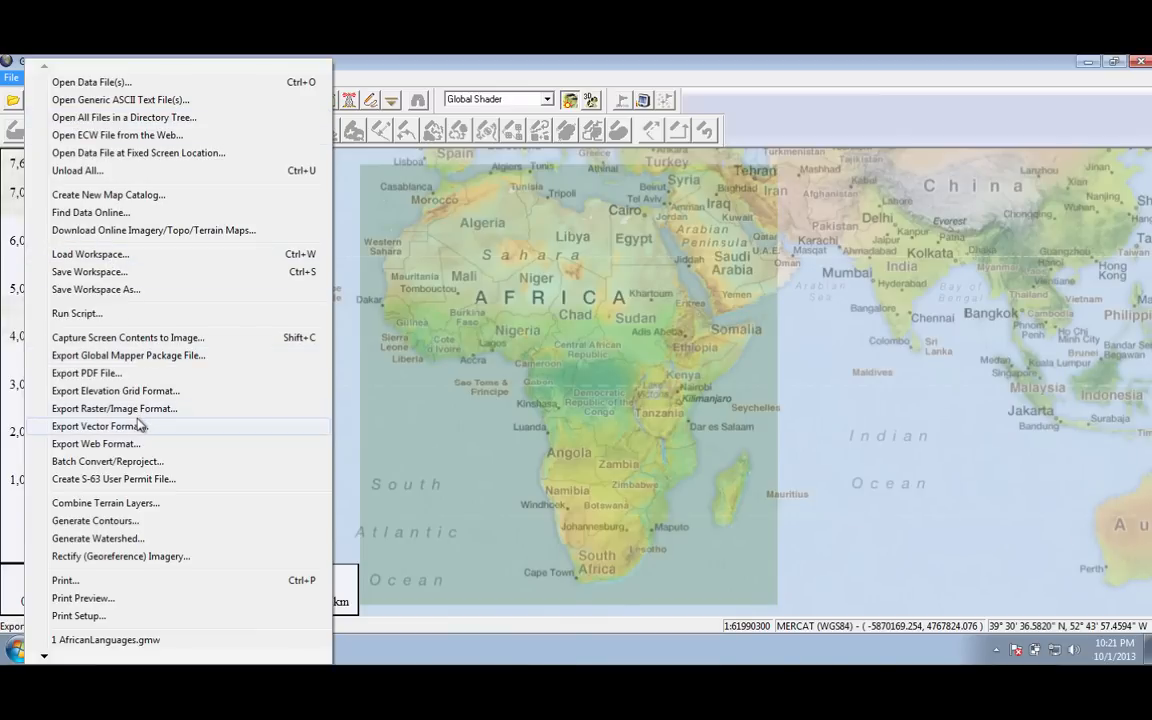
pyautogui.moveTo(95, 443)
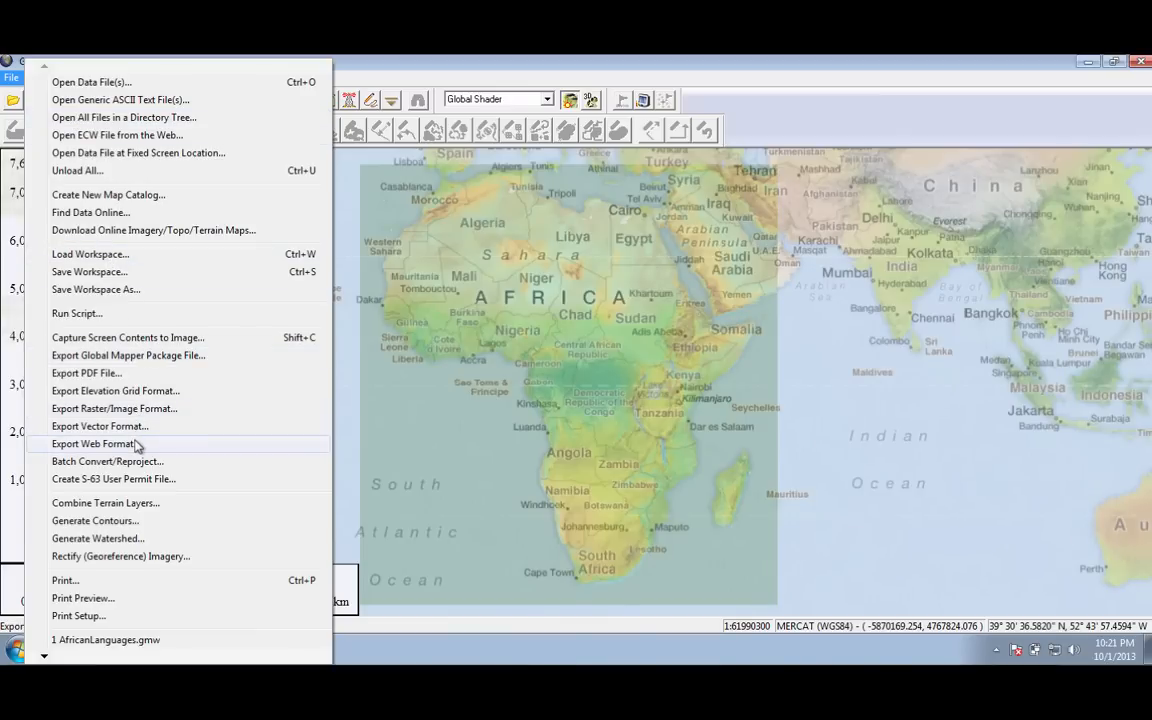
pyautogui.moveTo(139, 446)
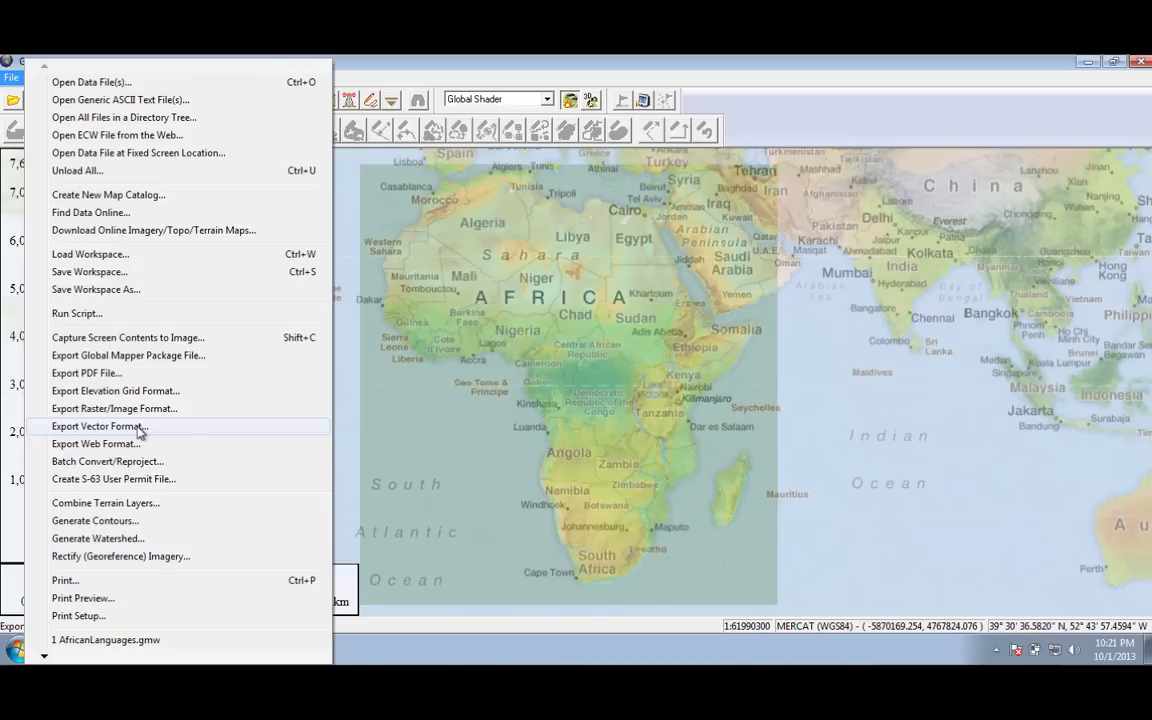
pyautogui.moveTo(85, 373)
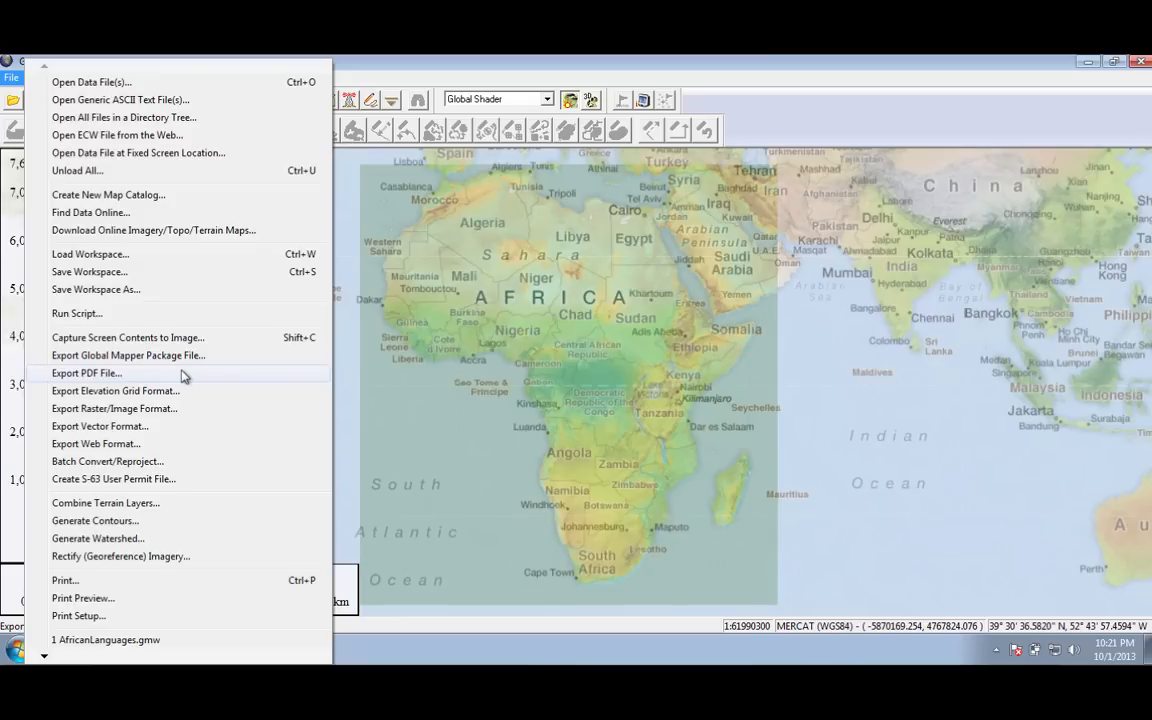
pyautogui.moveTo(211, 382)
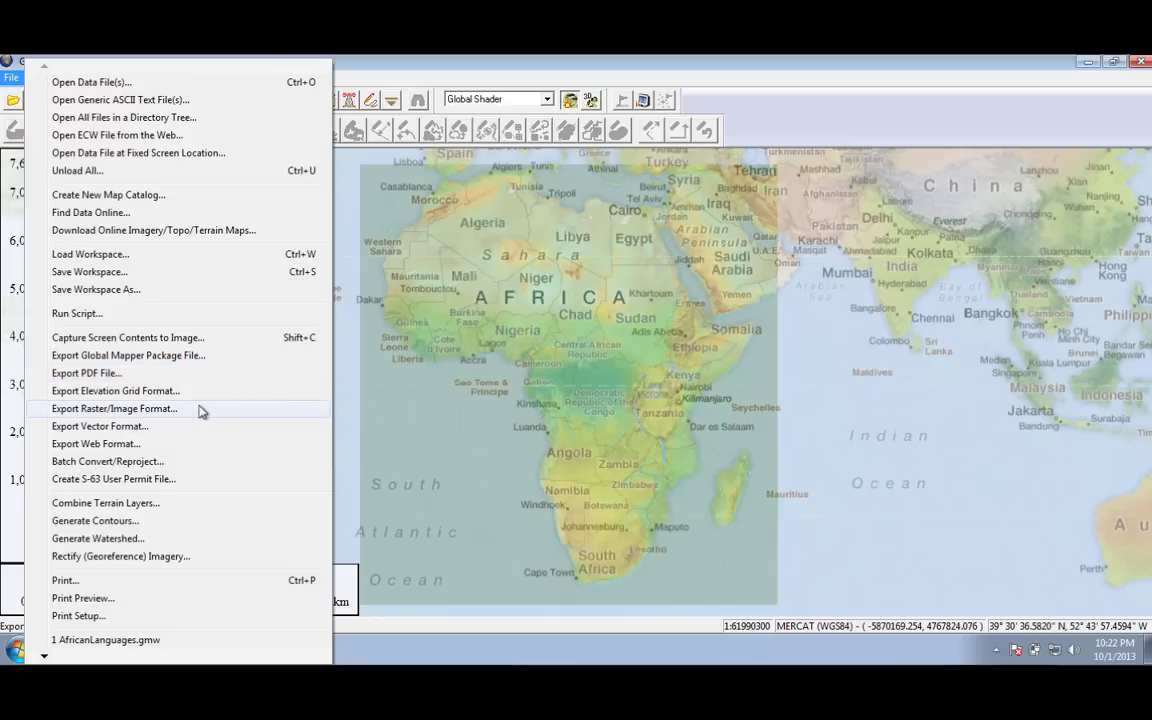
pyautogui.moveTo(188, 411)
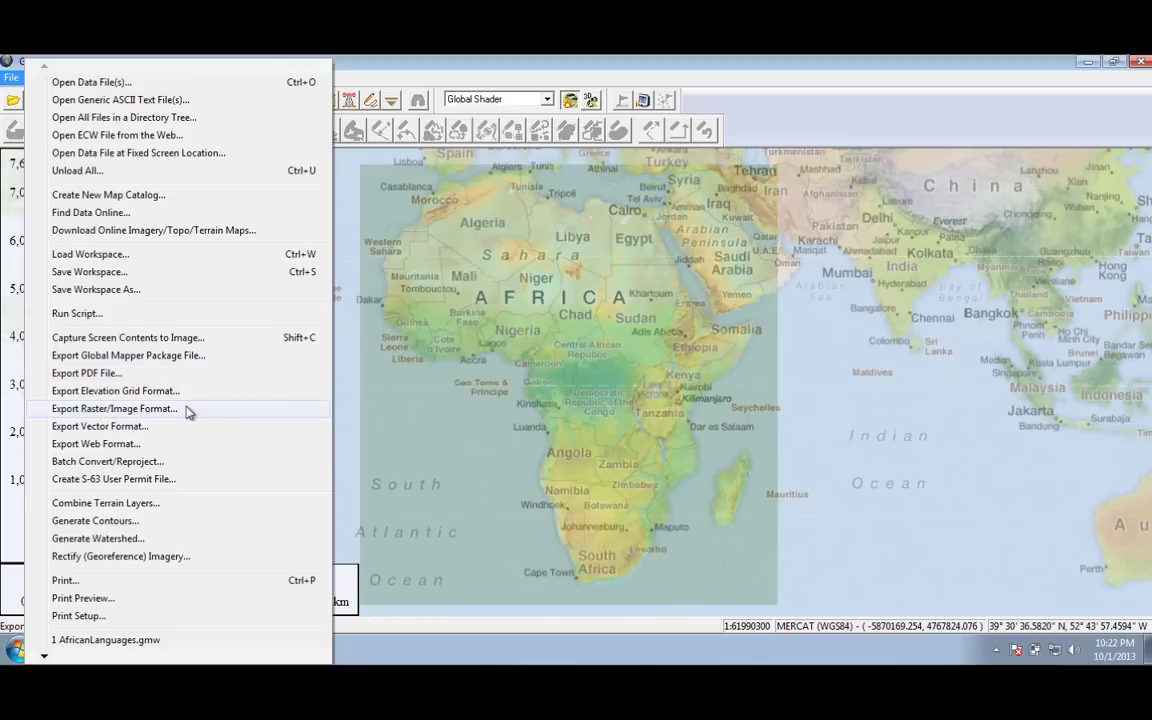
# - Export the map as a raster in GeoTIFF format and dismiss the projection tip
pyautogui.click(114, 408)
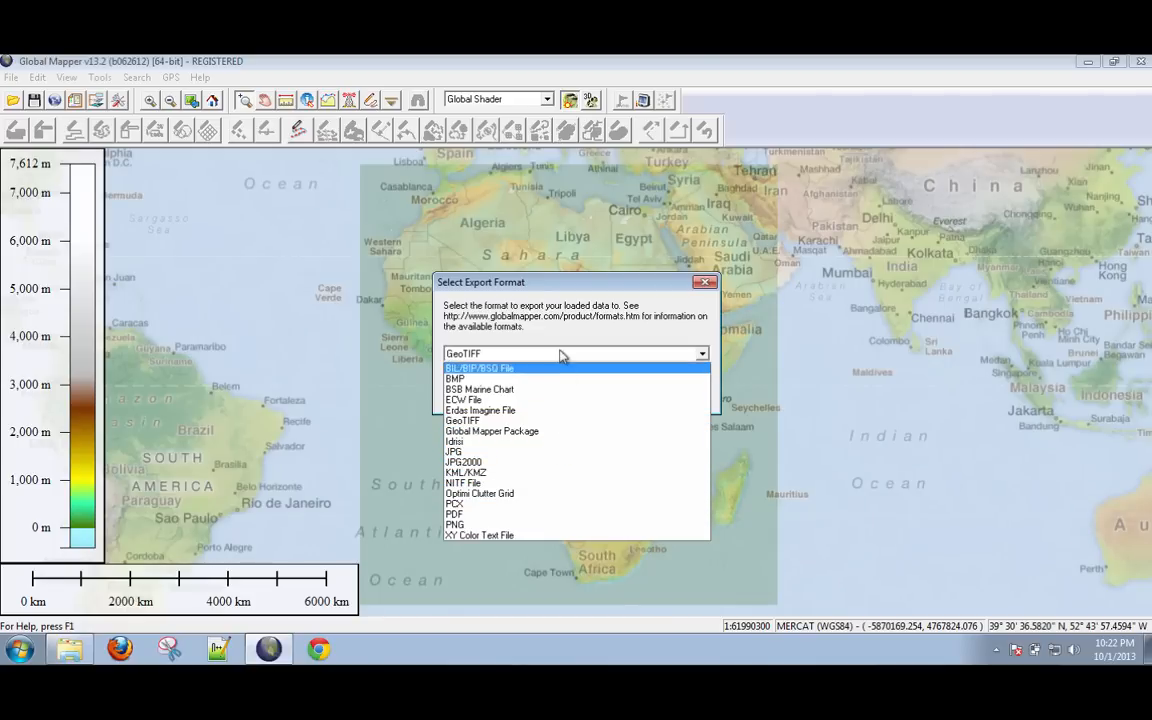
pyautogui.moveTo(544, 526)
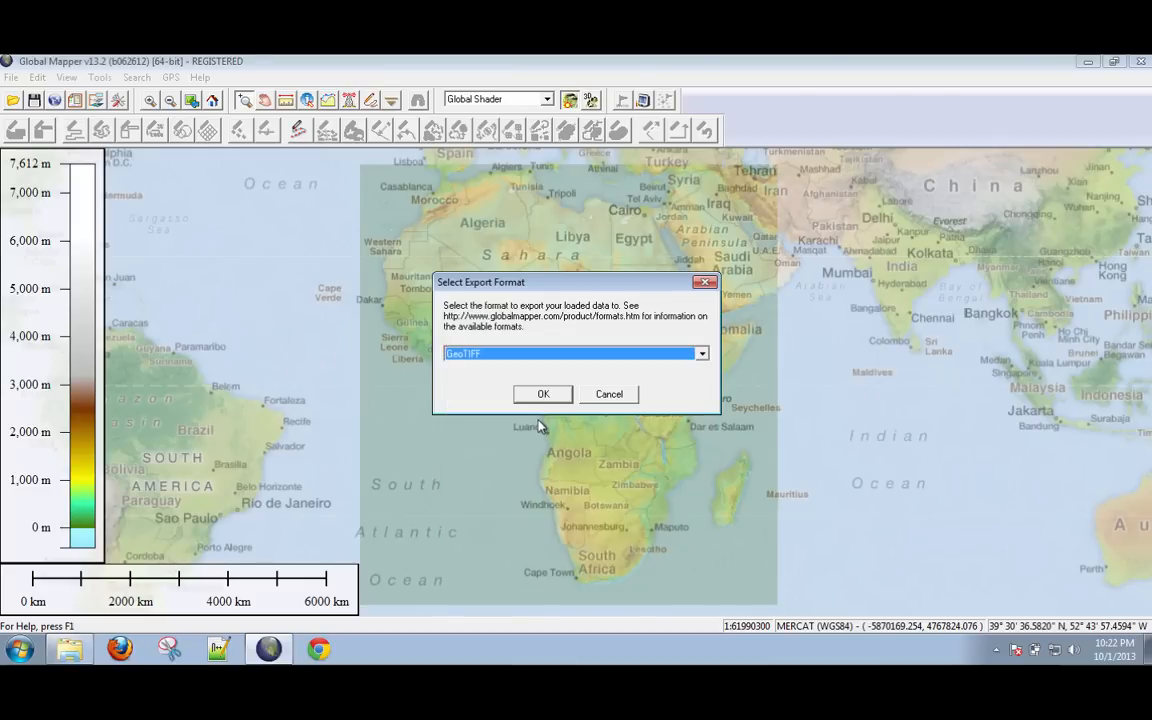
pyautogui.click(543, 393)
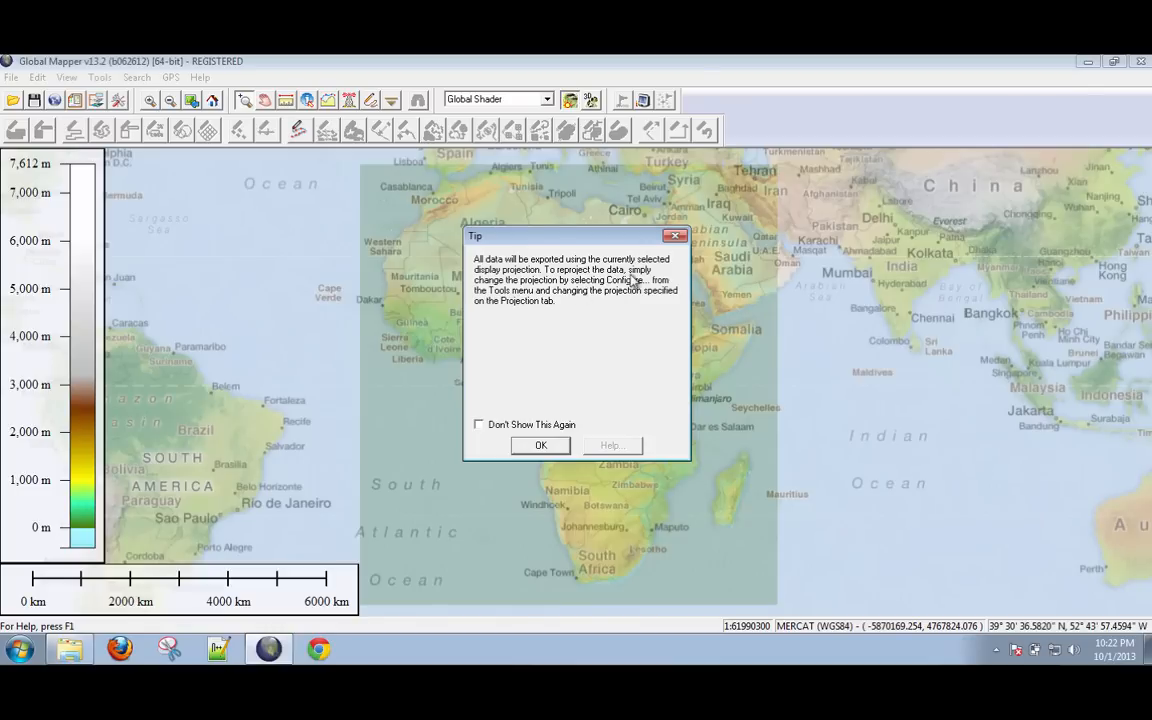
pyautogui.click(540, 445)
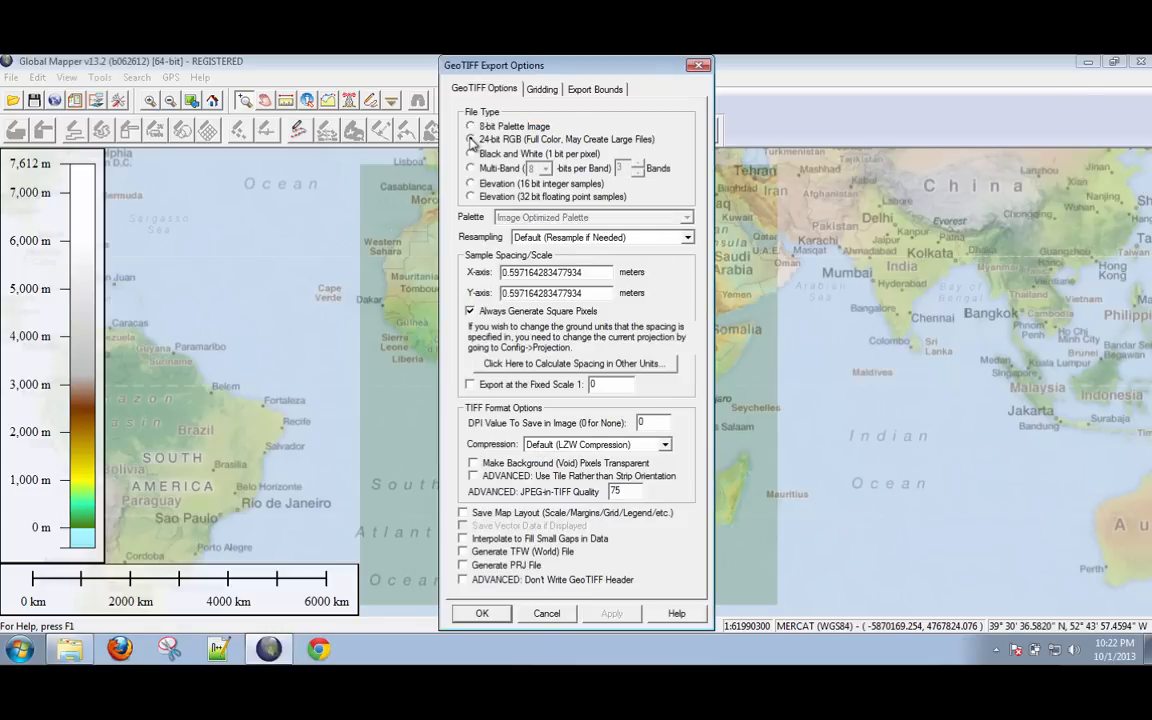
# - Export at 24-bit RGB colour with TFW world and PRJ files generated
pyautogui.click(471, 126)
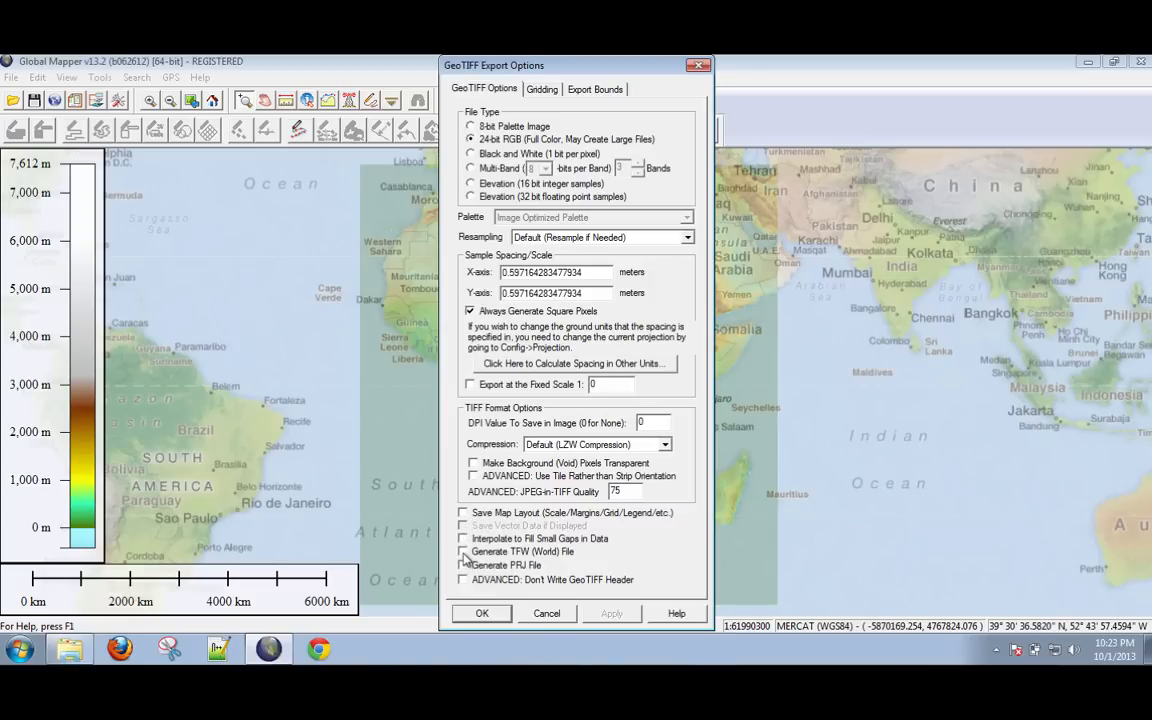
pyautogui.click(463, 551)
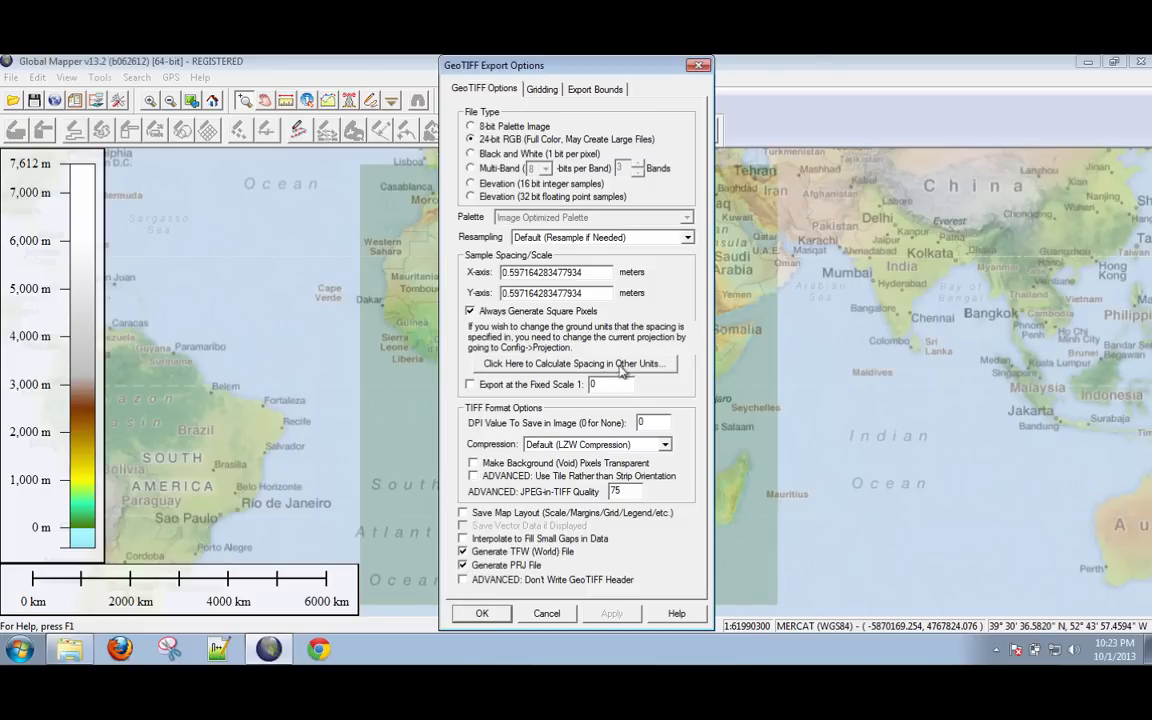
pyautogui.click(541, 89)
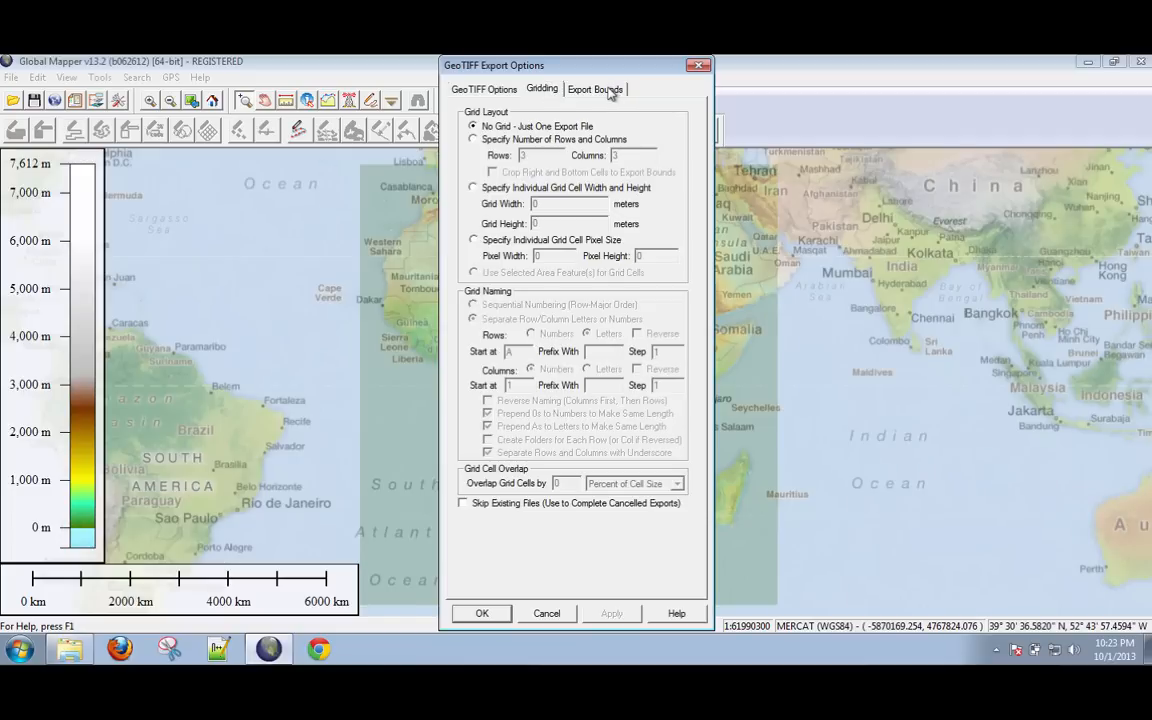
# - Draw a box around Africa on the Export Bounds map preview and accept it
pyautogui.click(595, 89)
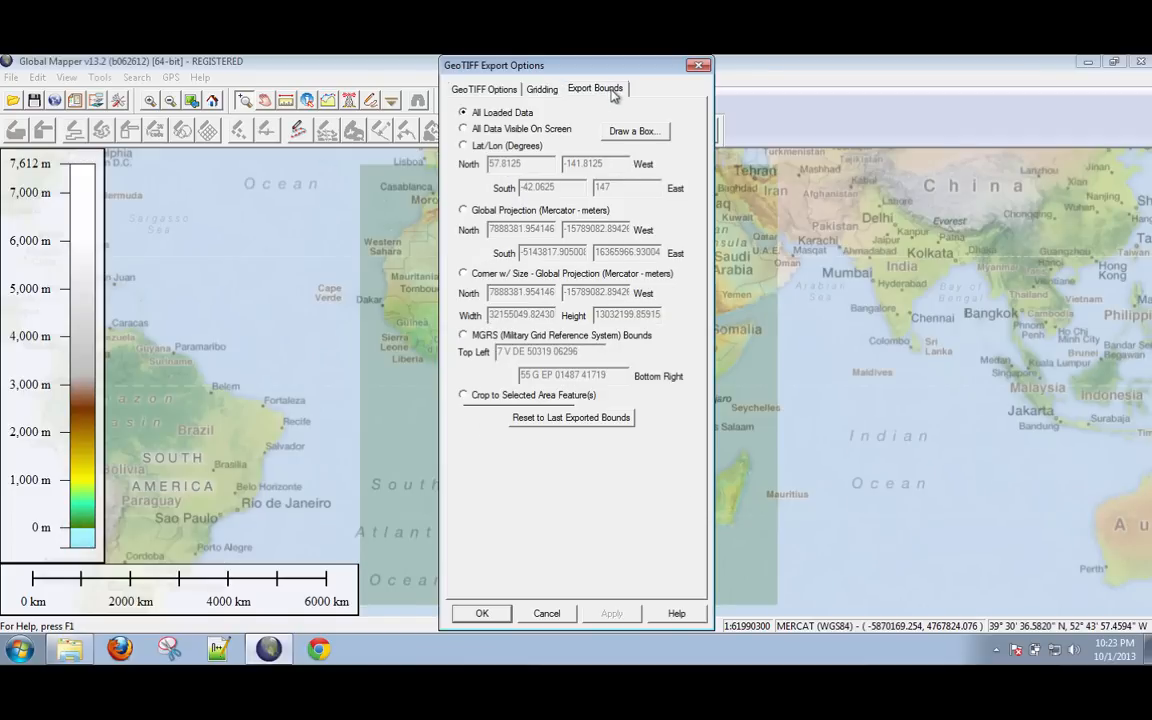
pyautogui.moveTo(631, 138)
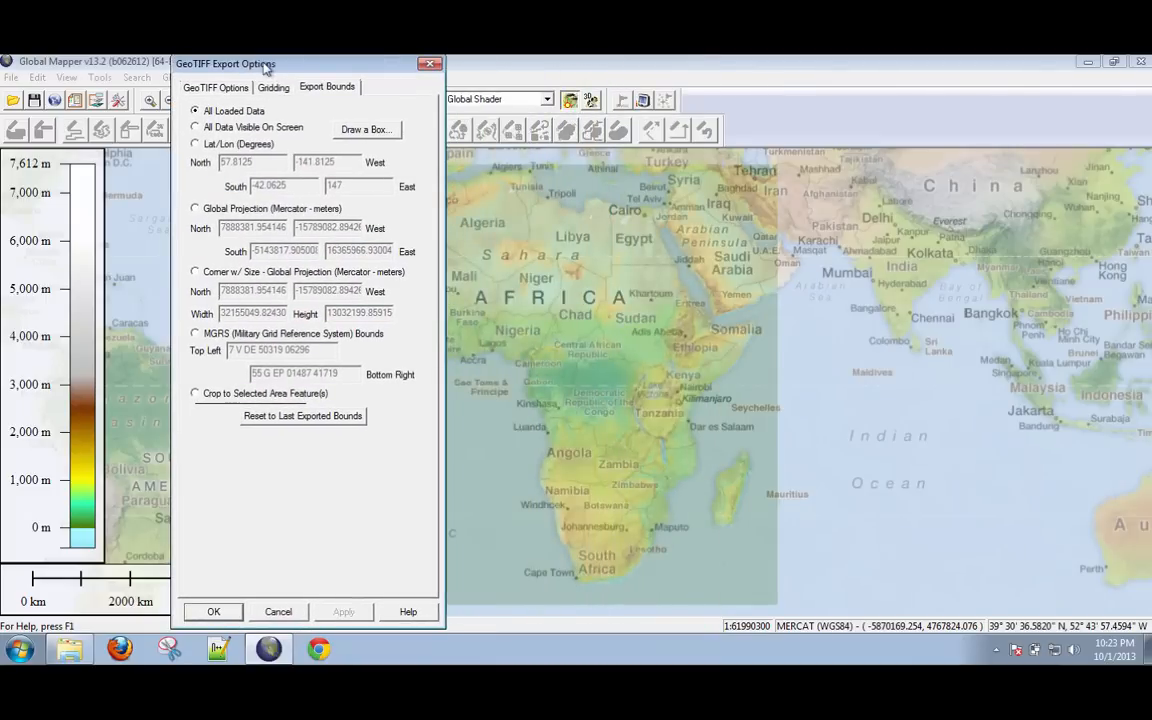
pyautogui.moveTo(558, 207)
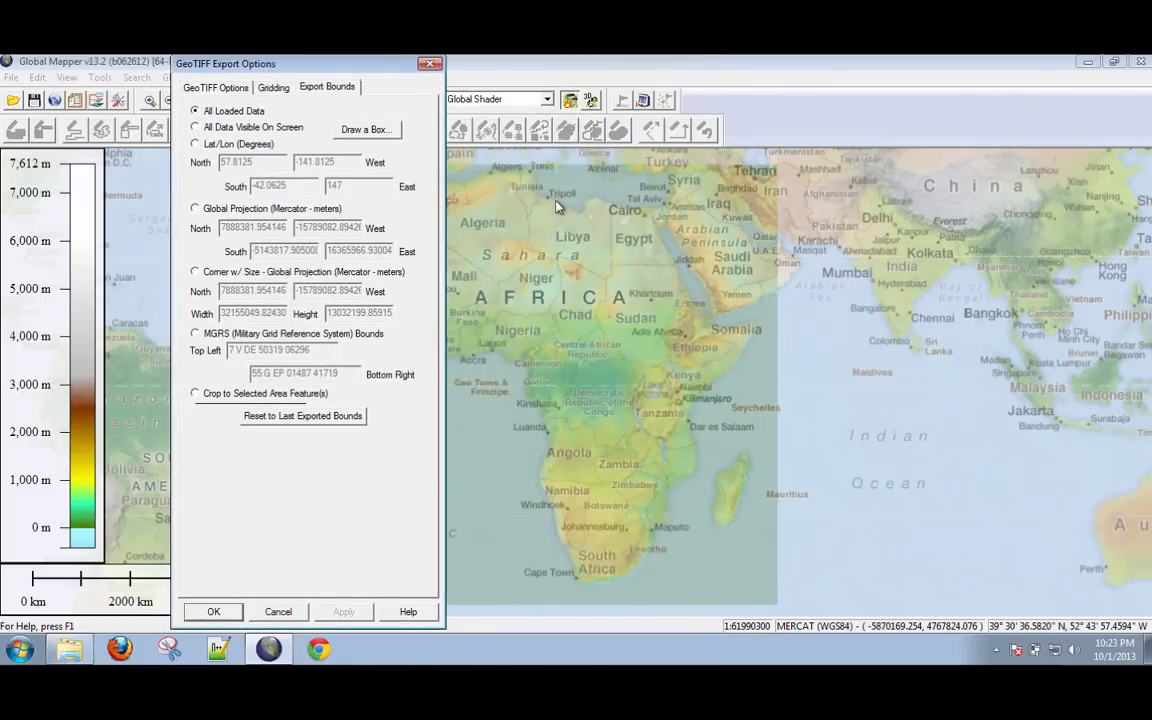
pyautogui.moveTo(628, 290)
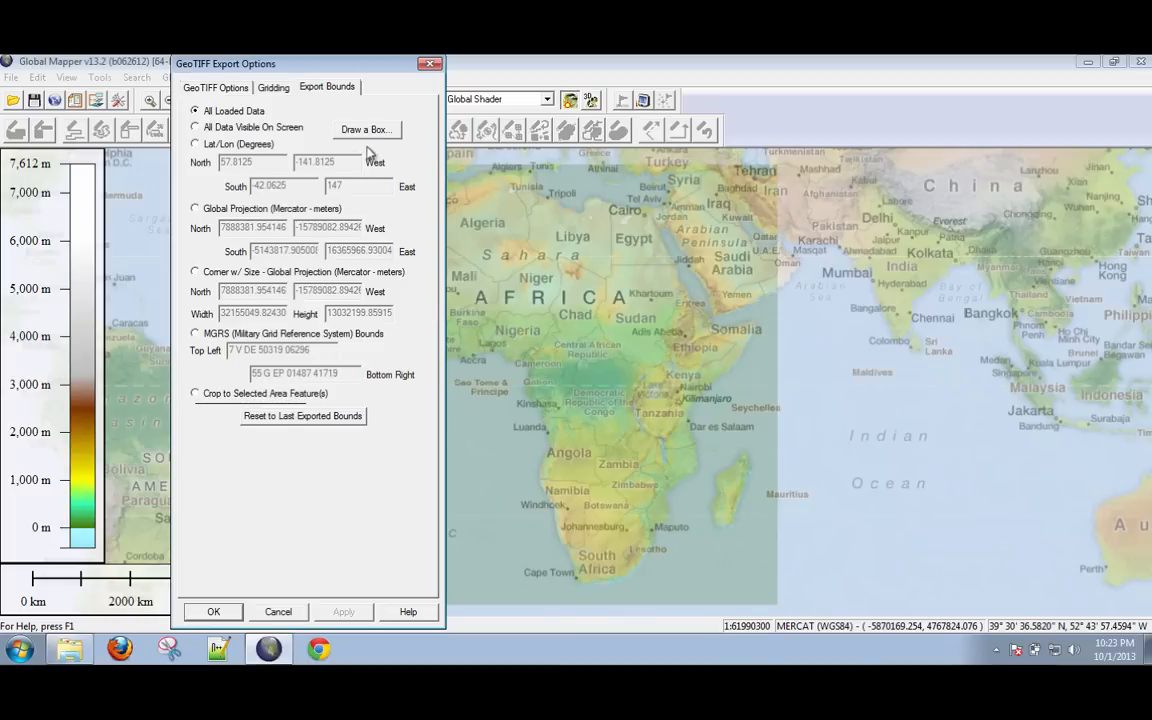
pyautogui.click(366, 130)
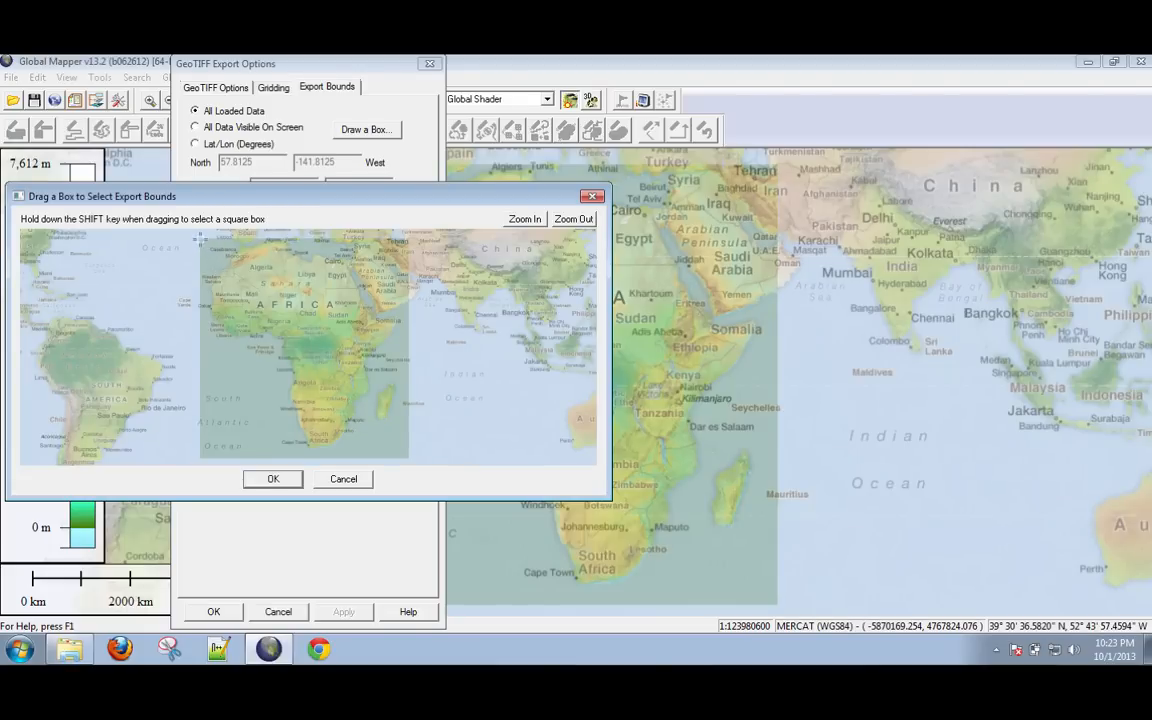
pyautogui.moveTo(200, 233); pyautogui.dragTo(398, 450)
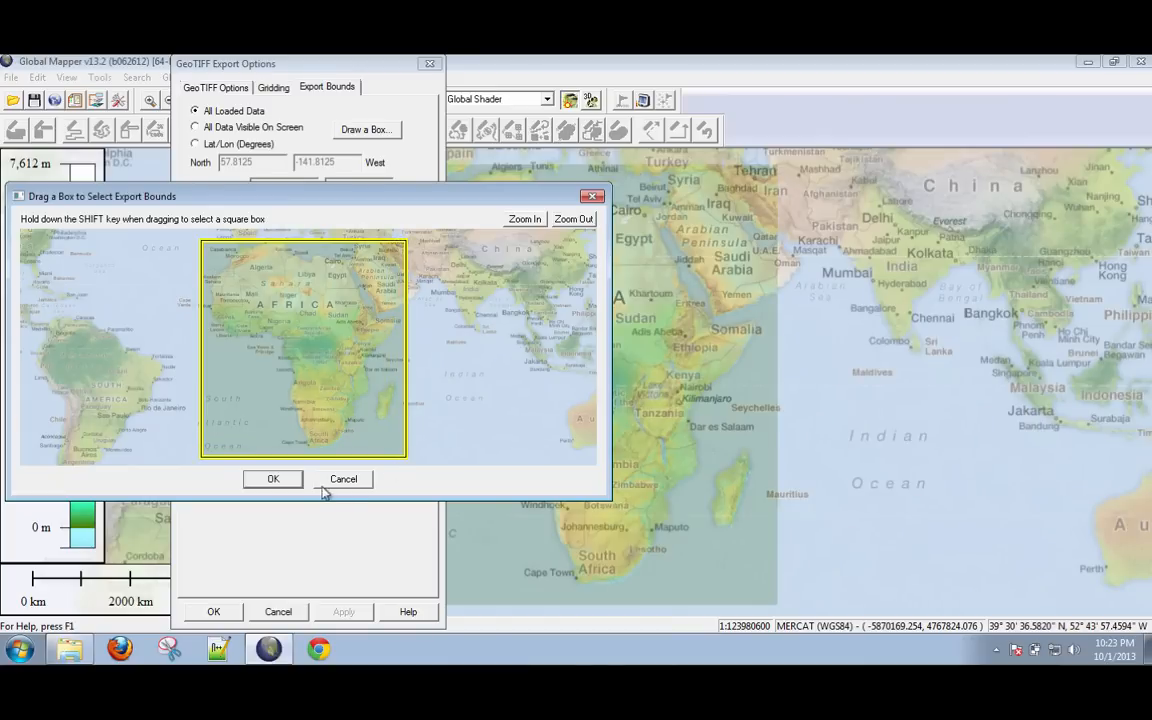
pyautogui.click(272, 478)
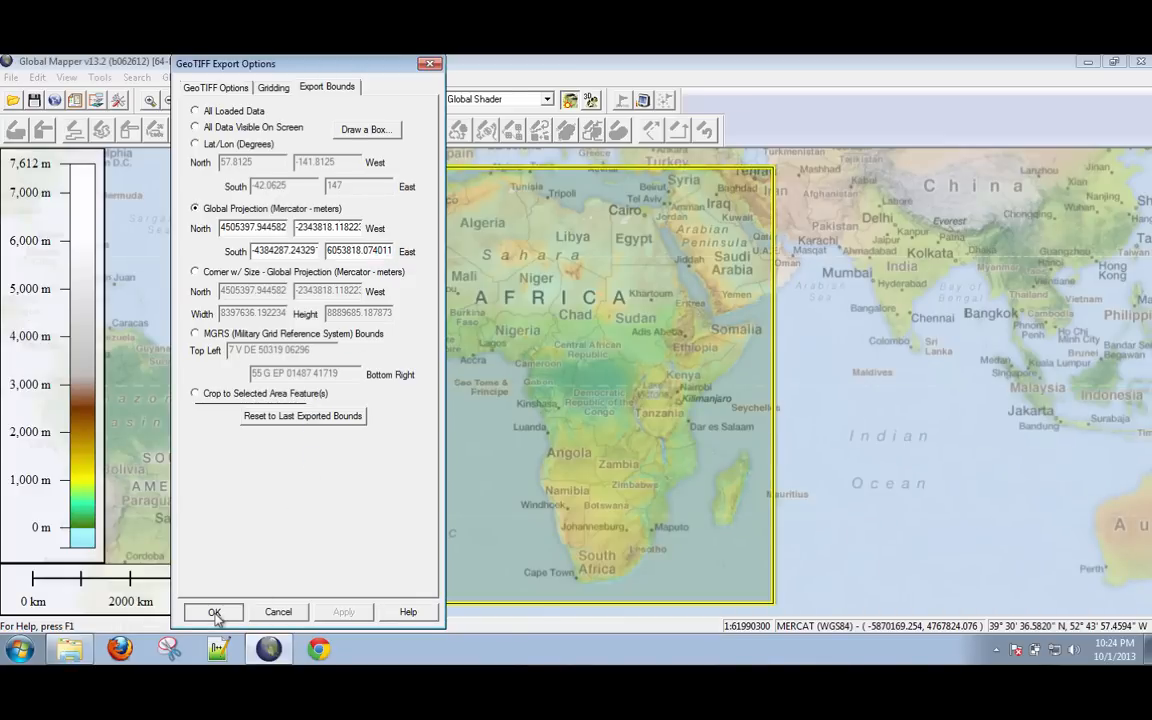
# - Save the export to the Desktop as 'africaToday'
pyautogui.click(214, 611)
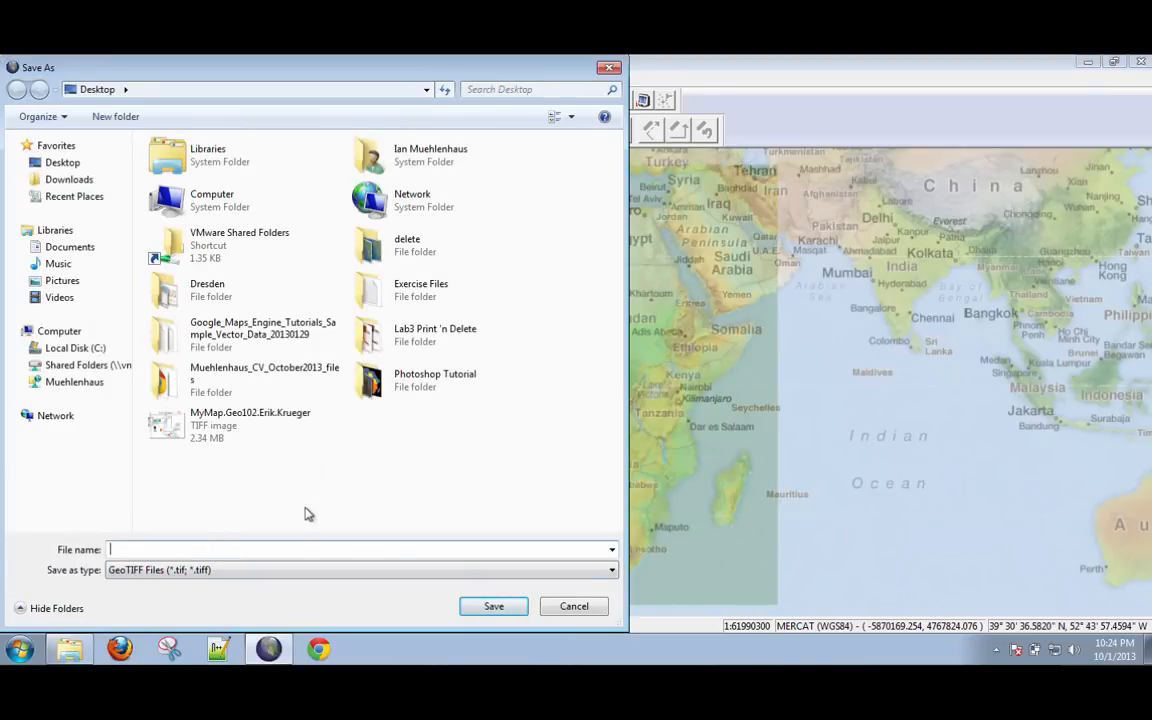
pyautogui.write('af')
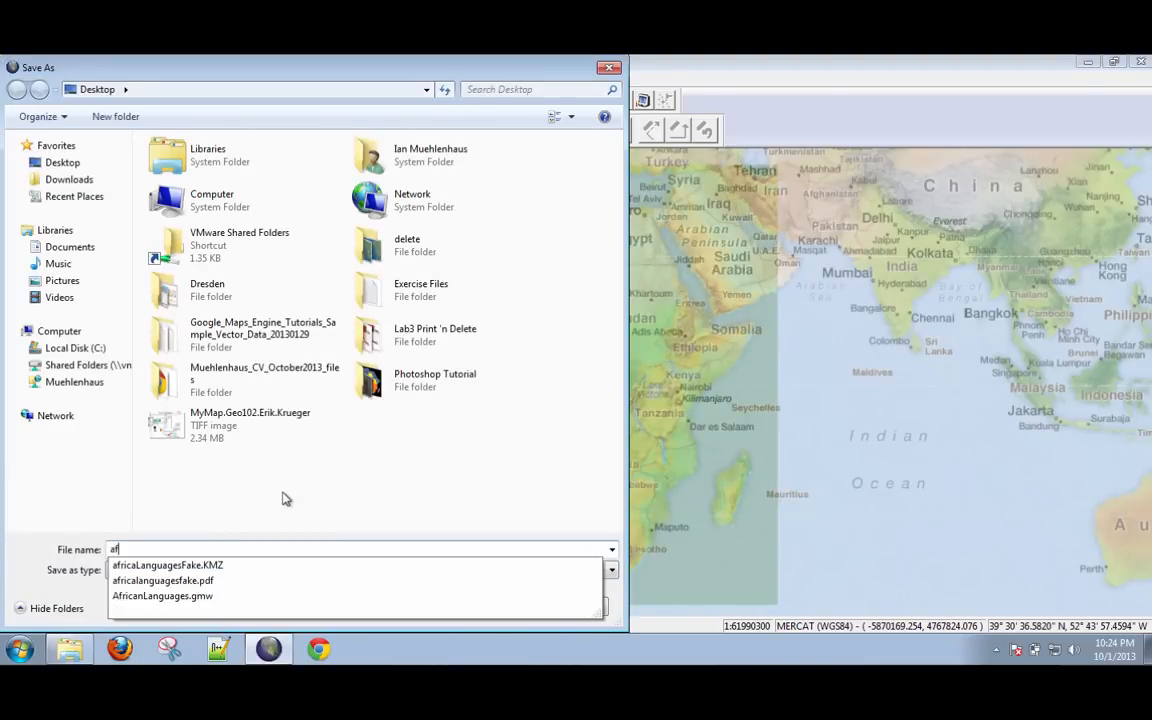
pyautogui.write('africaToday')
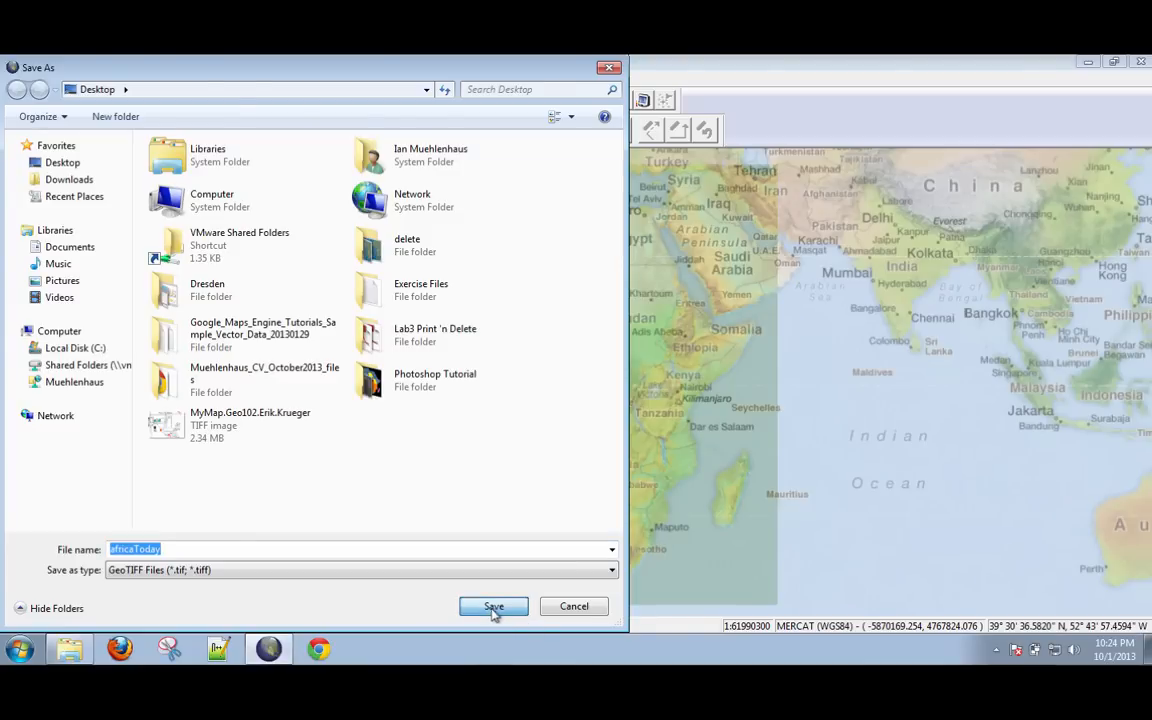
pyautogui.click(493, 606)
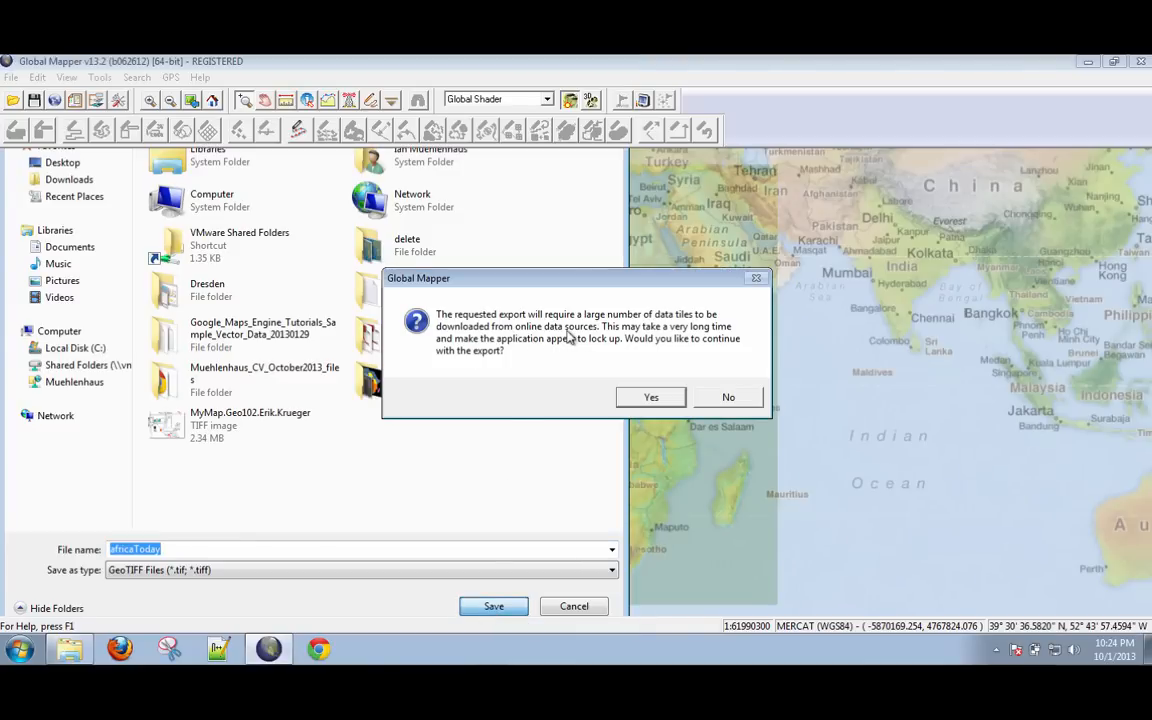
pyautogui.moveTo(643, 376)
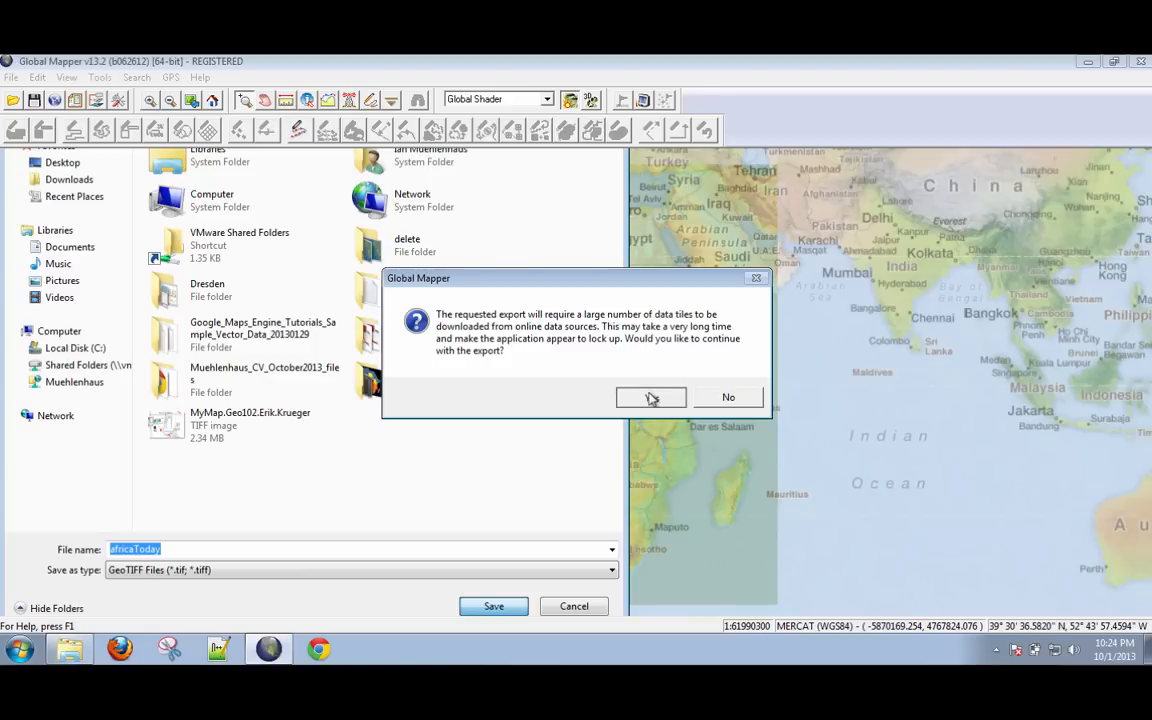
# - Accept the online tile download and normal TIFF prompts to start writing africaToday.tif
pyautogui.click(651, 397)
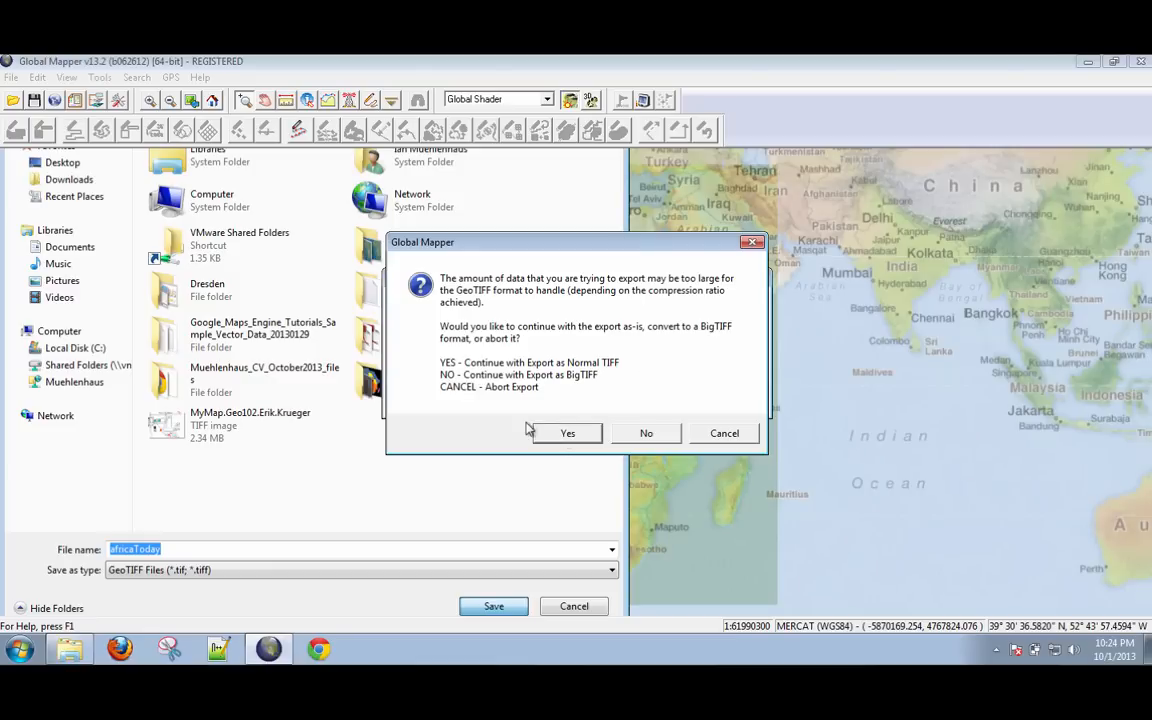
pyautogui.click(567, 433)
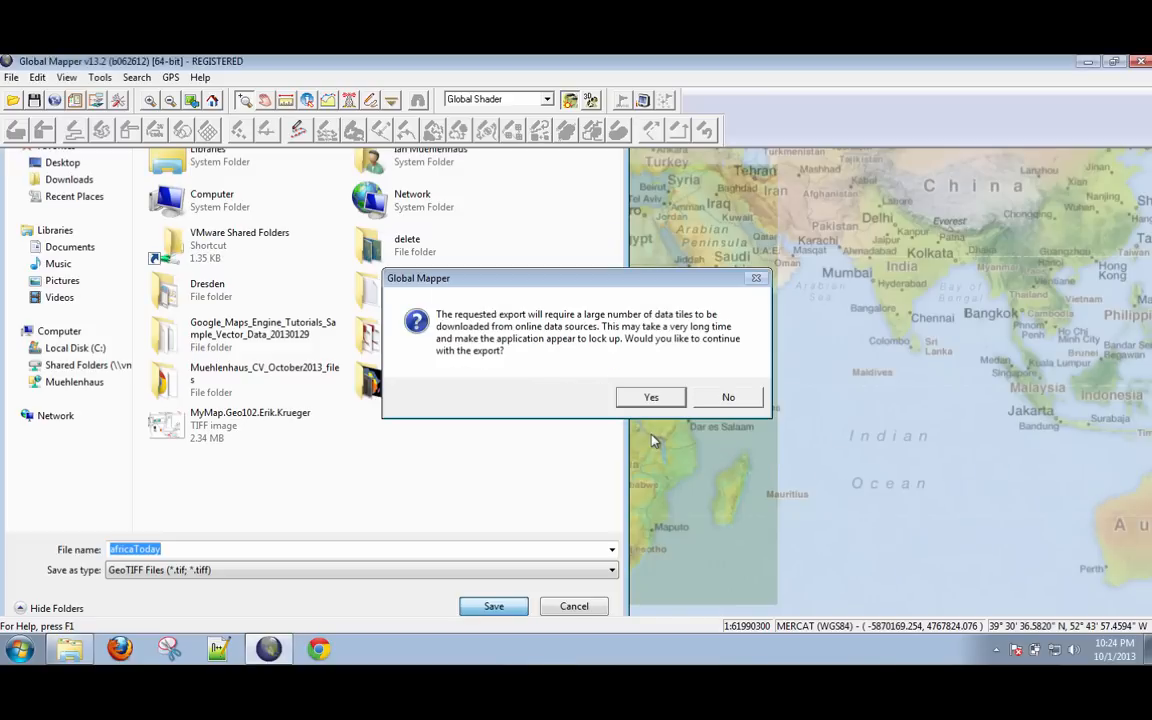
pyautogui.click(650, 397)
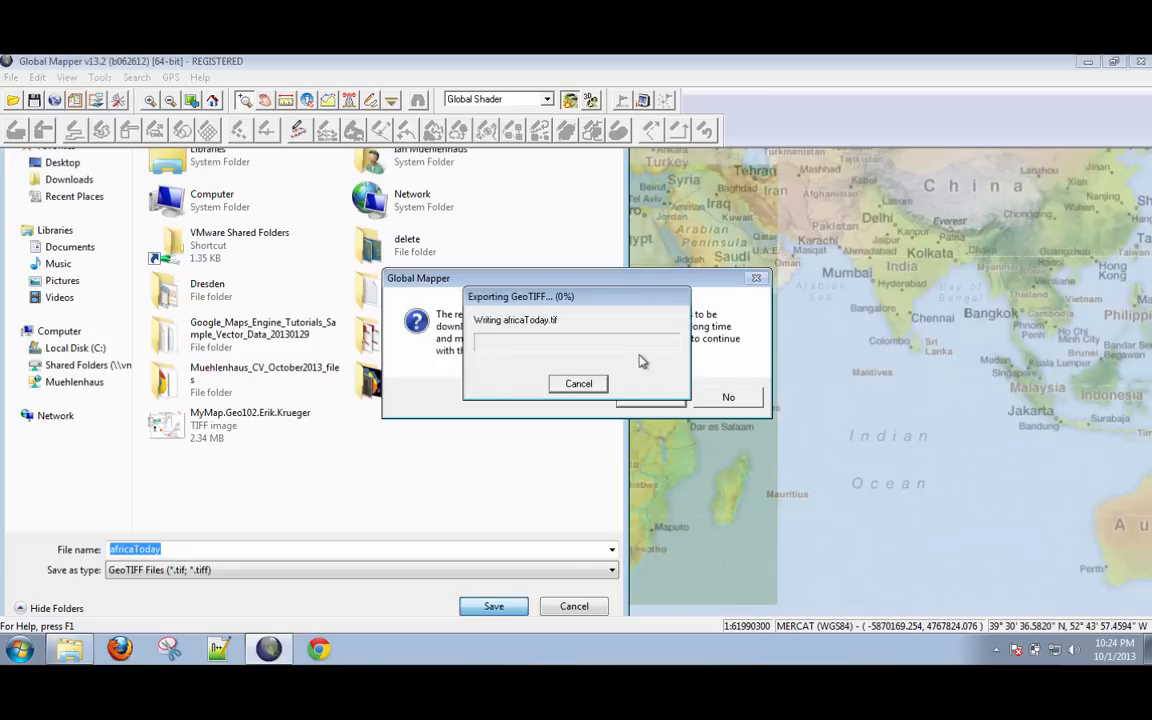